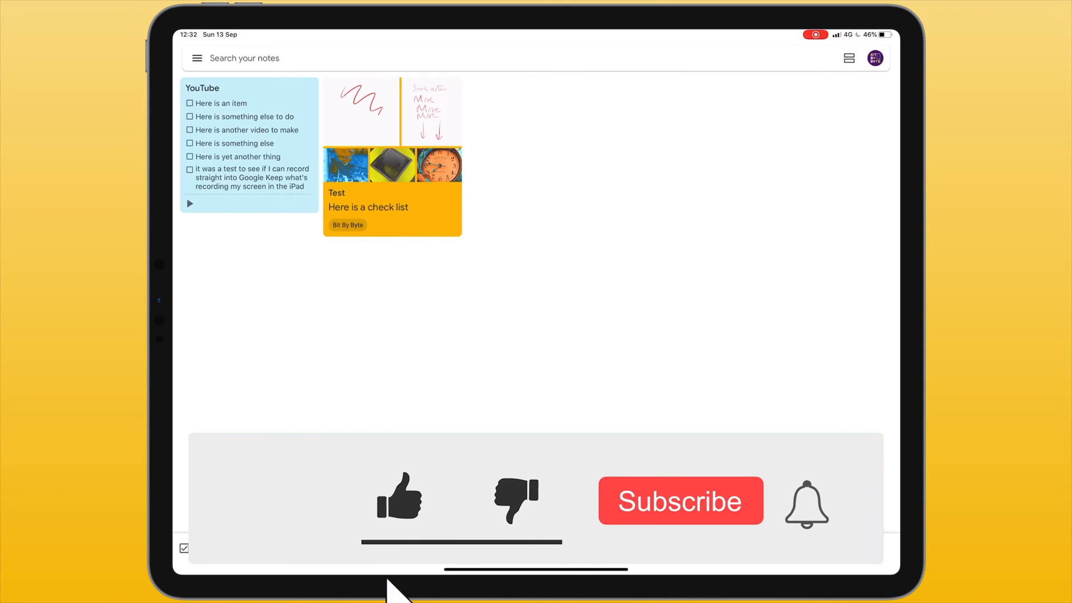
Step: Open and dismiss the account chooser, then open Keep's side navigation menu
click(399, 499)
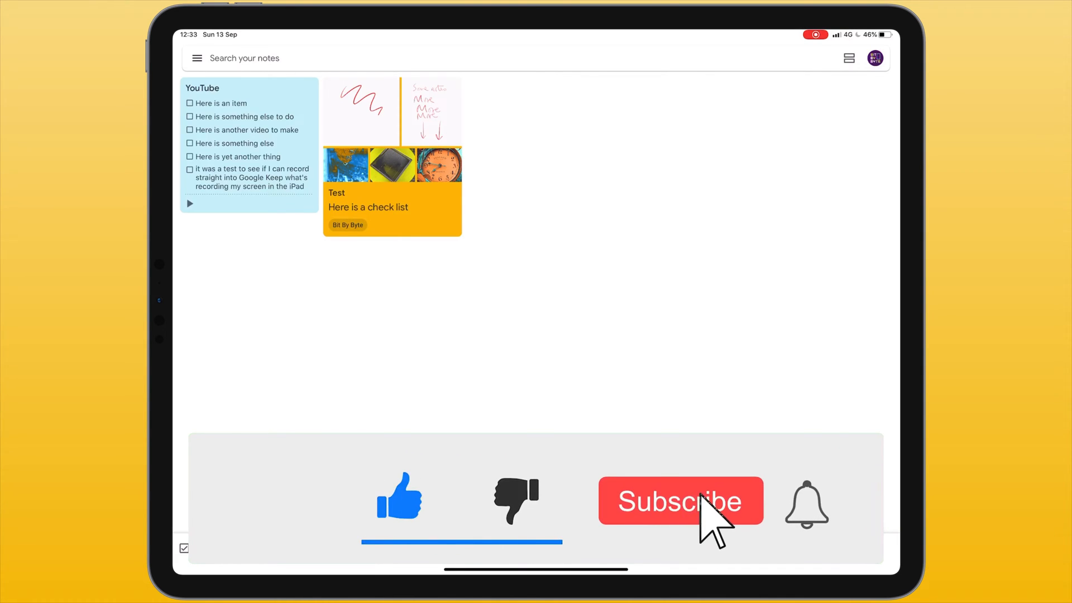
click(680, 500)
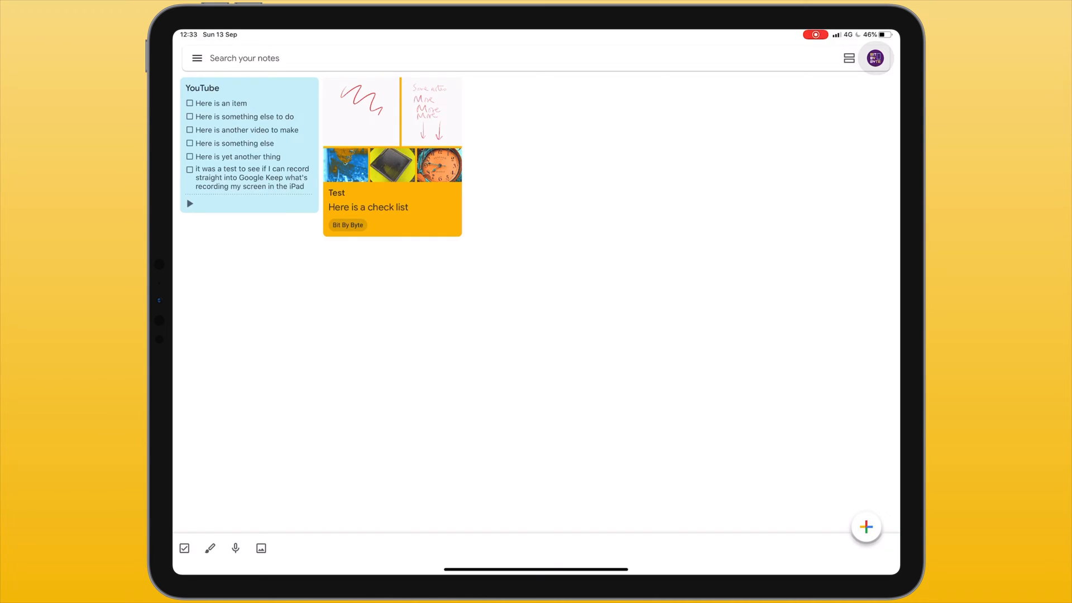
click(874, 57)
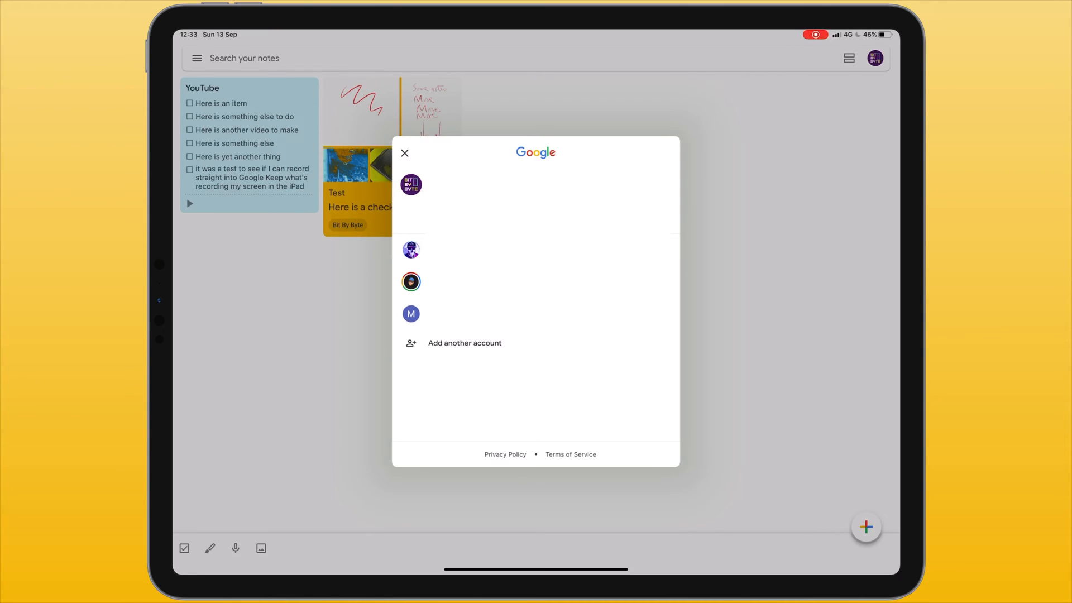
click(404, 152)
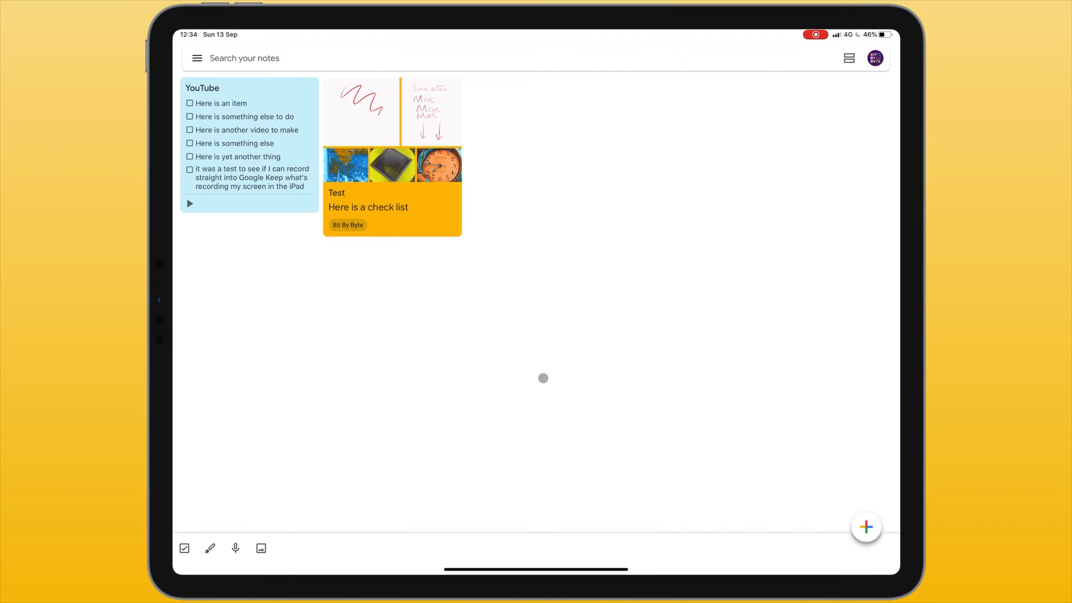
mouse_move(313, 268)
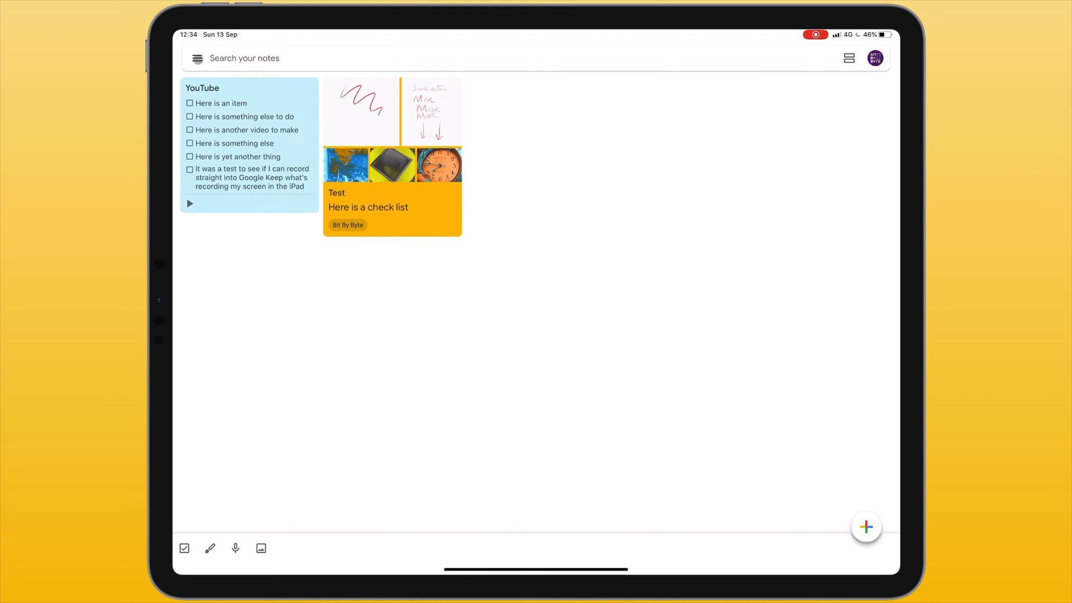
click(198, 58)
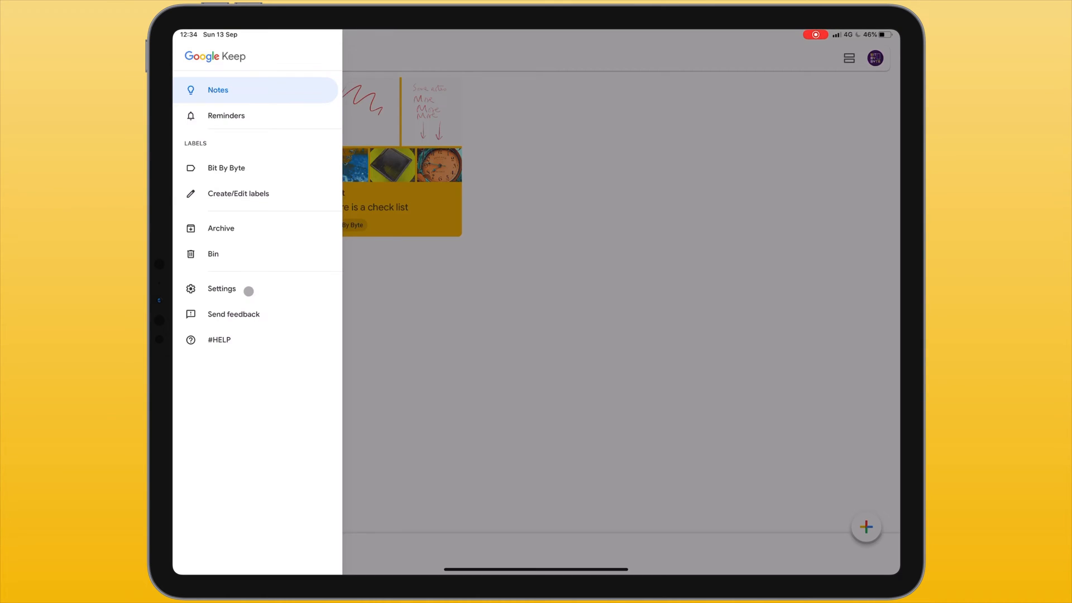
Step: In Settings, toggle 'Add new items to the bottom' off and on, then open the 08:00 Morning reminder
click(221, 288)
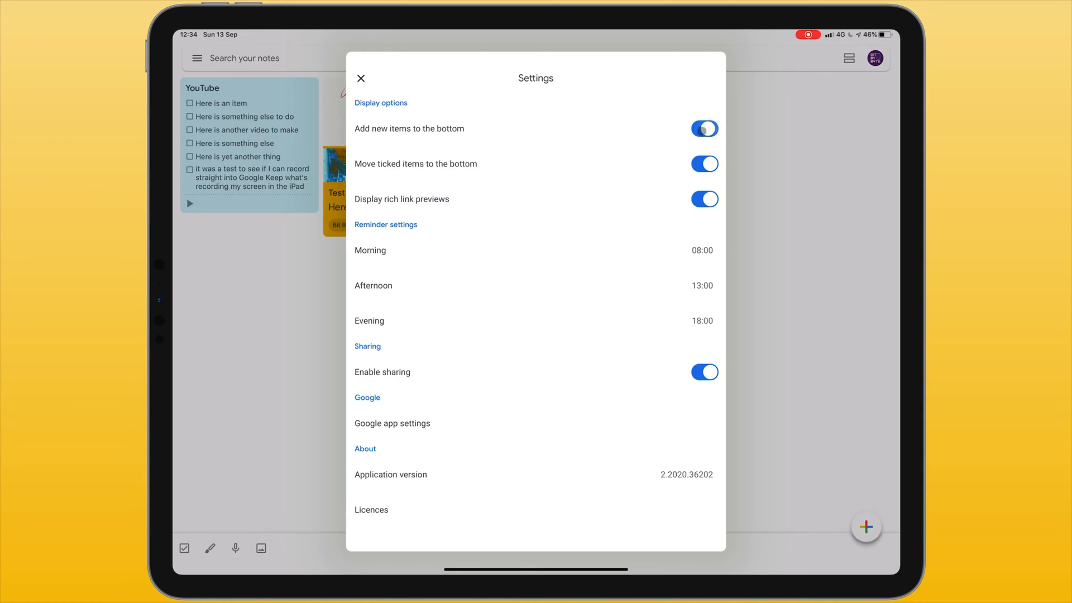
click(704, 129)
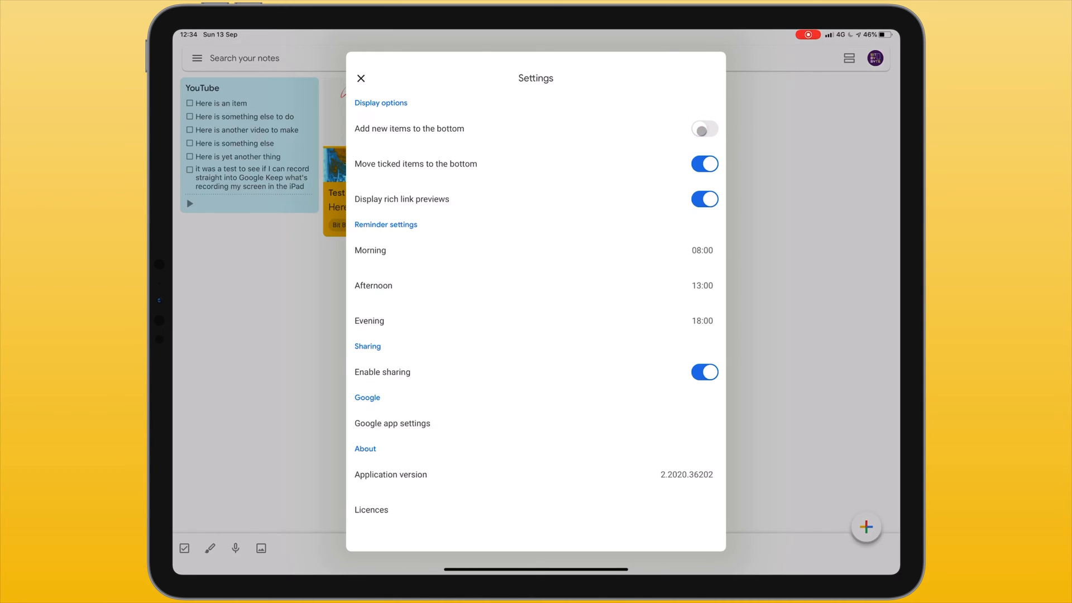
click(703, 129)
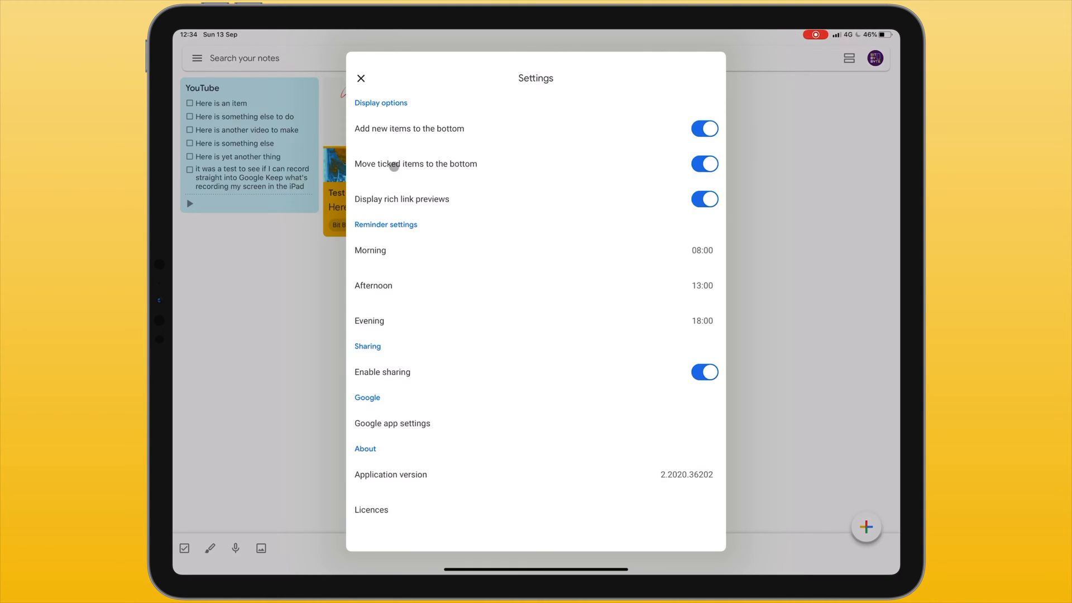
click(705, 163)
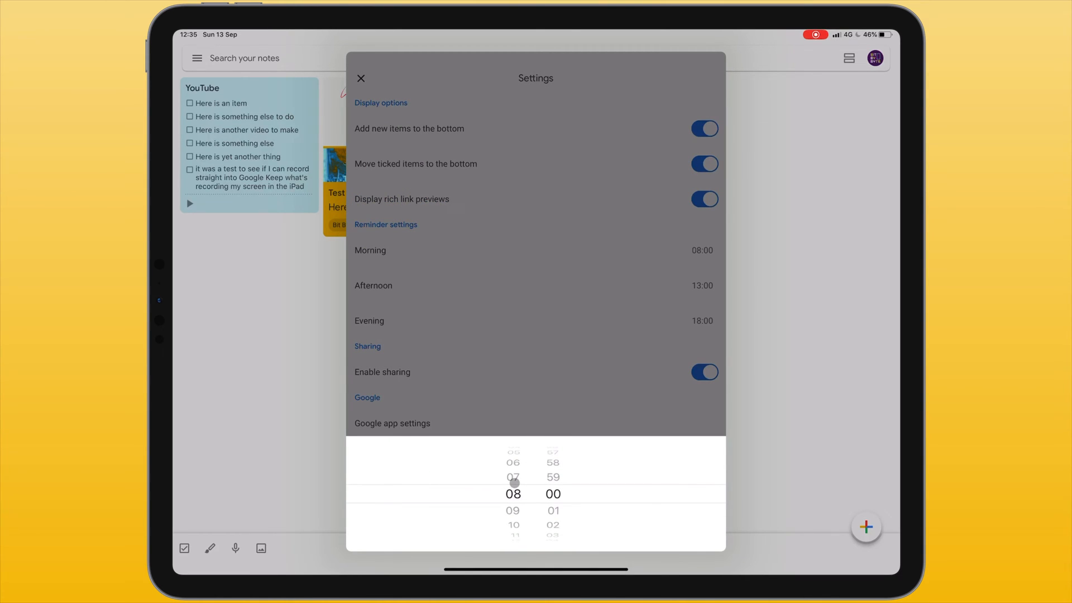
Step: Set the Morning reminder hour to 07:00 and close Settings
drag(514, 477, 513, 494)
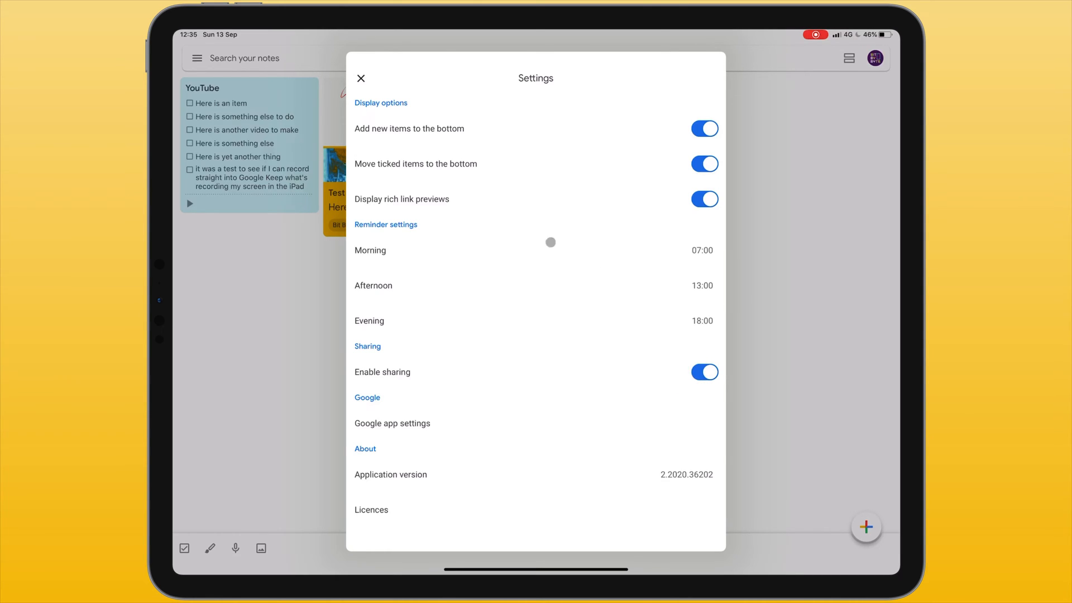
click(361, 78)
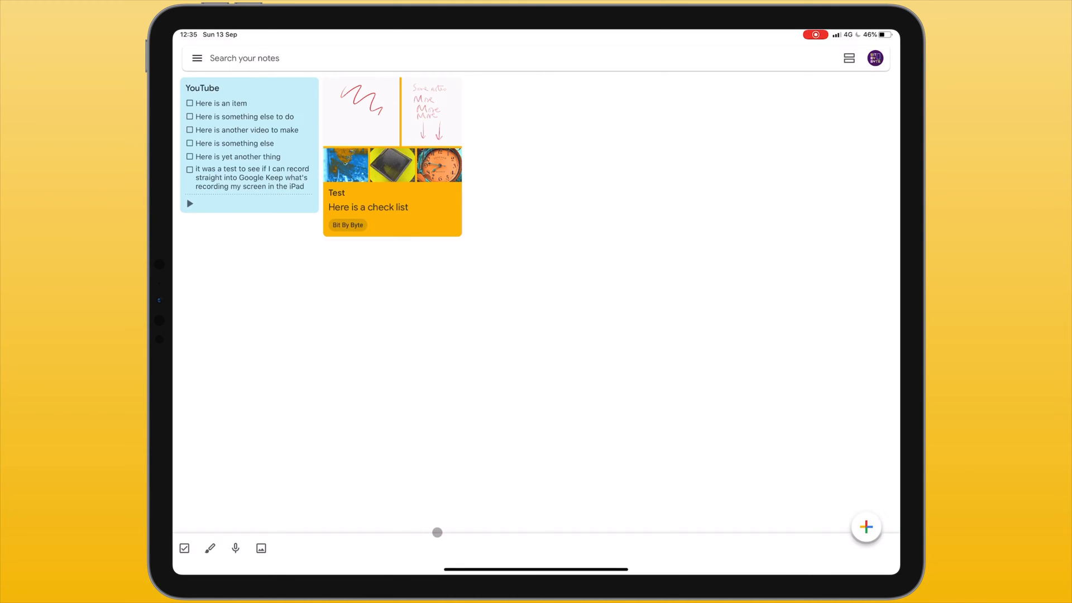
Step: Create a blank note with the floating + button
click(184, 548)
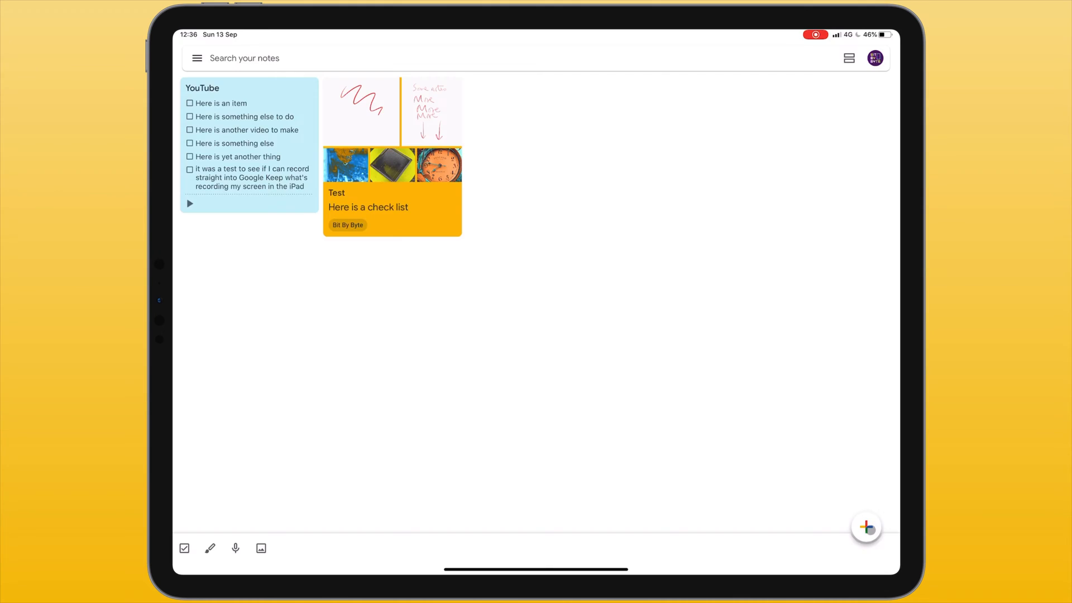
click(866, 527)
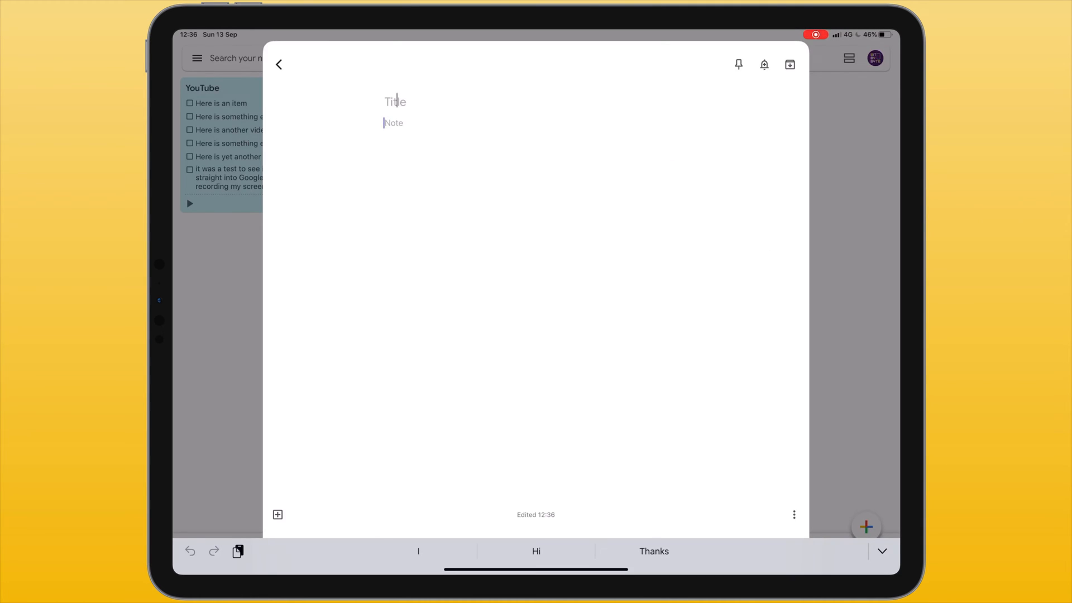
Step: Title the note 'New Note' with body 'Here is some text.', retyping it after an undo
text(New Note)
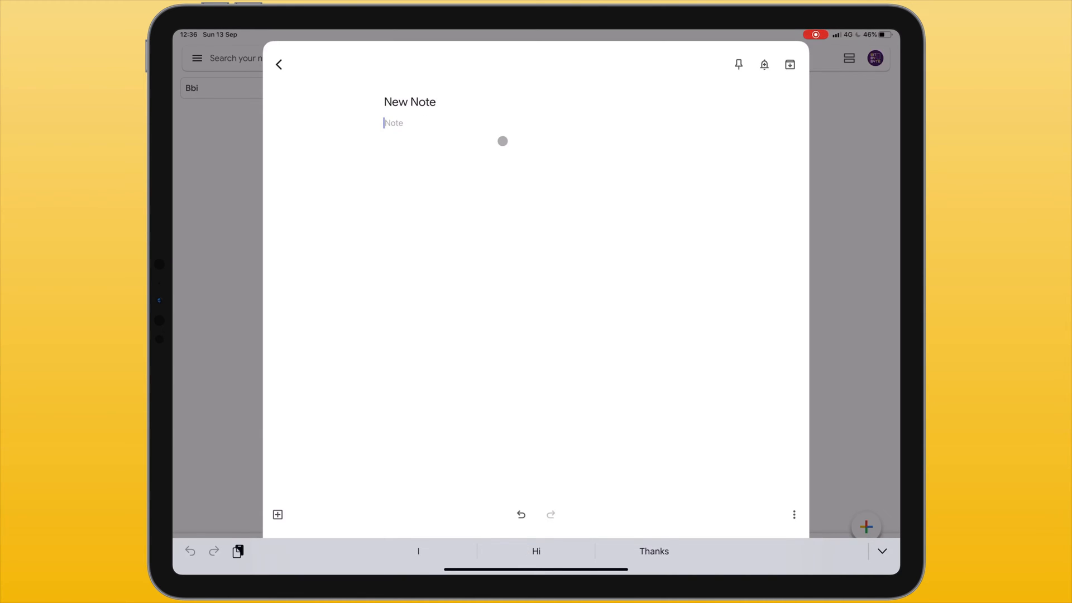
text(Here is some text.)
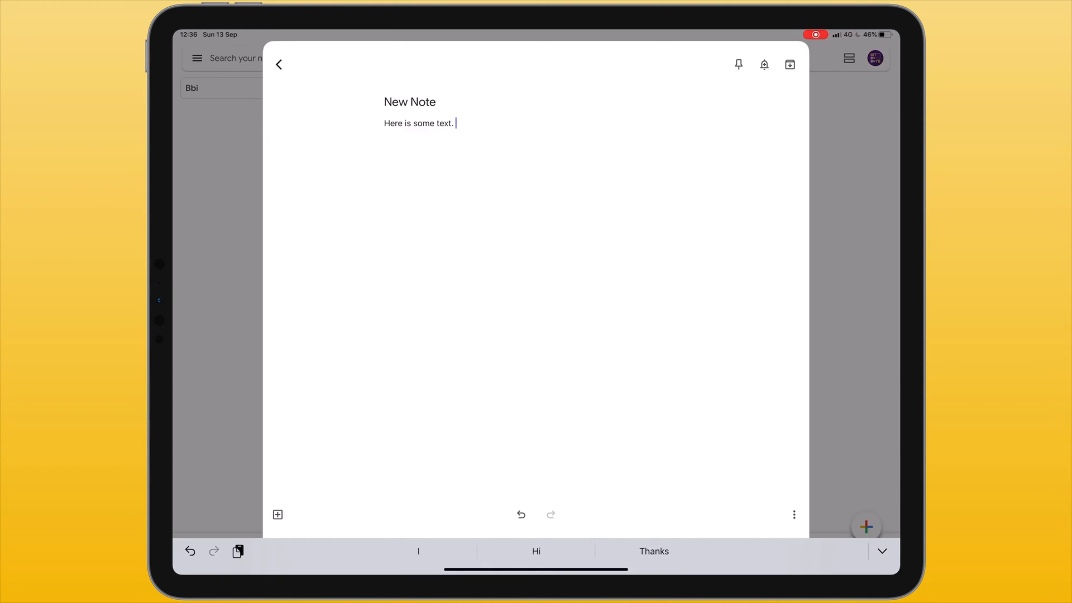
double_click(422, 123)
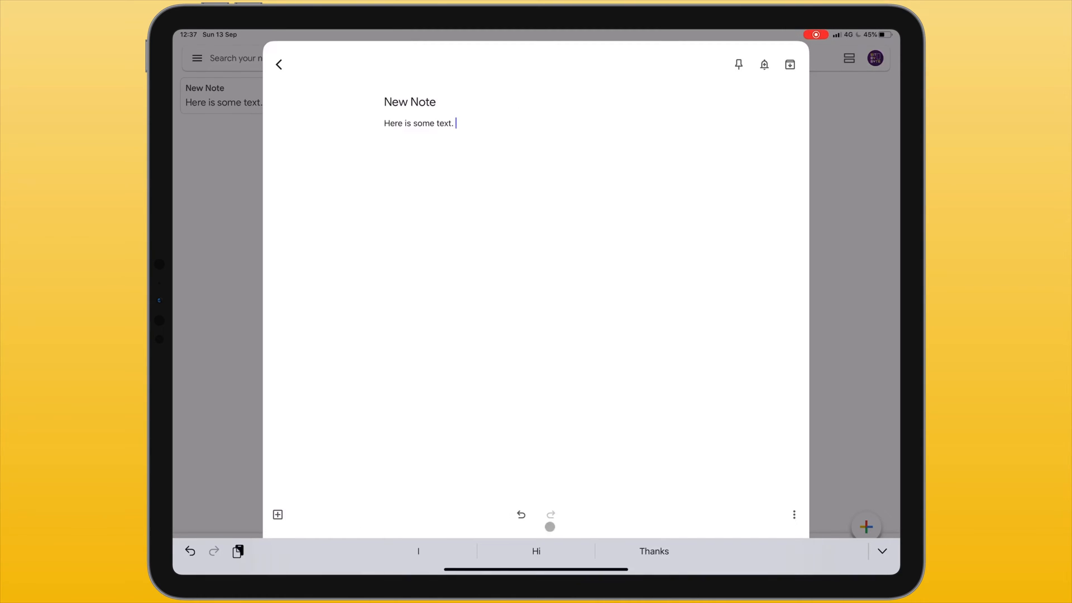
click(520, 515)
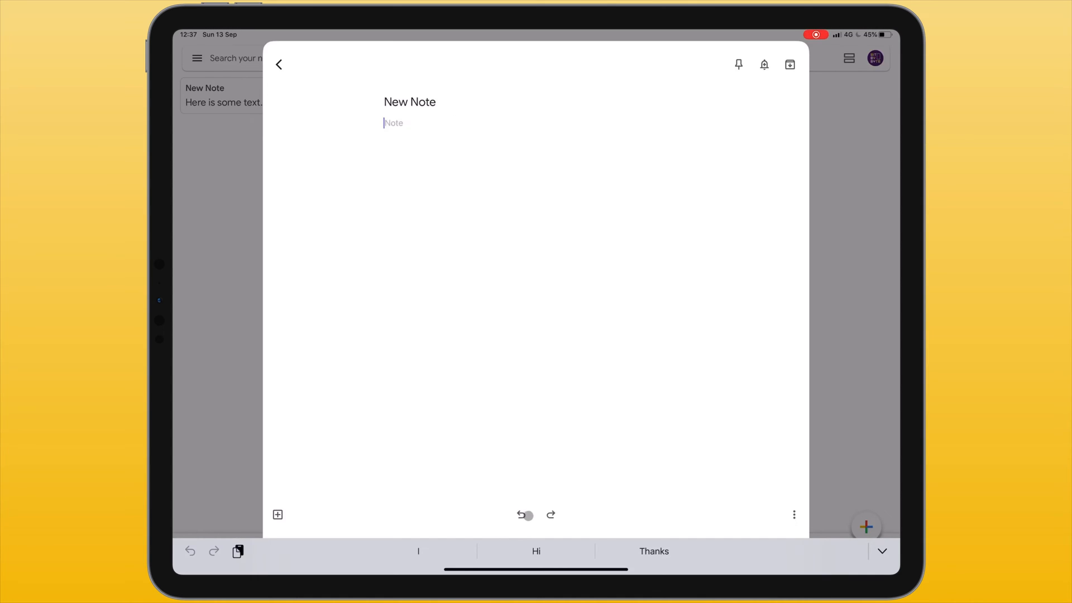
text(Here is some text.)
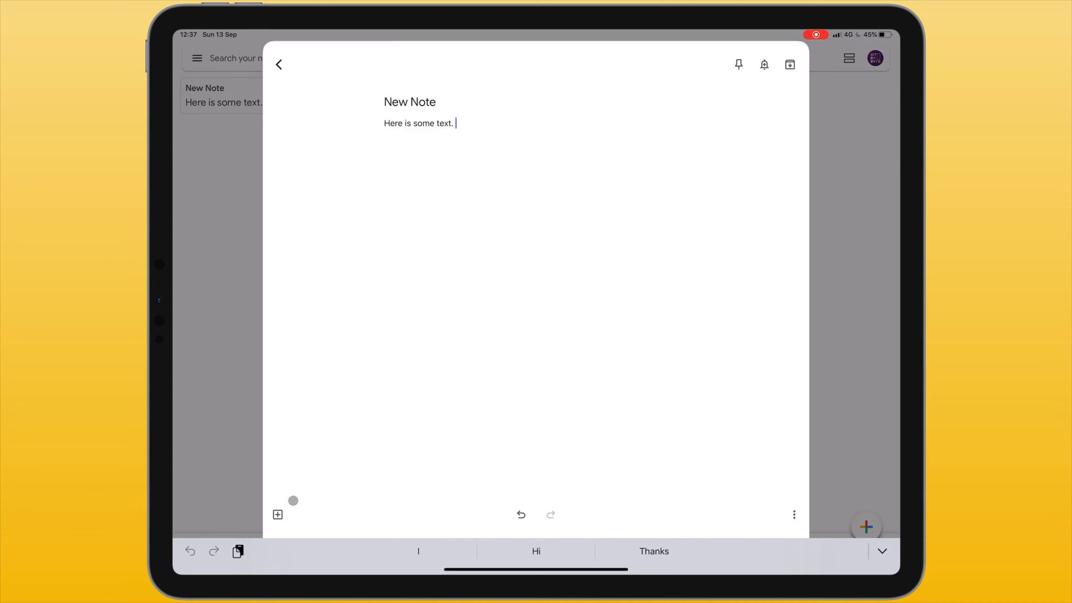
Step: Attach three photos from the OP-Z Art album using Choose image
click(277, 515)
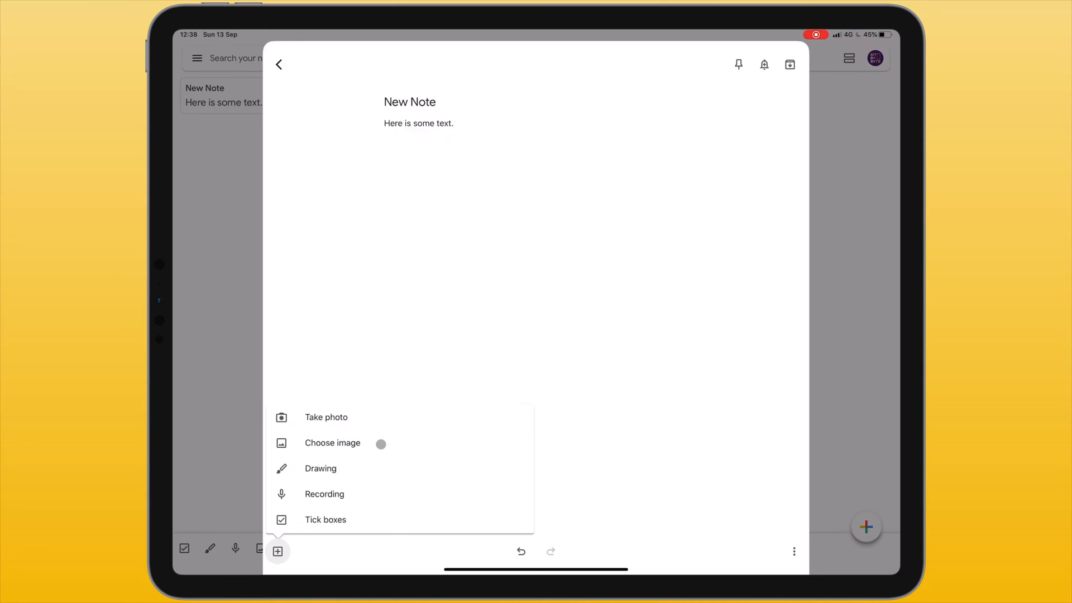
click(332, 442)
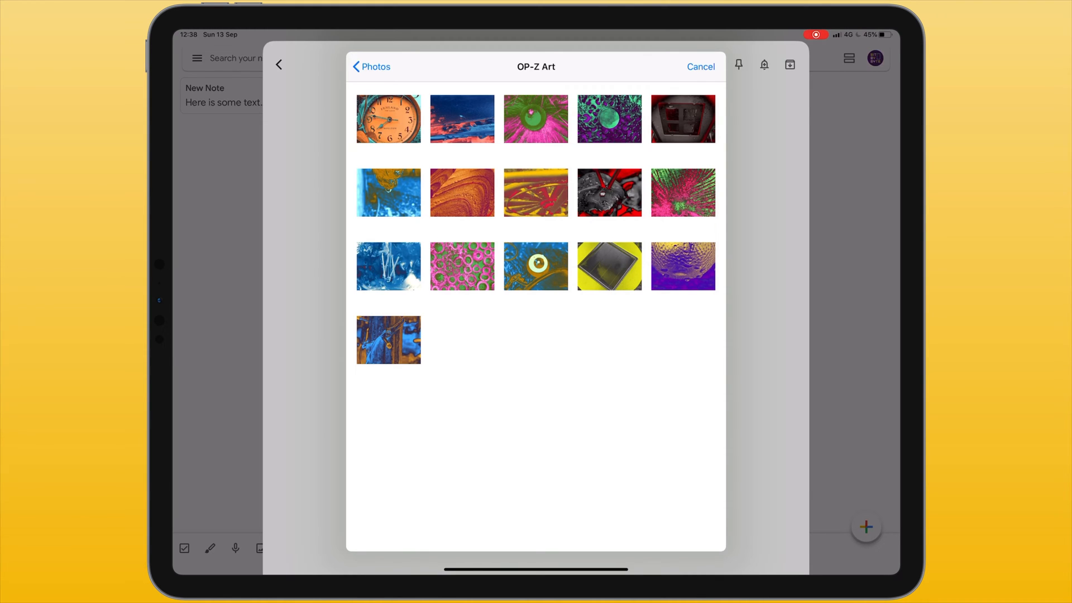
click(388, 119)
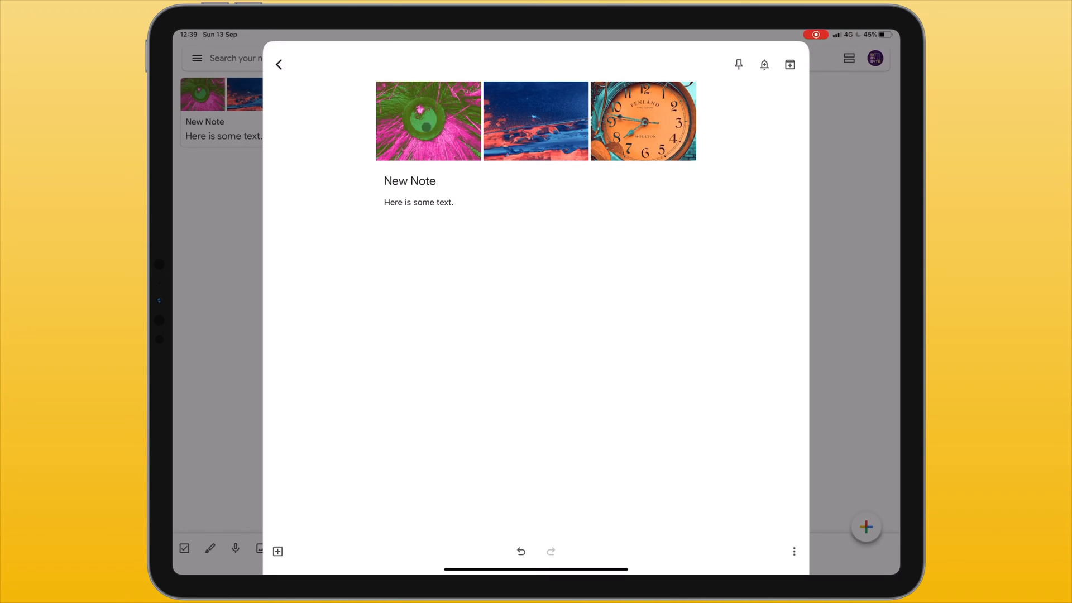
Step: Open the pink-and-green plant photo full size and draw red and green strokes
click(428, 120)
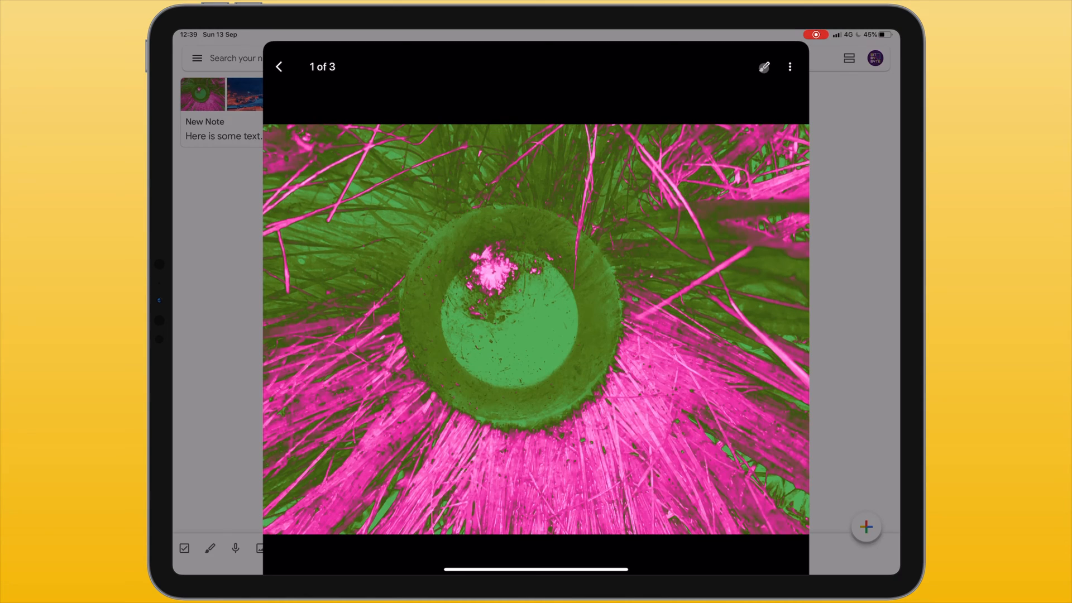
click(763, 67)
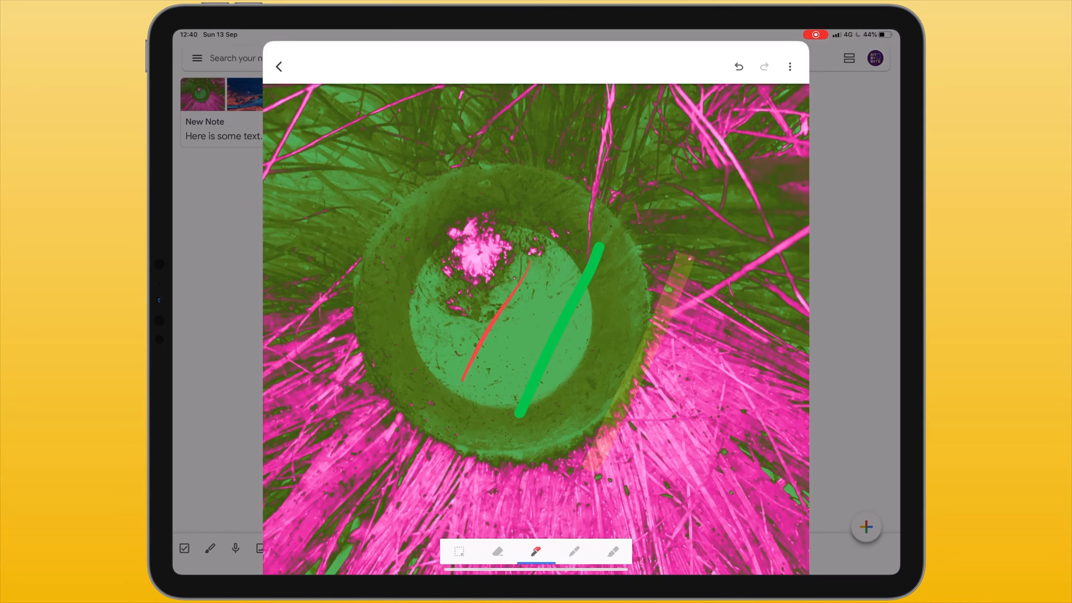
Step: Highlight the plant photo in yellow, erase all drawn strokes, then show pen colours
click(613, 552)
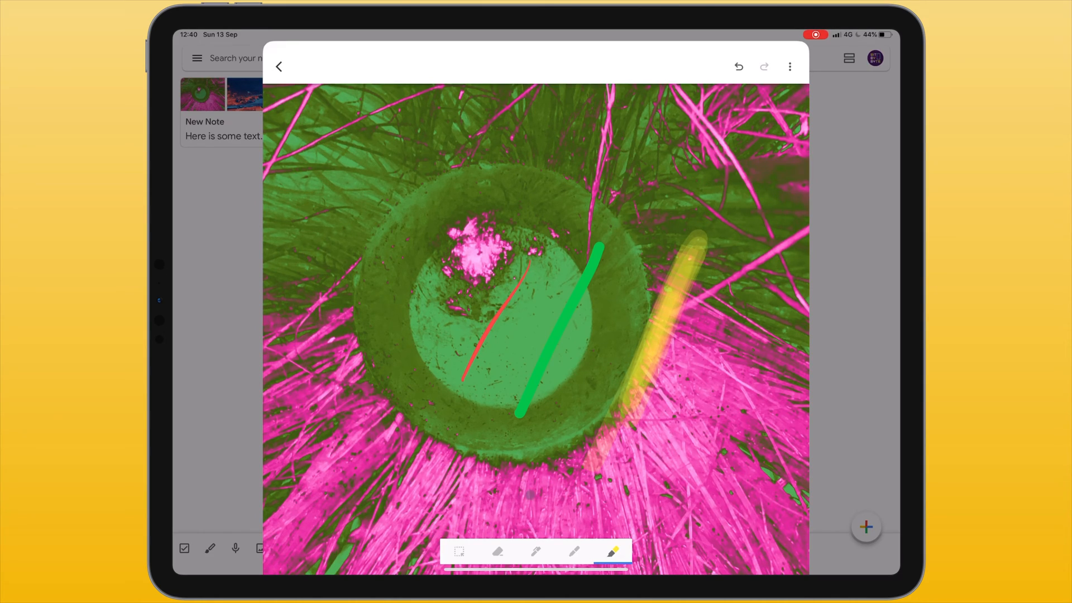
click(497, 552)
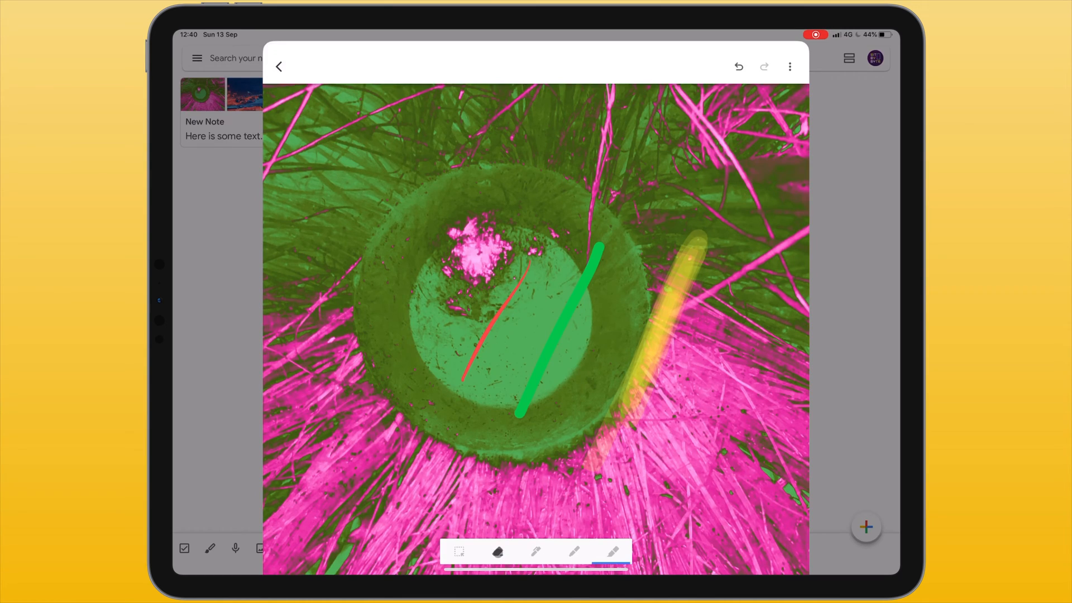
click(497, 552)
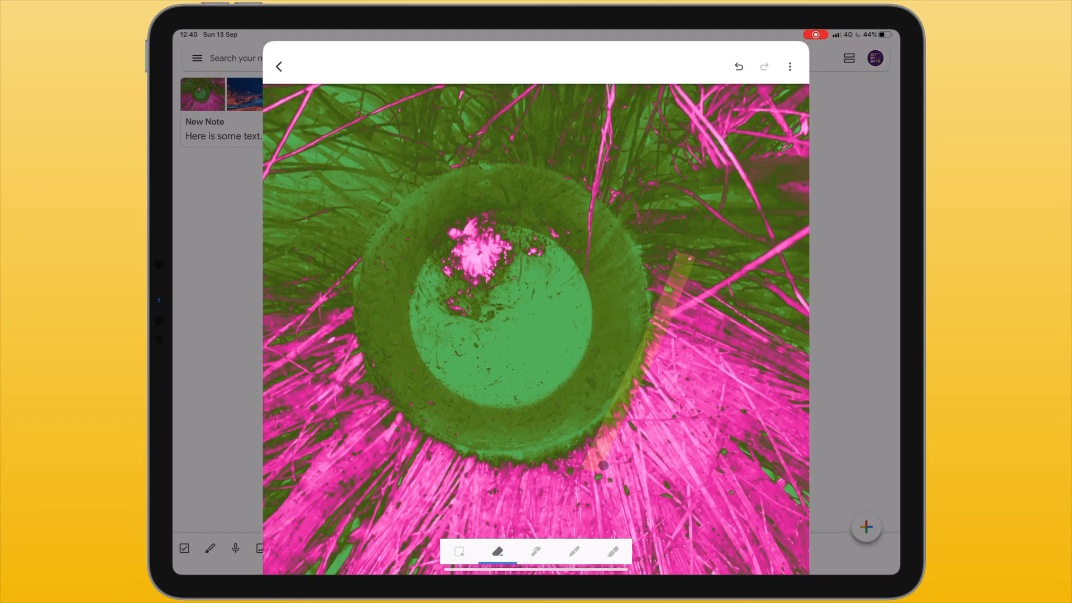
click(537, 552)
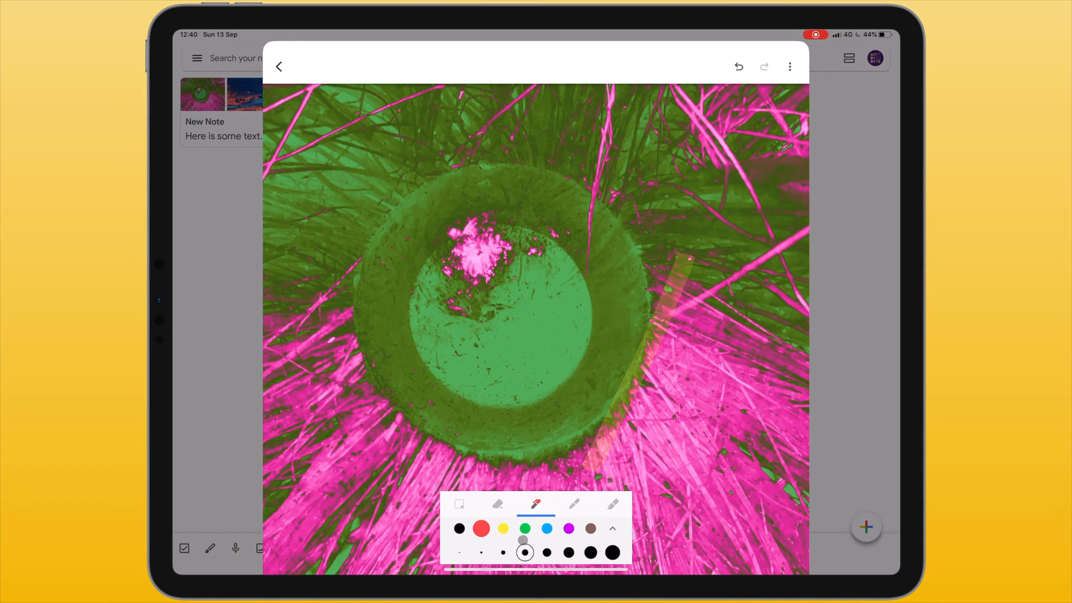
Step: Draw a thin yellow highlighter zigzag over the circle, then choose a thicker size
click(503, 529)
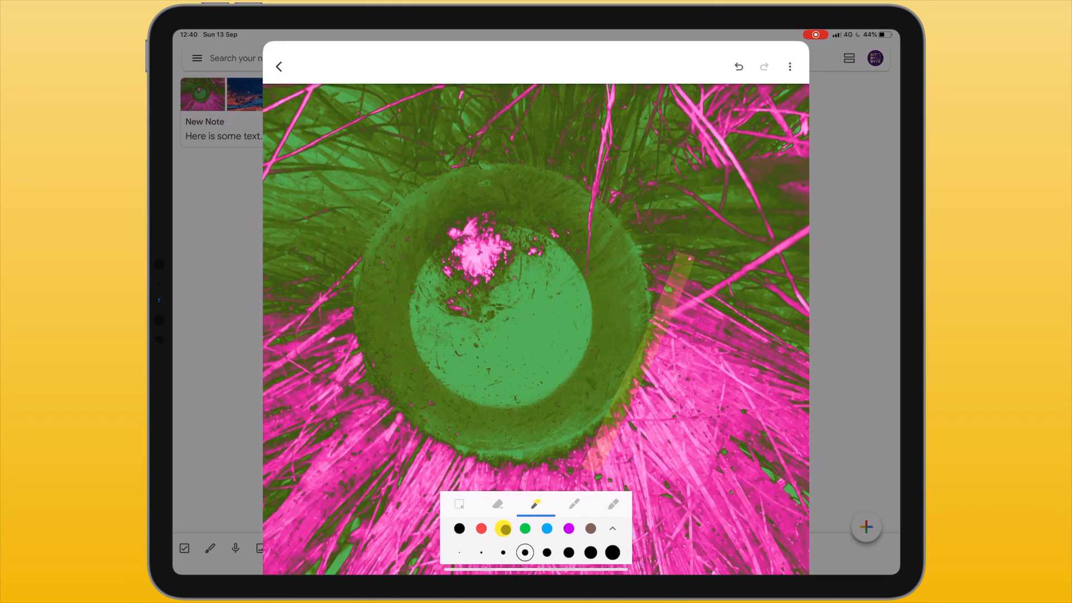
drag(475, 335, 584, 280)
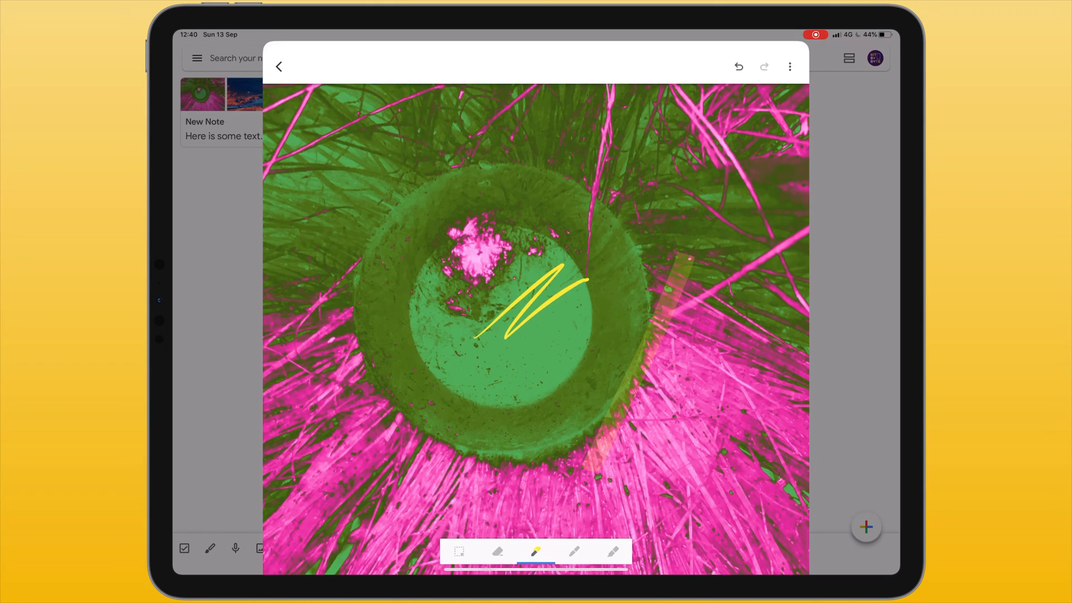
click(536, 552)
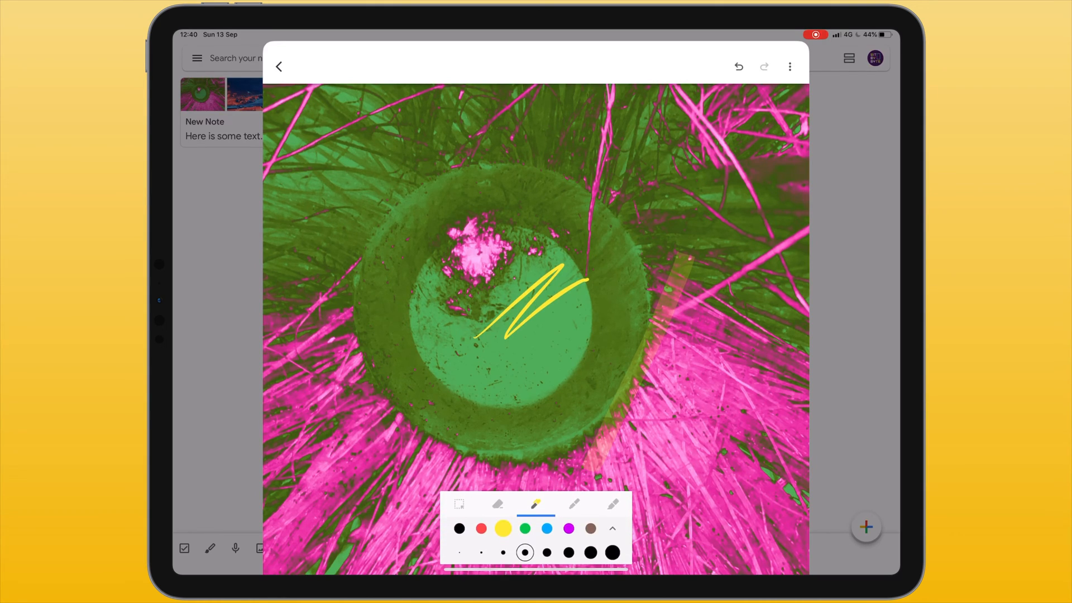
click(612, 552)
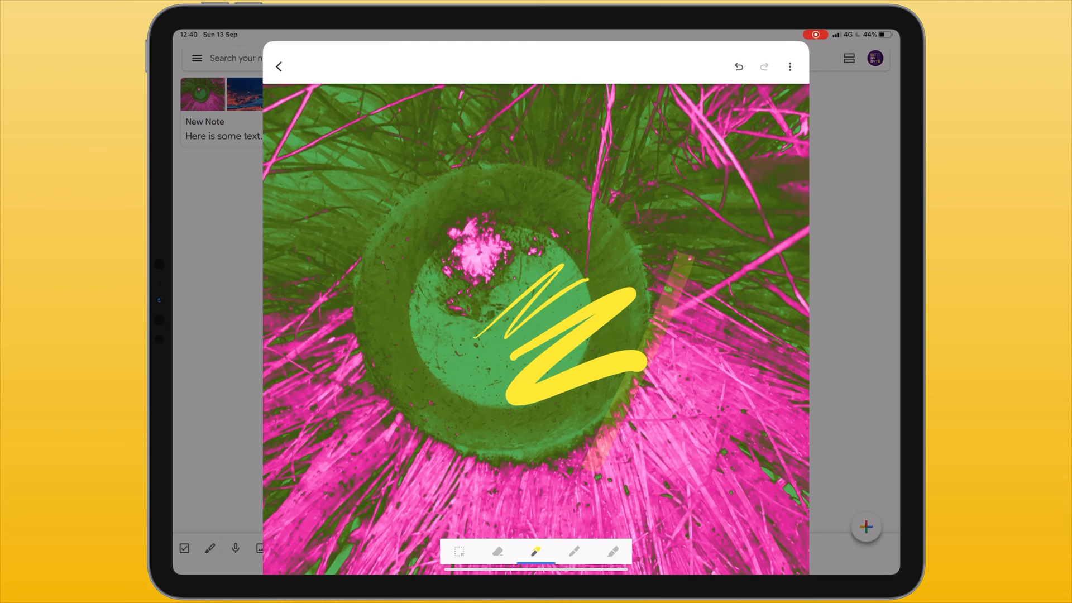
Step: Draw an orange zigzag above the yellow ones, move it, then undo the move
click(536, 551)
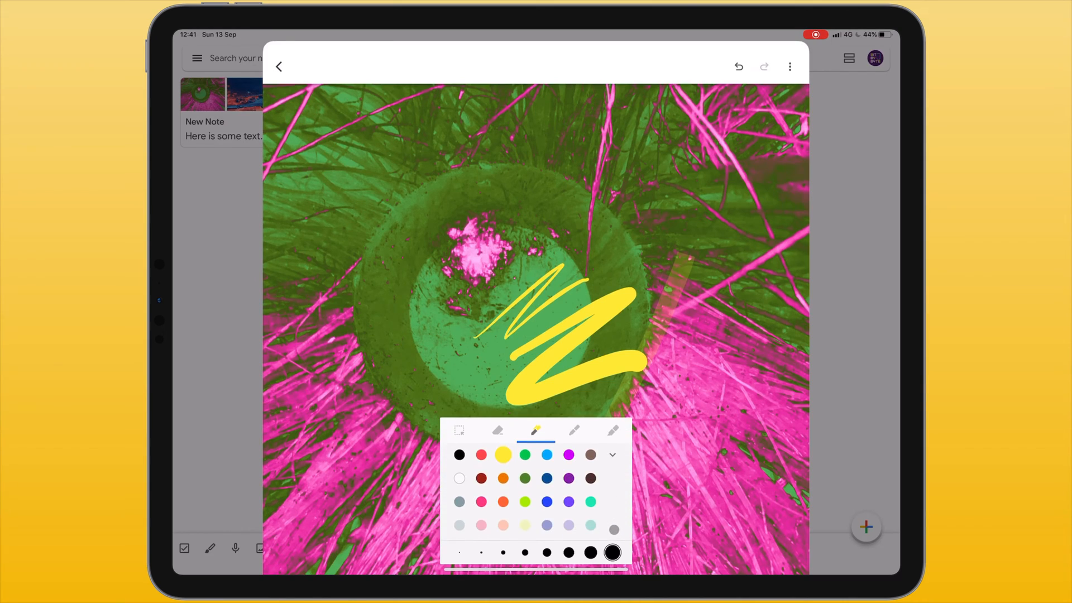
click(503, 502)
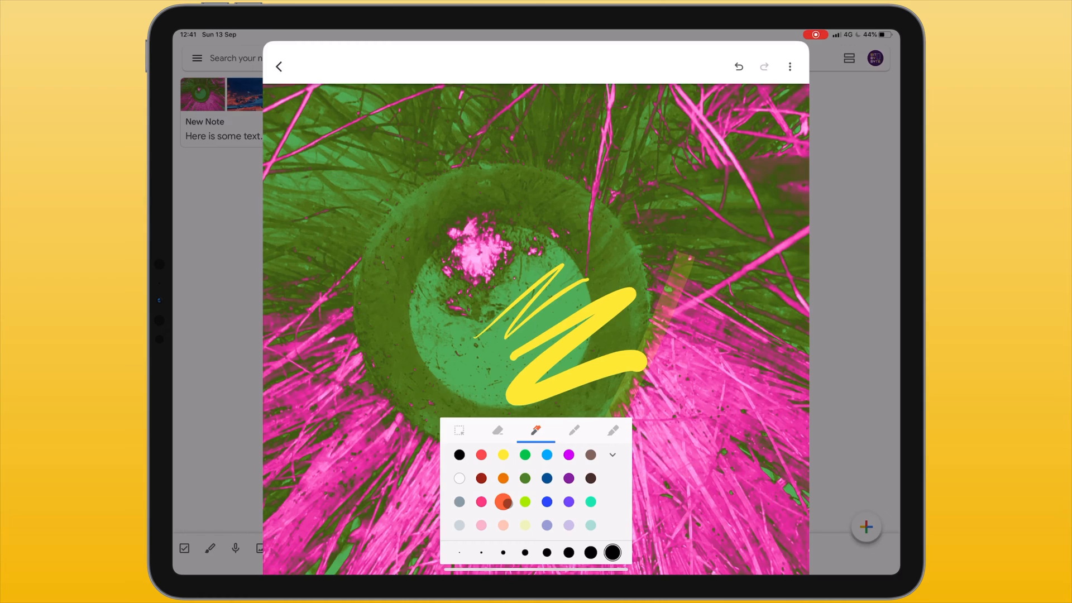
drag(486, 171, 403, 280)
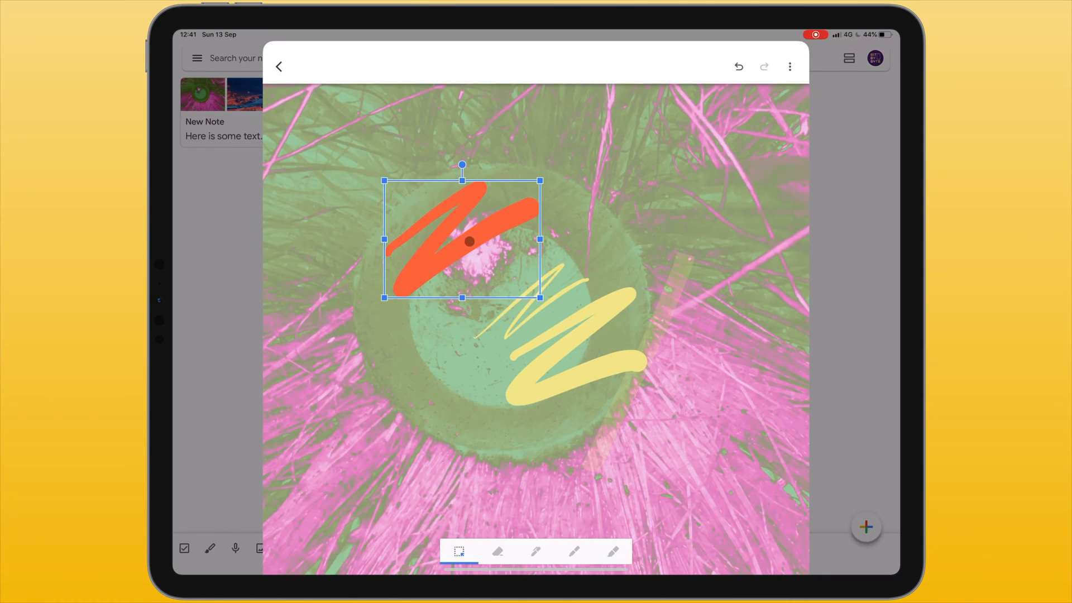
drag(461, 241, 703, 175)
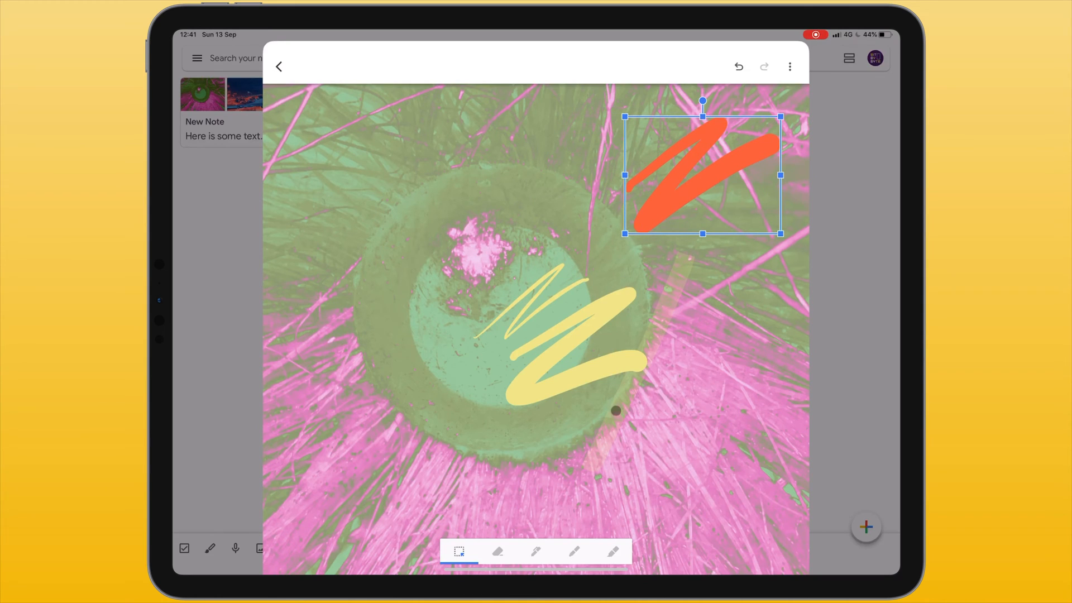
click(536, 551)
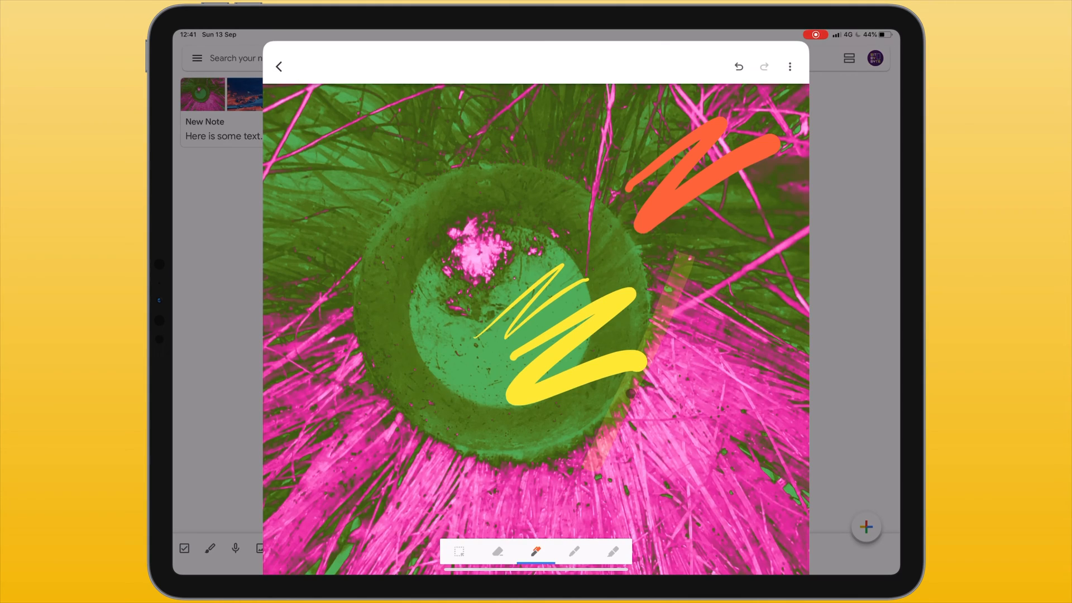
click(738, 67)
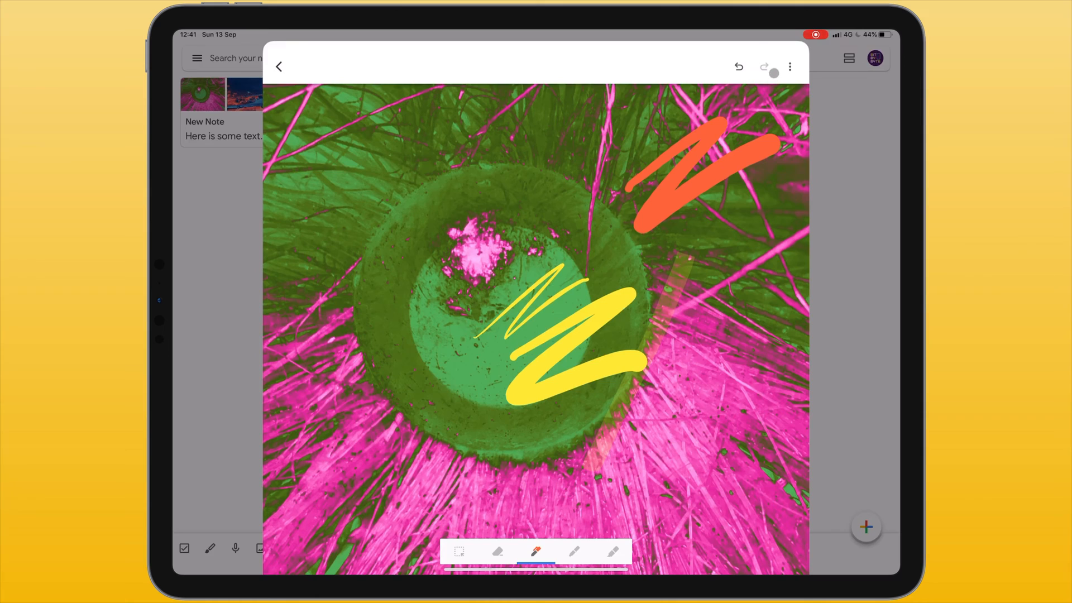
click(738, 67)
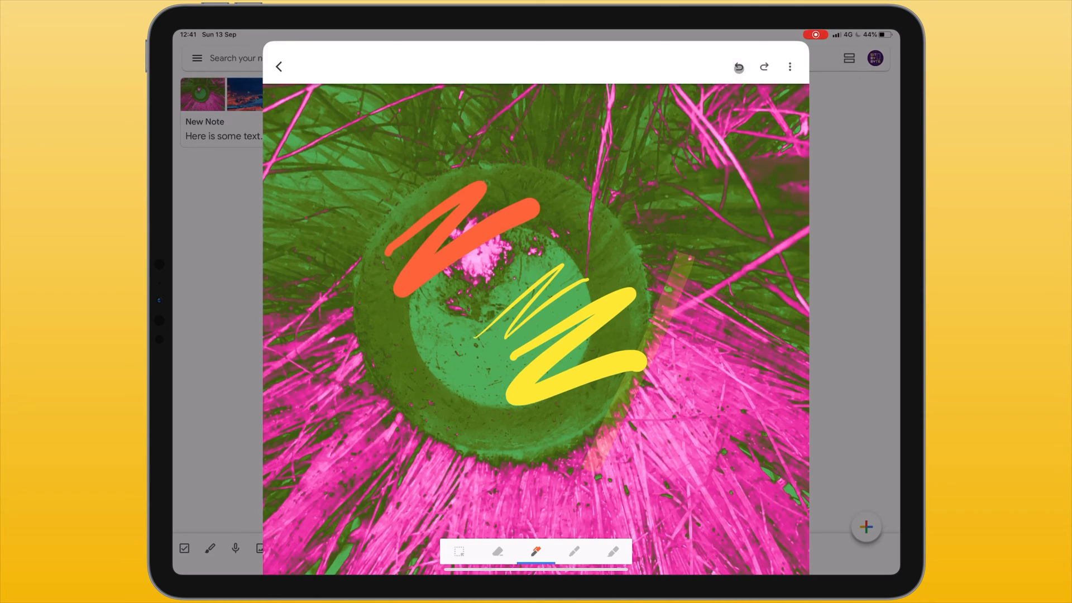
Step: Apply a Square grid to the plant drawing and return to New Note
click(764, 66)
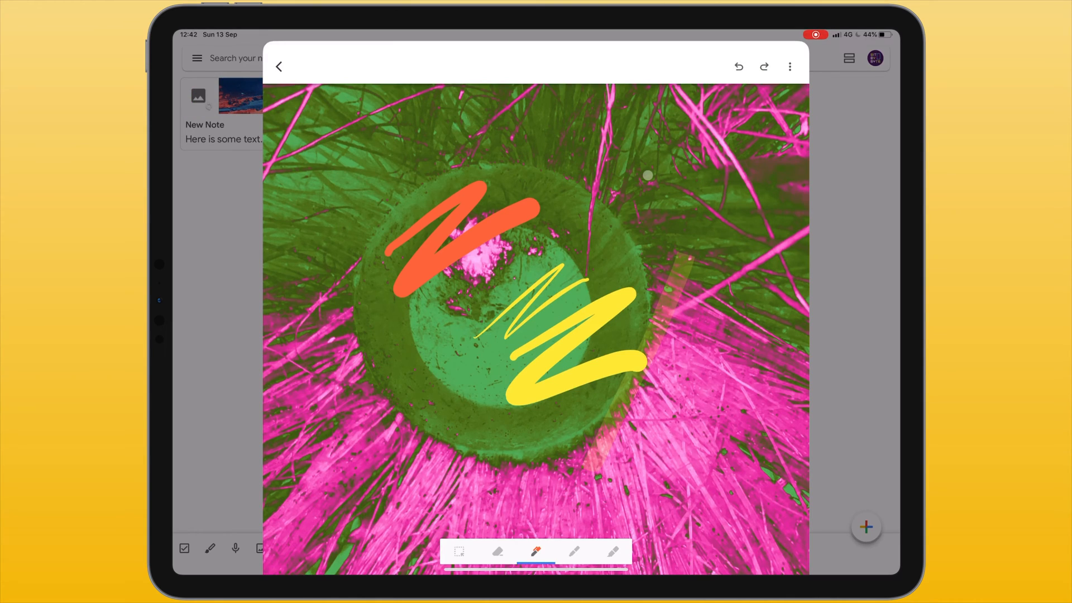
mouse_move(787, 92)
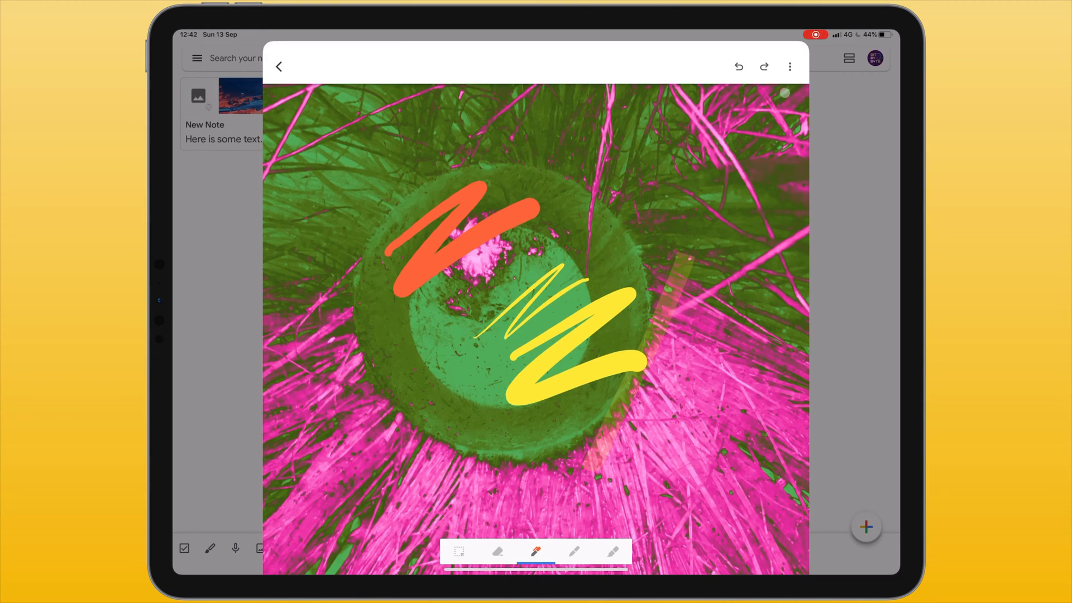
click(789, 67)
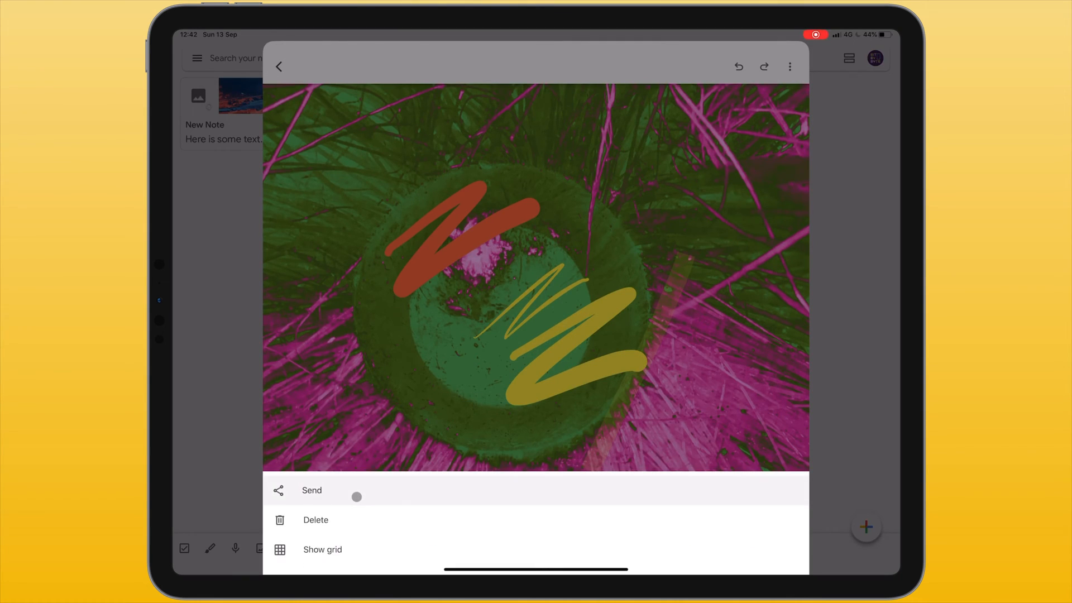
mouse_move(315, 520)
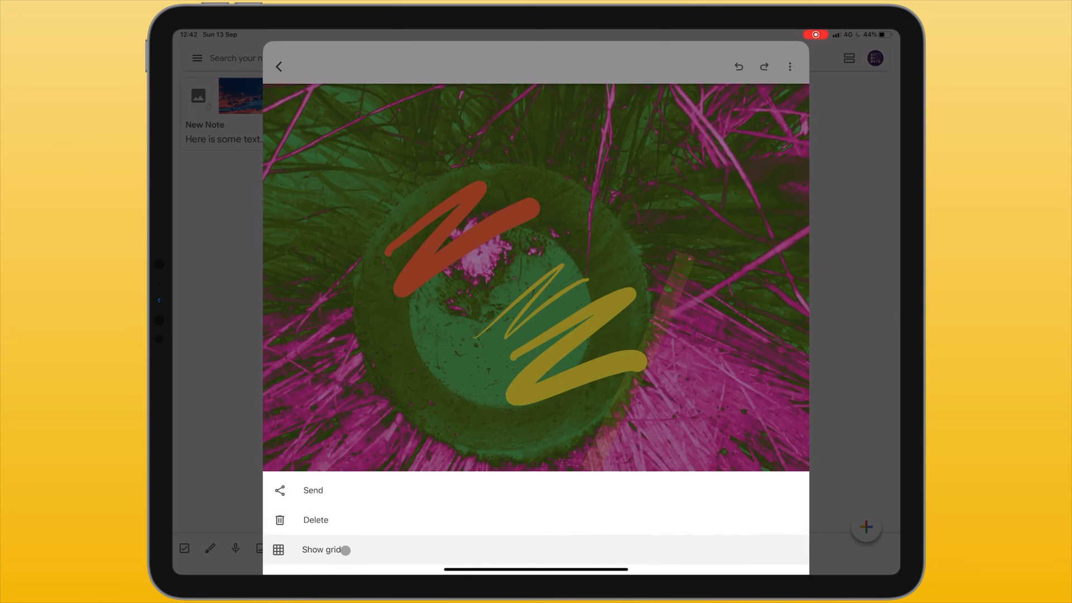
click(320, 549)
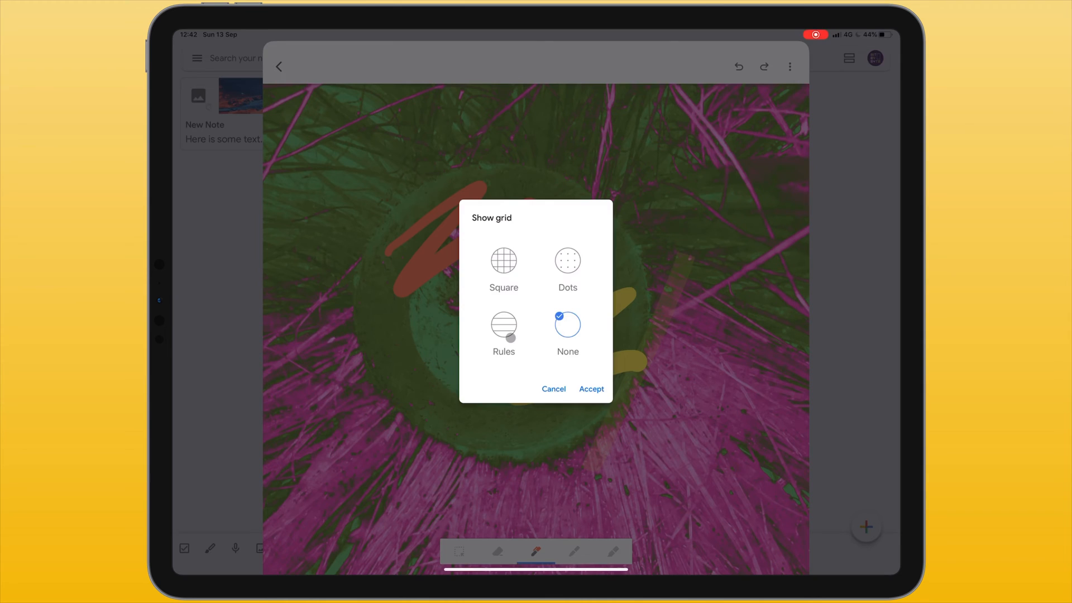
click(503, 260)
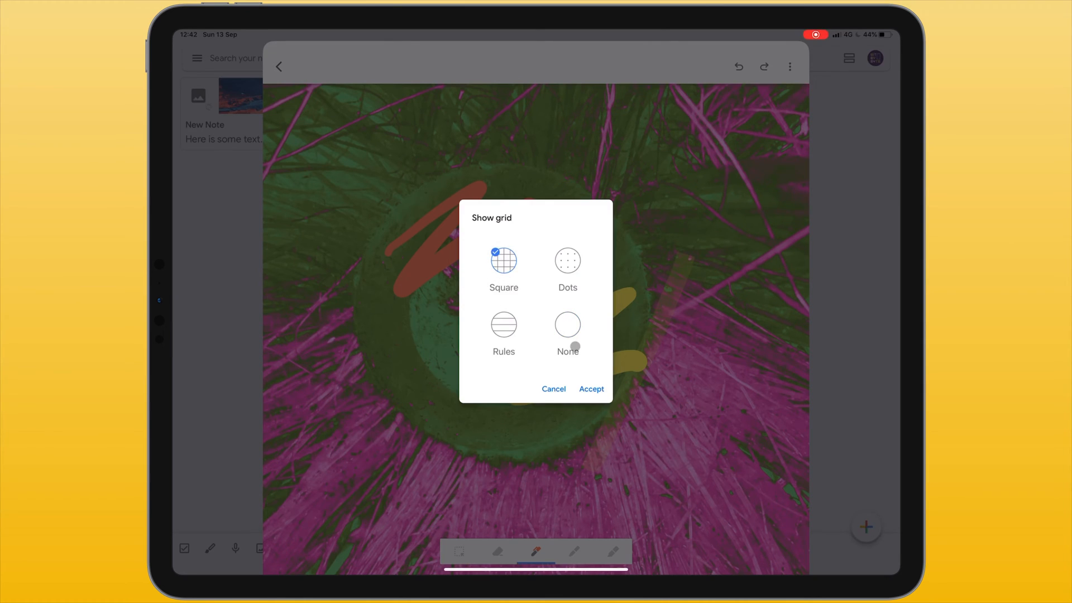
click(591, 388)
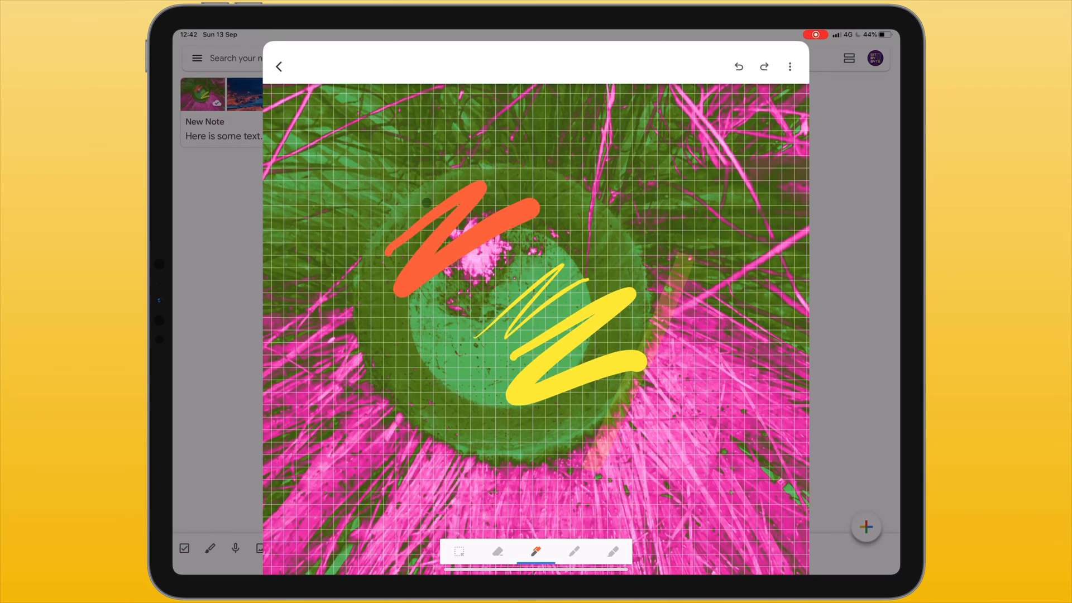
click(279, 67)
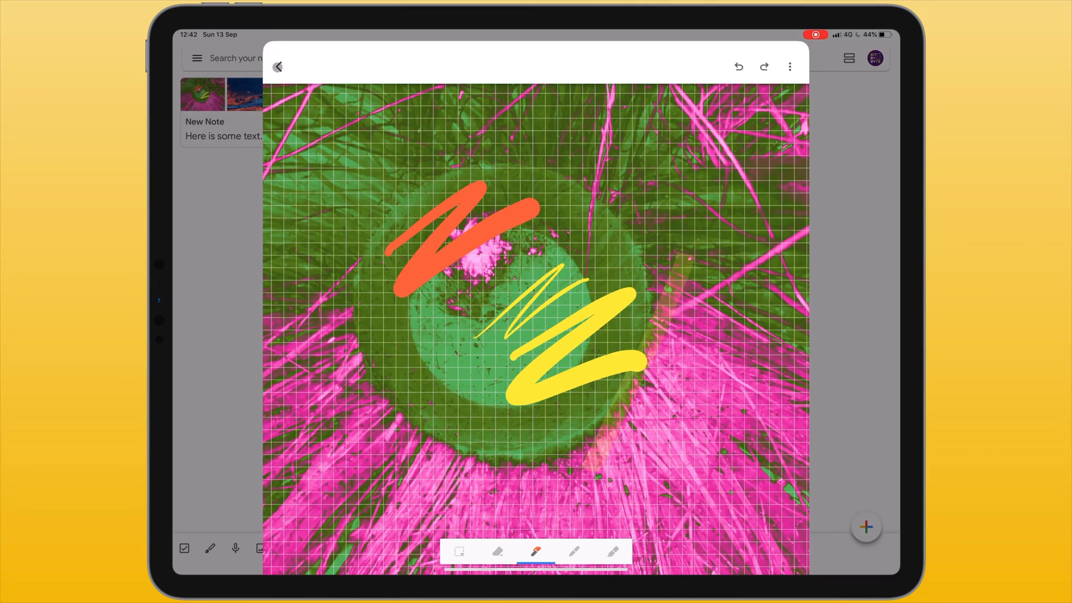
click(277, 66)
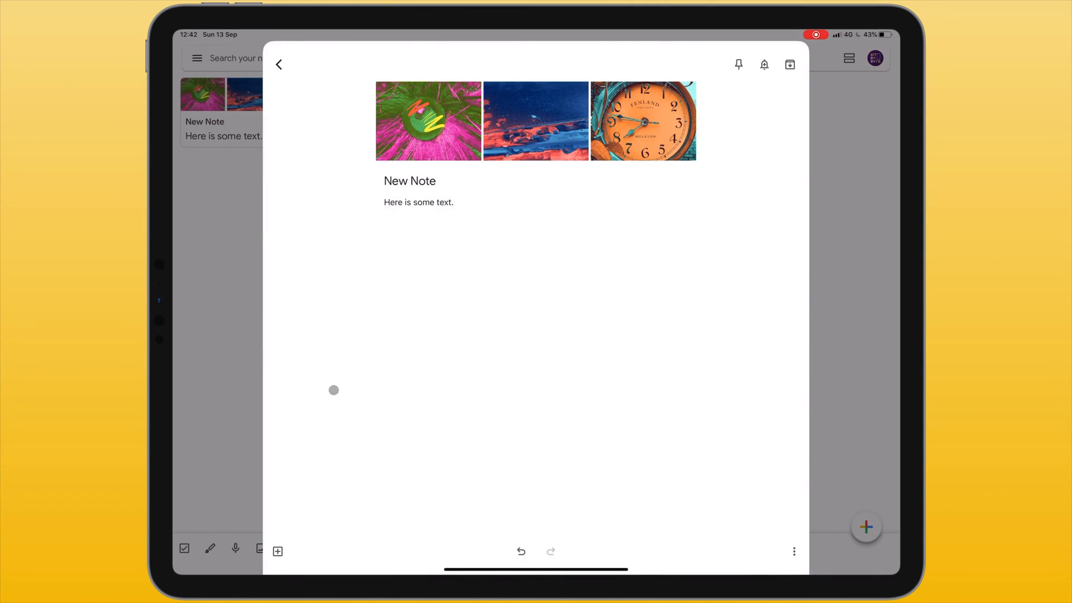
Step: Add a blank drawing to the New Note and show the pen's colour and size palette
click(278, 551)
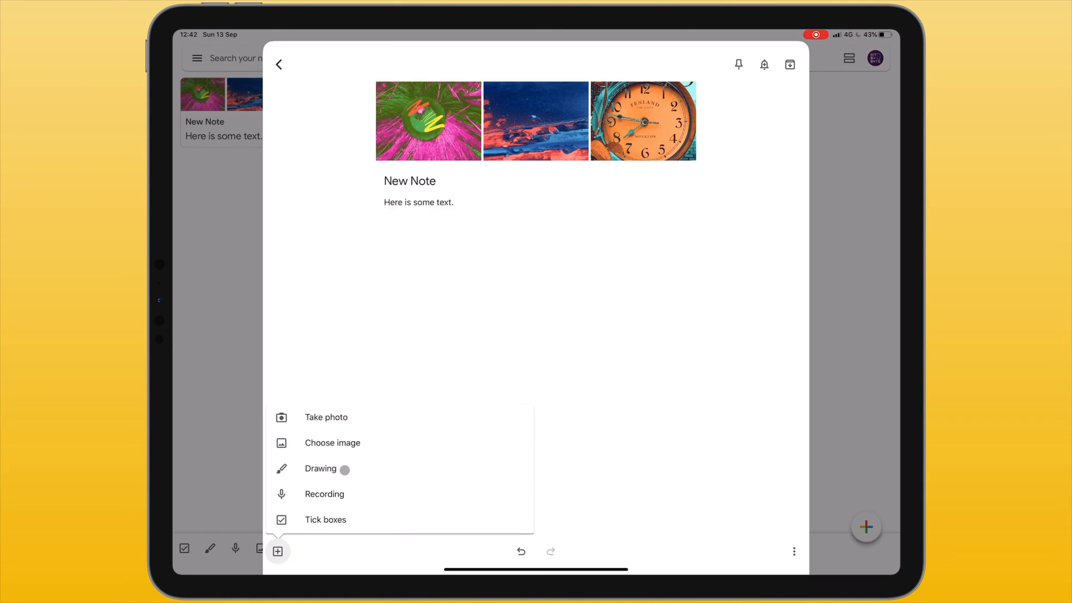
click(320, 468)
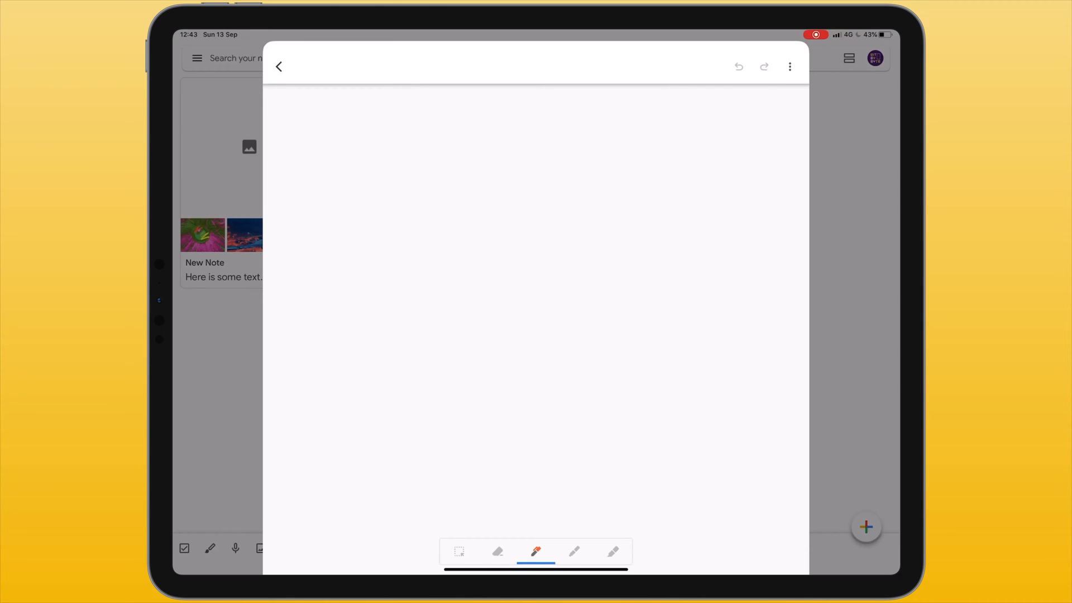
click(542, 305)
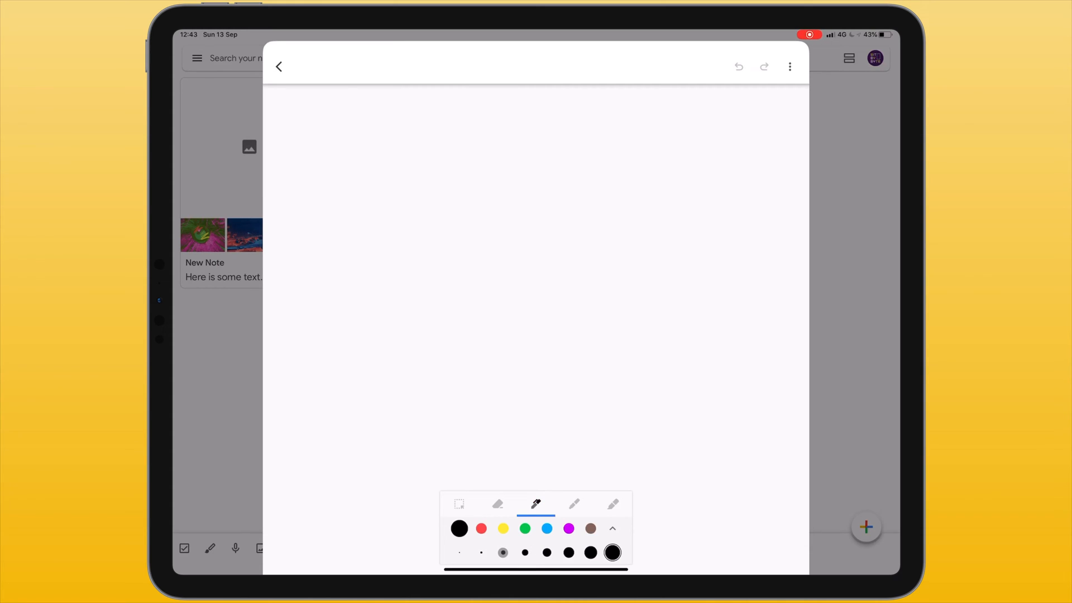
Step: Handwrite the word 'Text' in black near the top-left of the drawing
drag(293, 141, 341, 127)
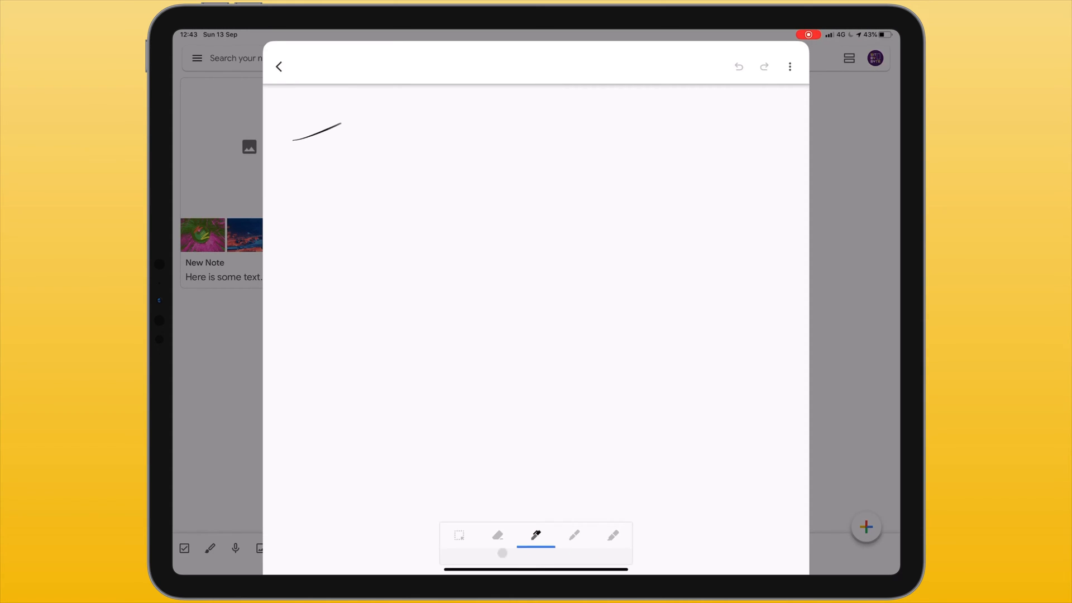
drag(349, 119, 430, 181)
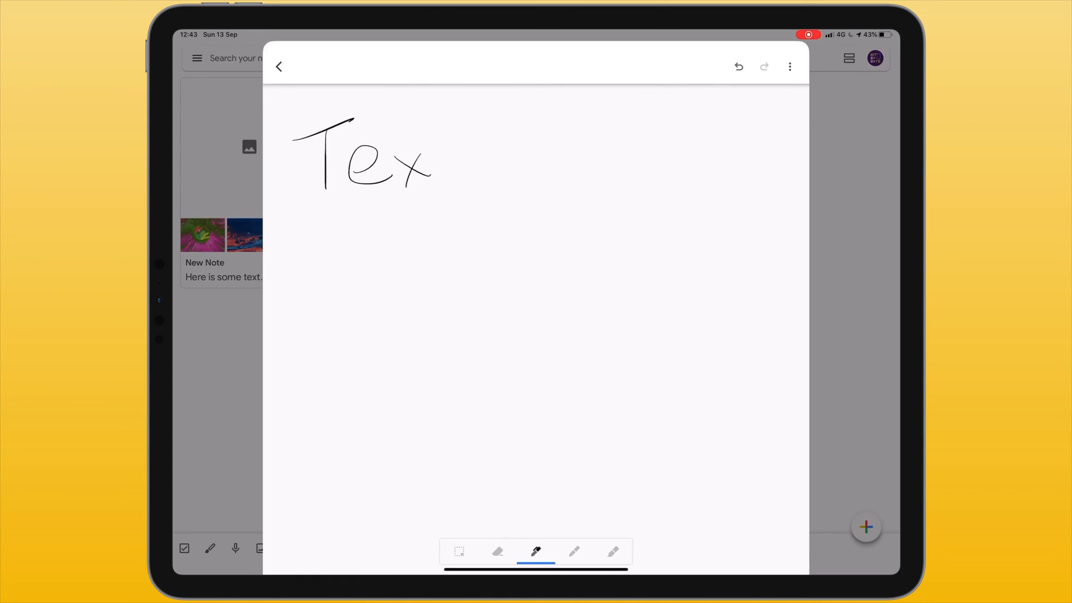
drag(458, 134, 482, 175)
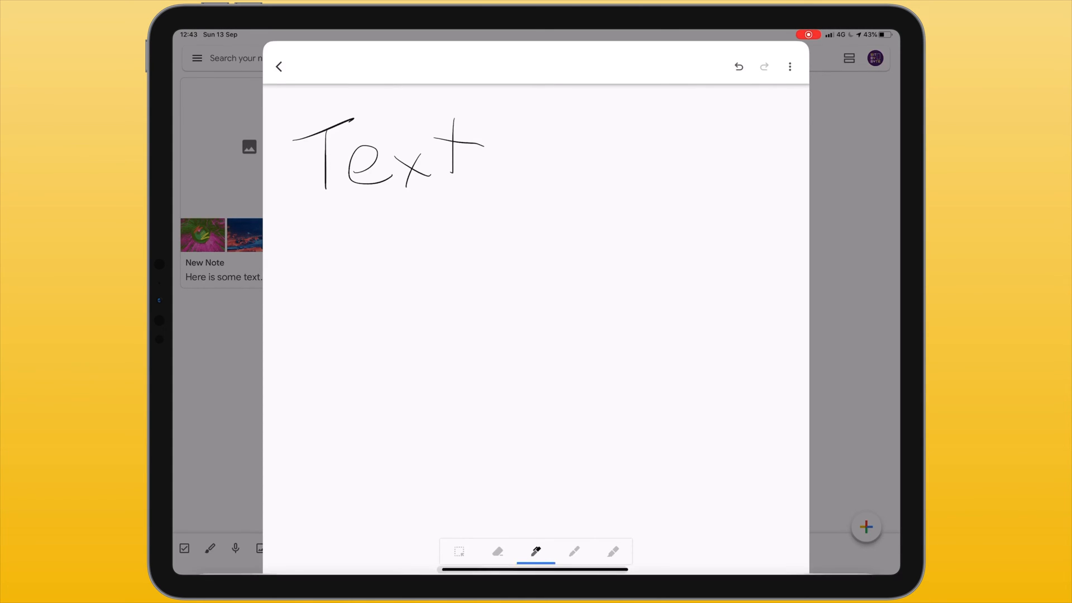
Step: Select the handwritten 'Text', nudge it slightly up-left, and open the drawing's options
click(459, 552)
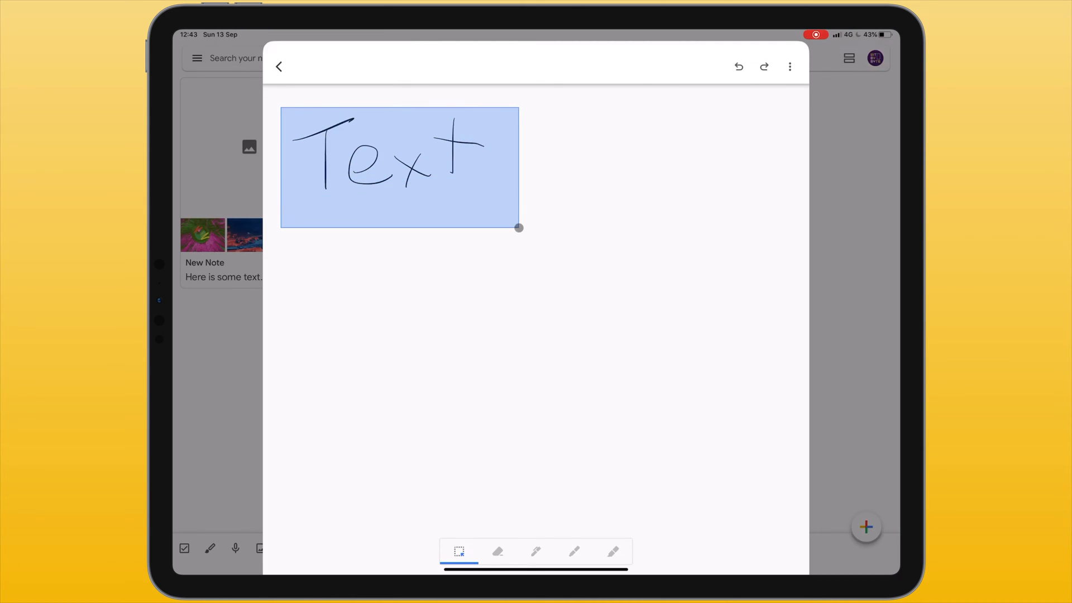
drag(519, 228, 484, 189)
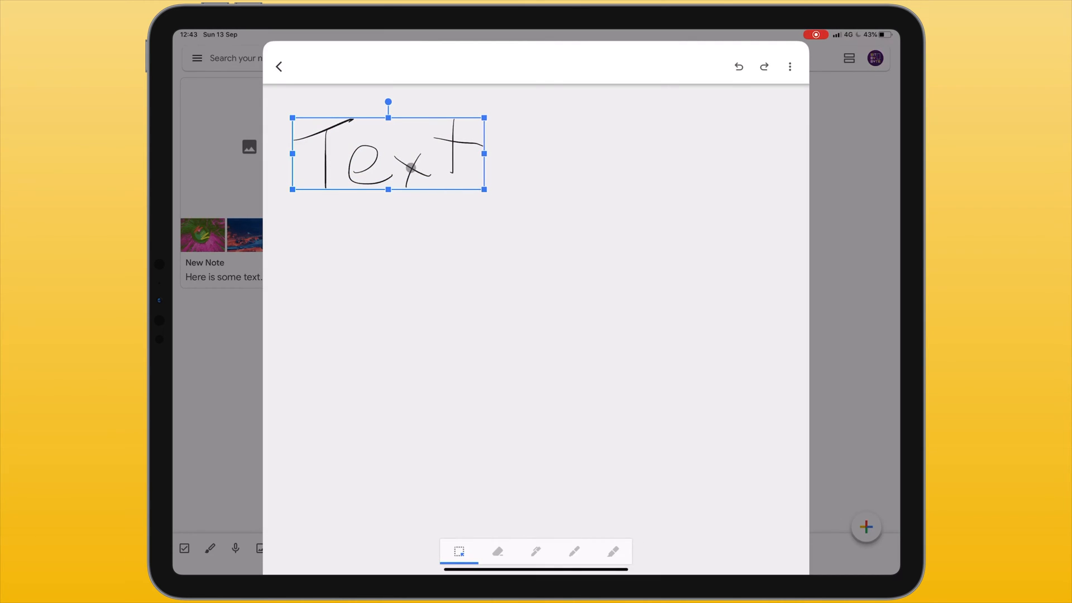
drag(388, 154, 381, 137)
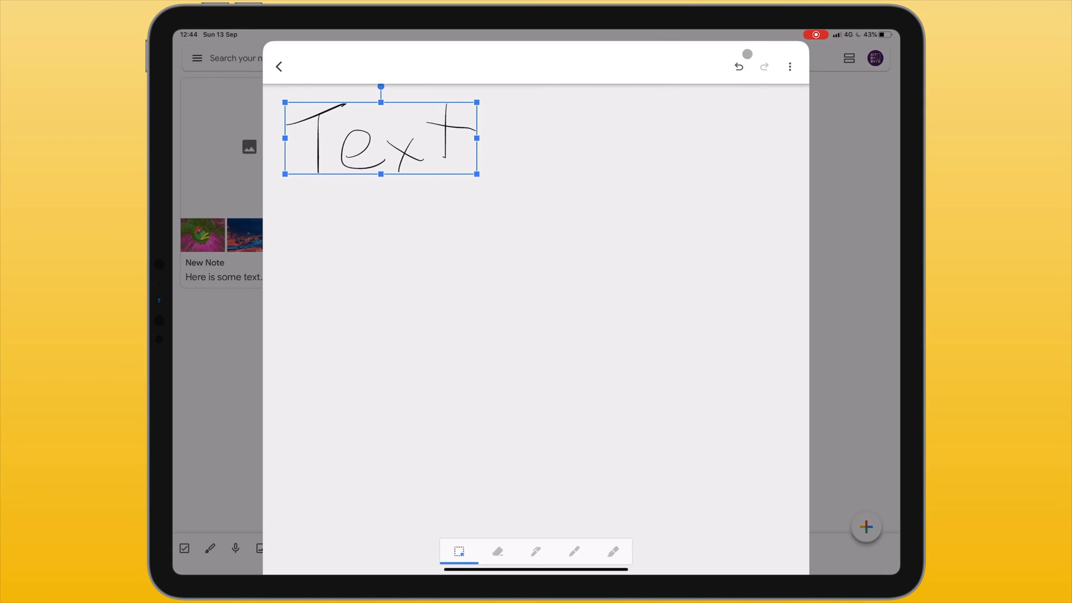
click(790, 66)
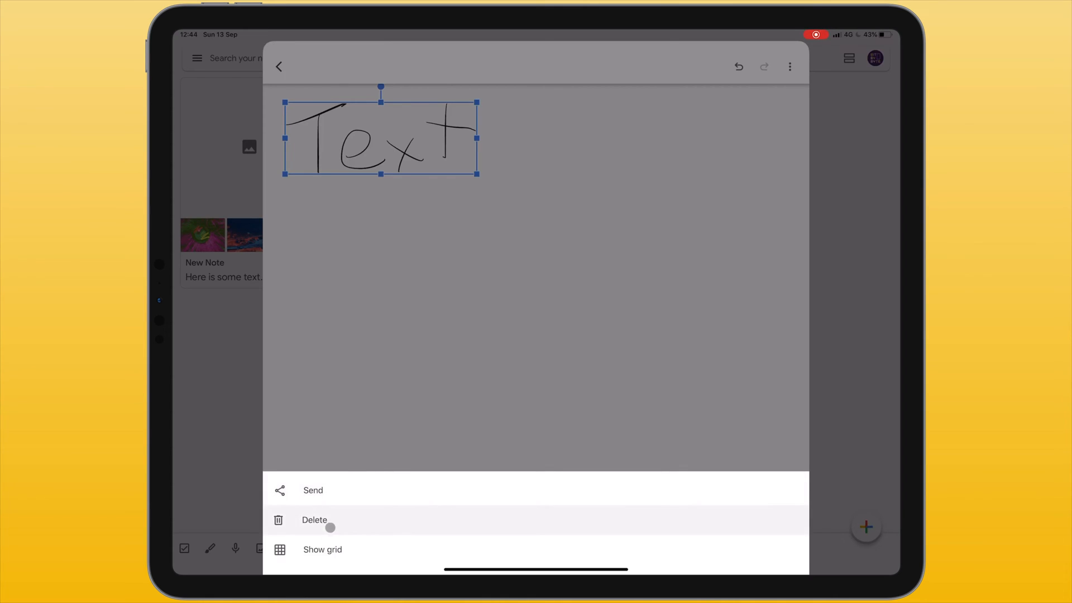
Step: Give the drawing a ruled-lines grid background
click(322, 549)
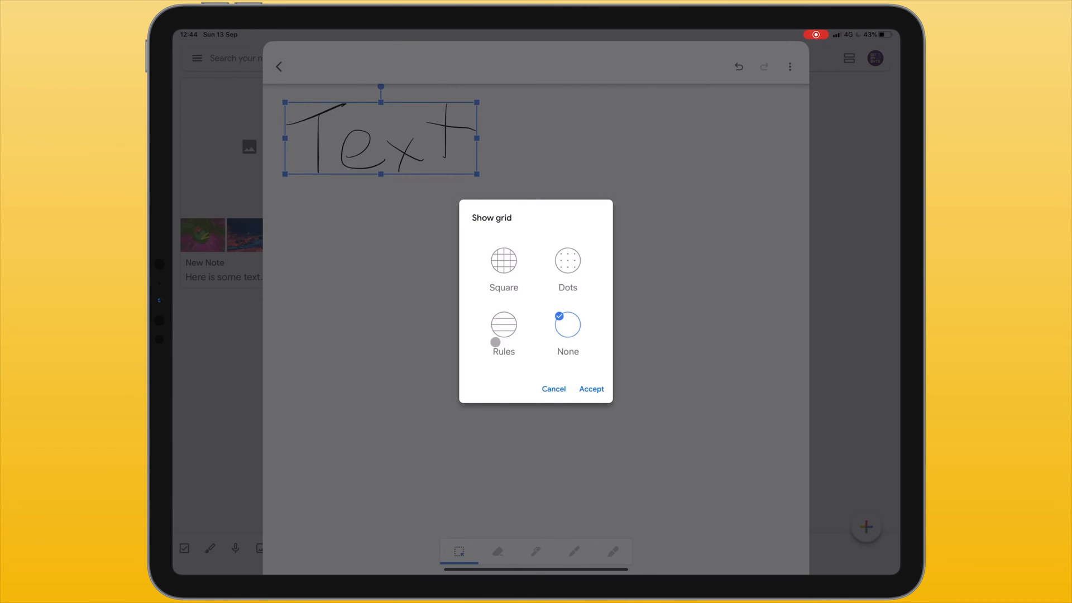
click(591, 389)
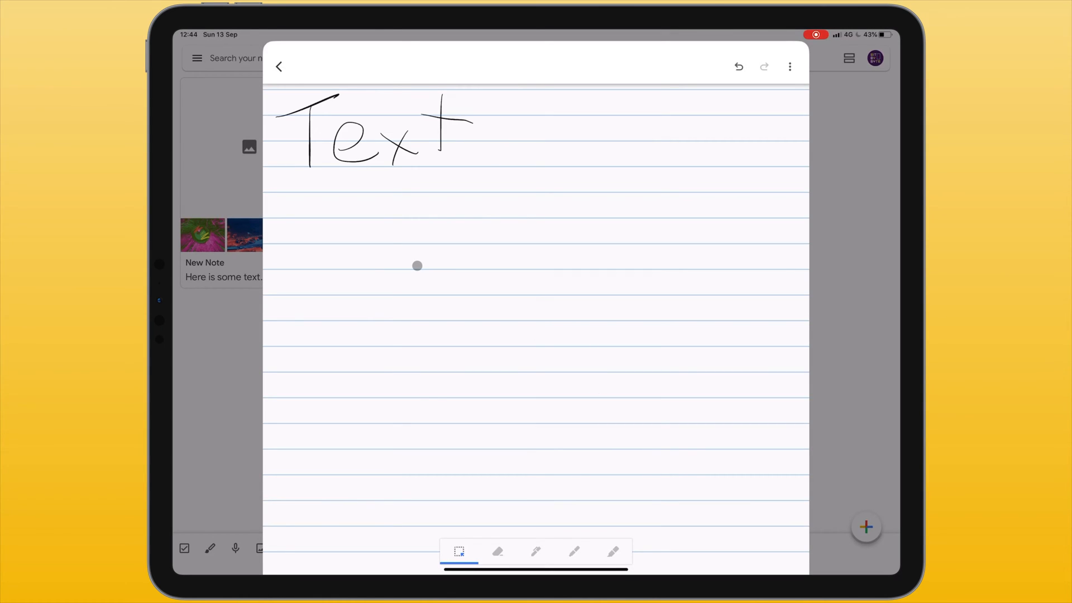
click(738, 66)
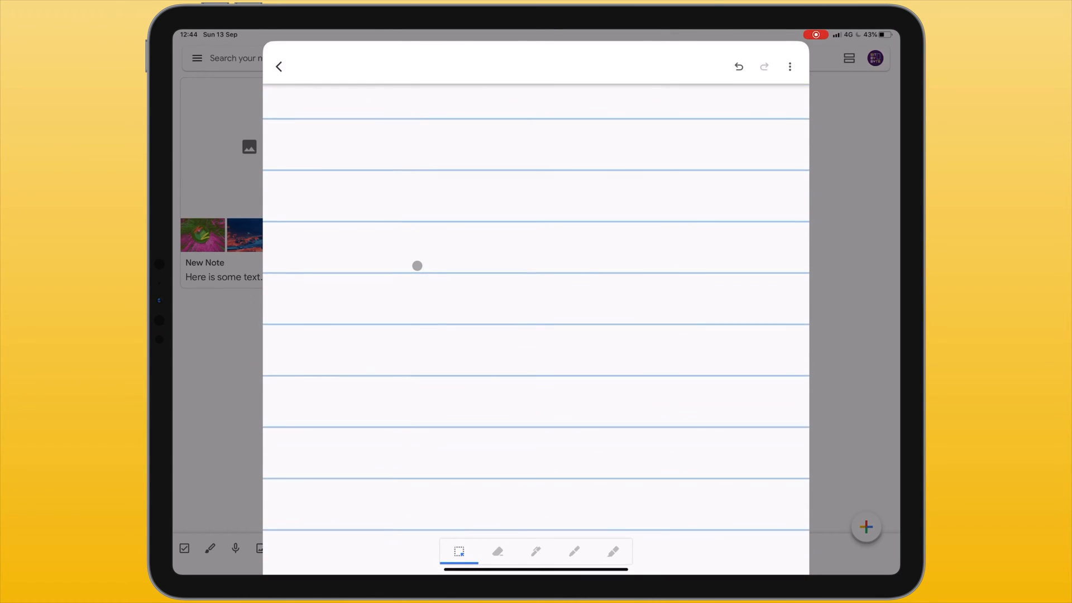
Step: Handwrite 'Here is some writing' with the pen beneath 'Text'
drag(411, 219, 752, 232)
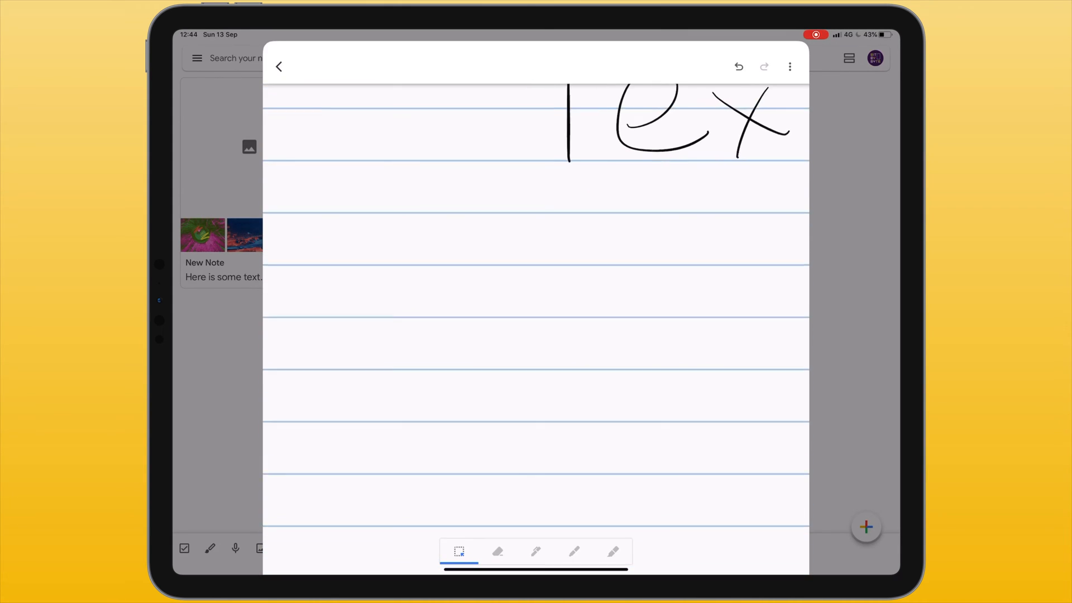
click(537, 552)
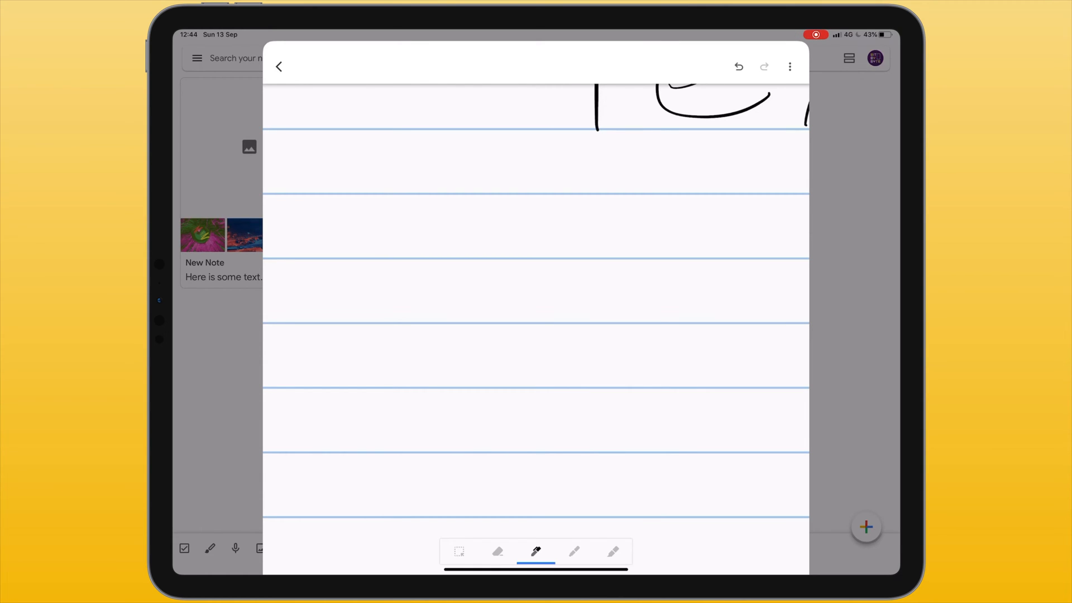
drag(351, 208, 351, 247)
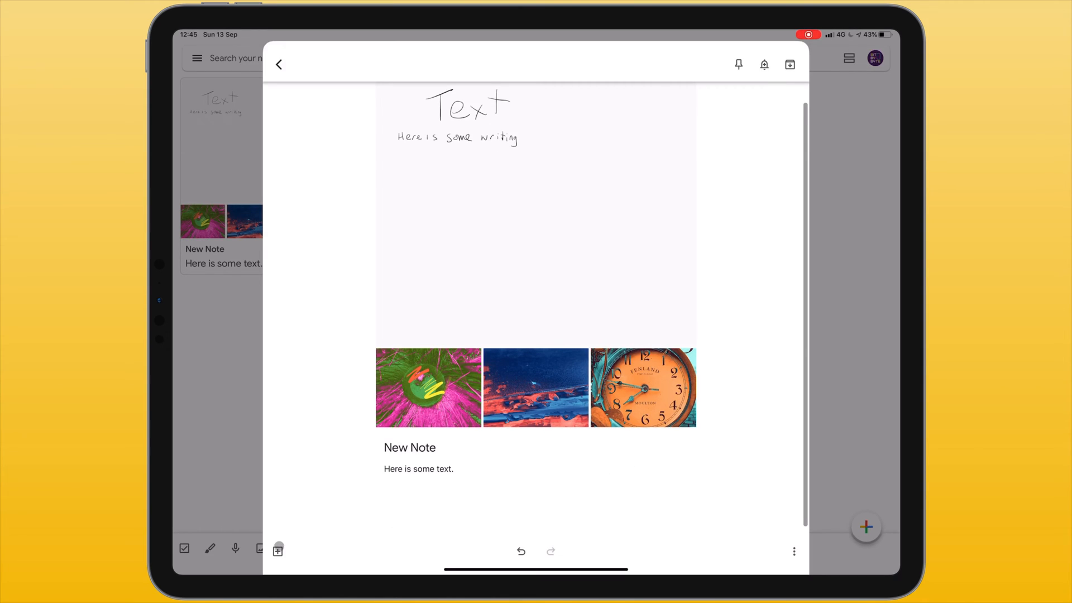
Step: Record a five-second voice note, capitalise its transcript's first letter 'T', and play it back
click(278, 551)
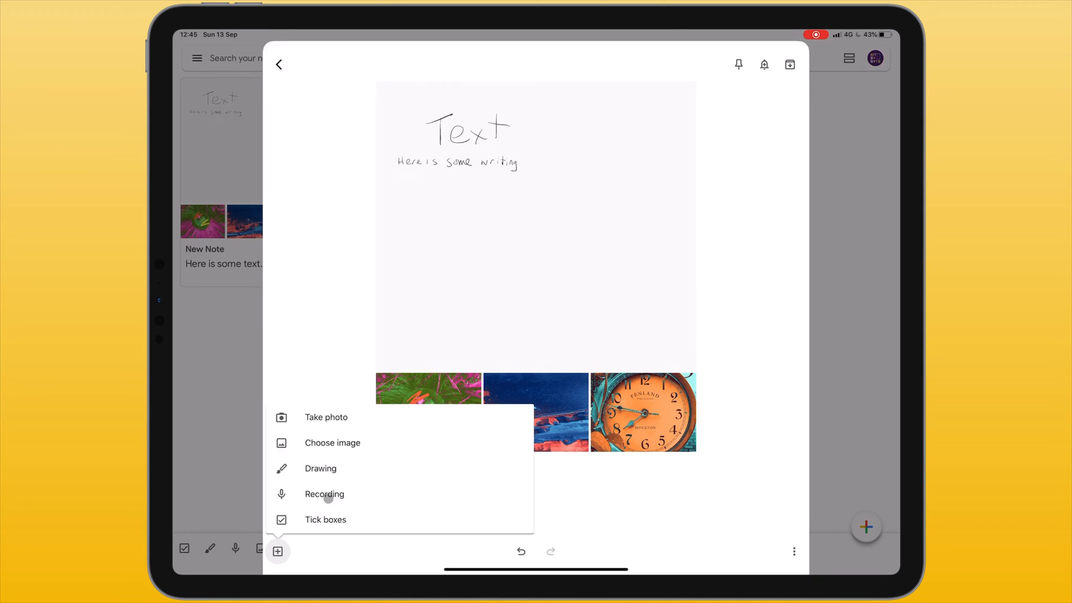
click(324, 494)
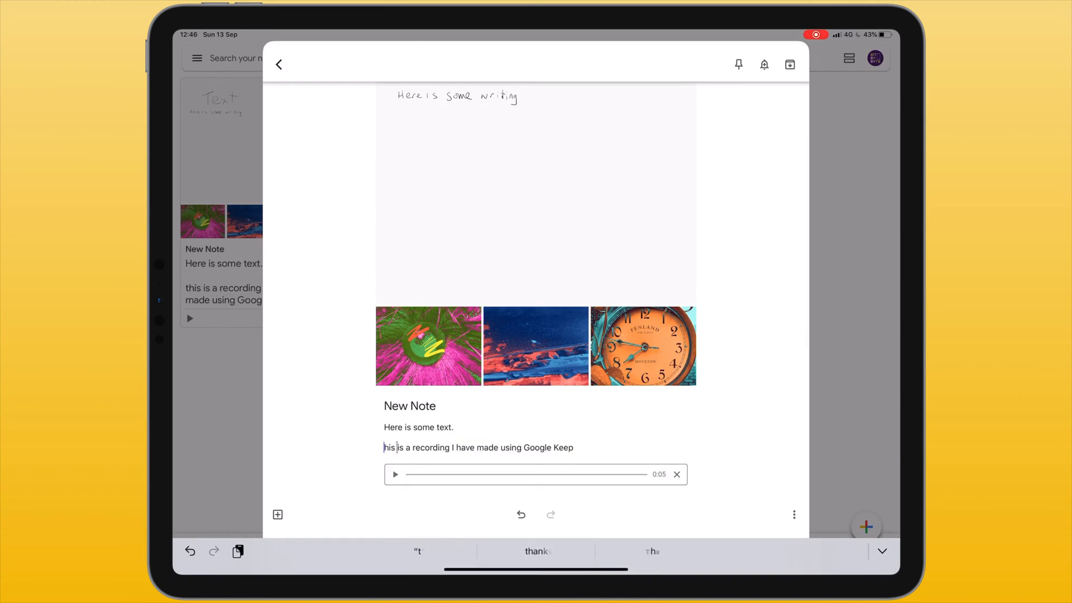
text(T)
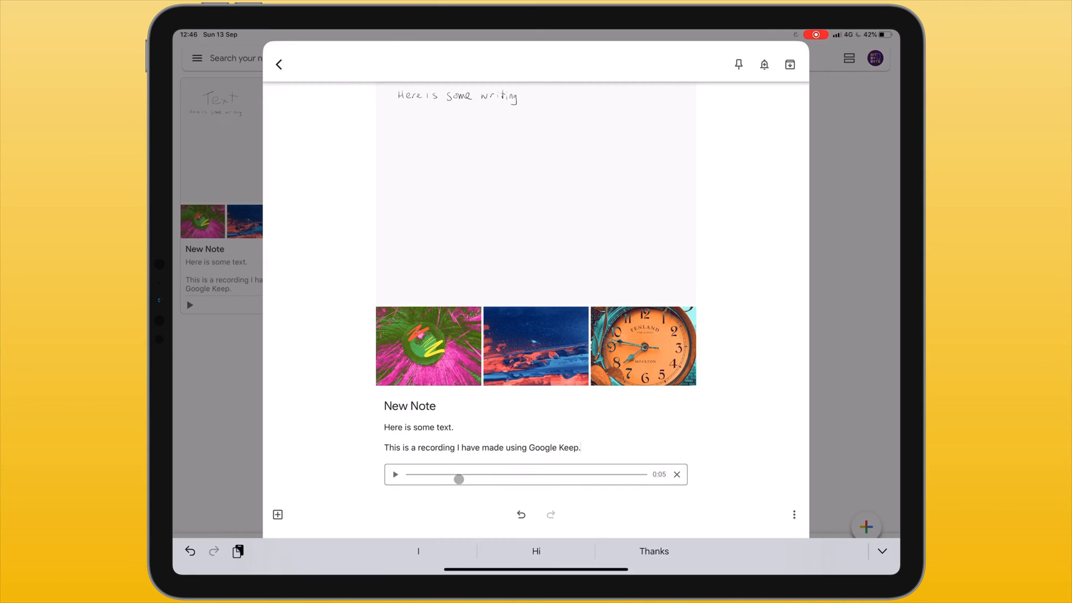
click(581, 448)
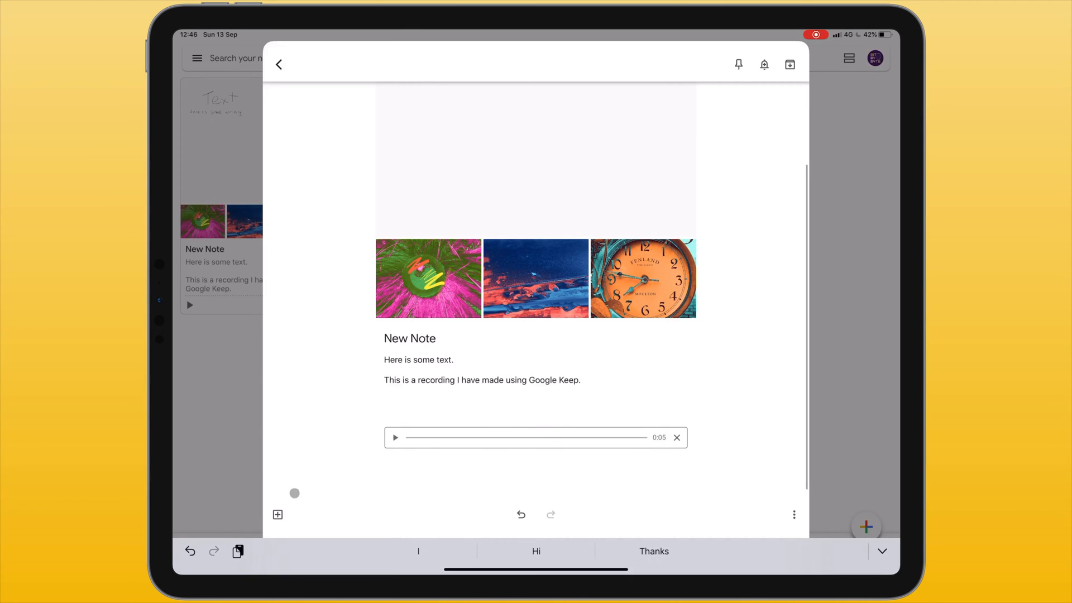
Step: Convert the note to tick boxes, add two 'Here is' items, and tick 'Here is an item'
click(277, 514)
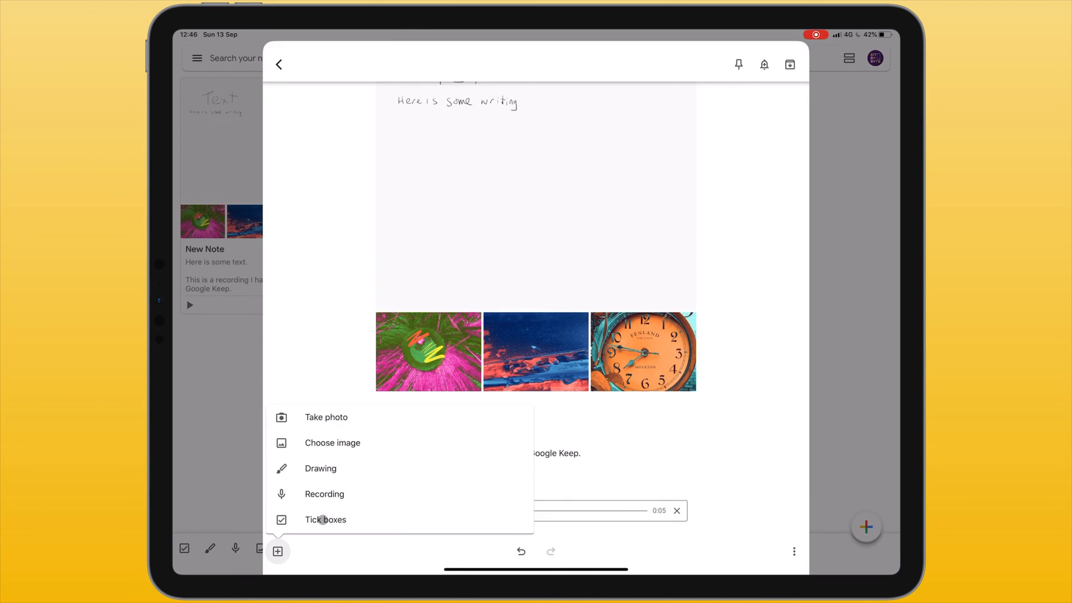
click(325, 520)
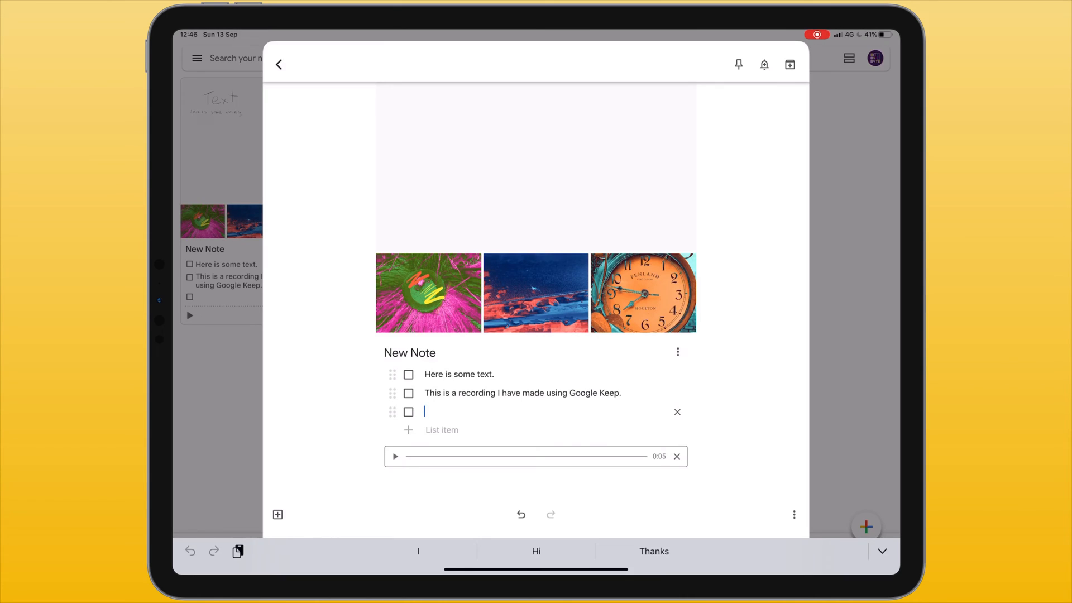
text(Here is an item)
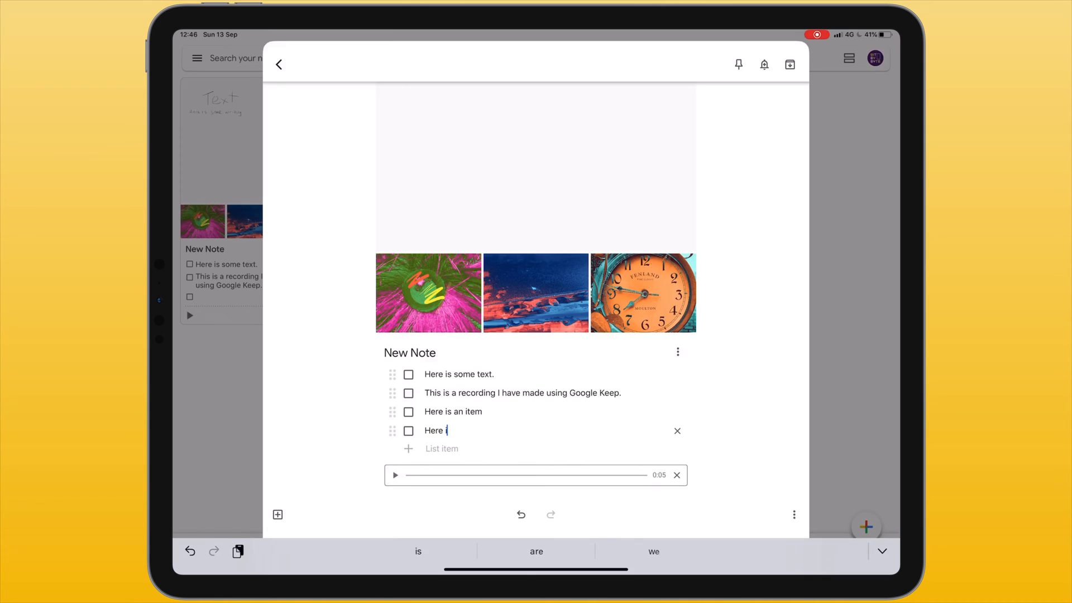
text(s another)
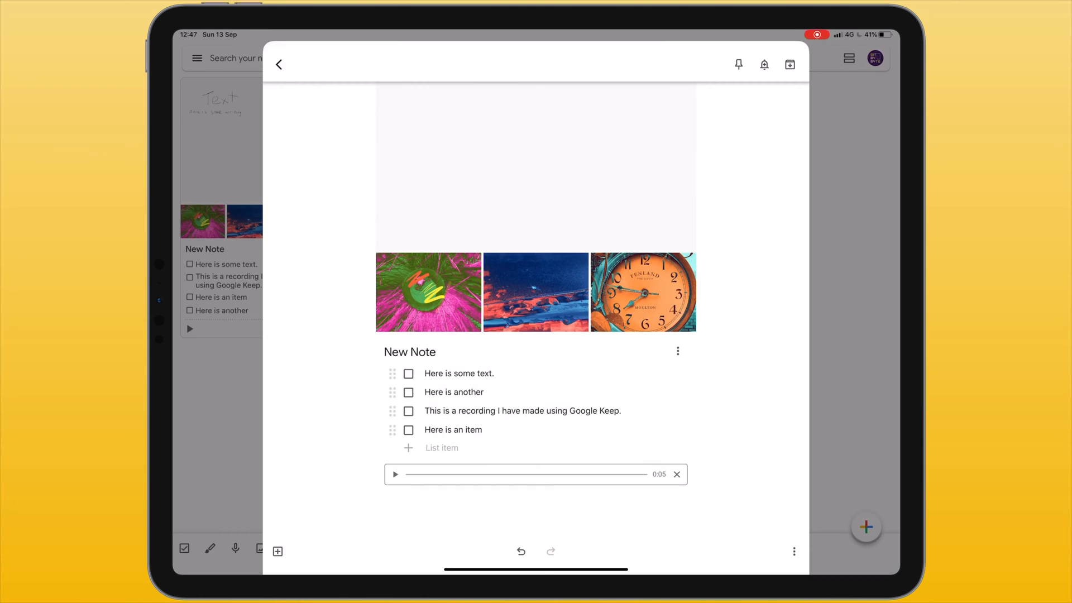
click(409, 430)
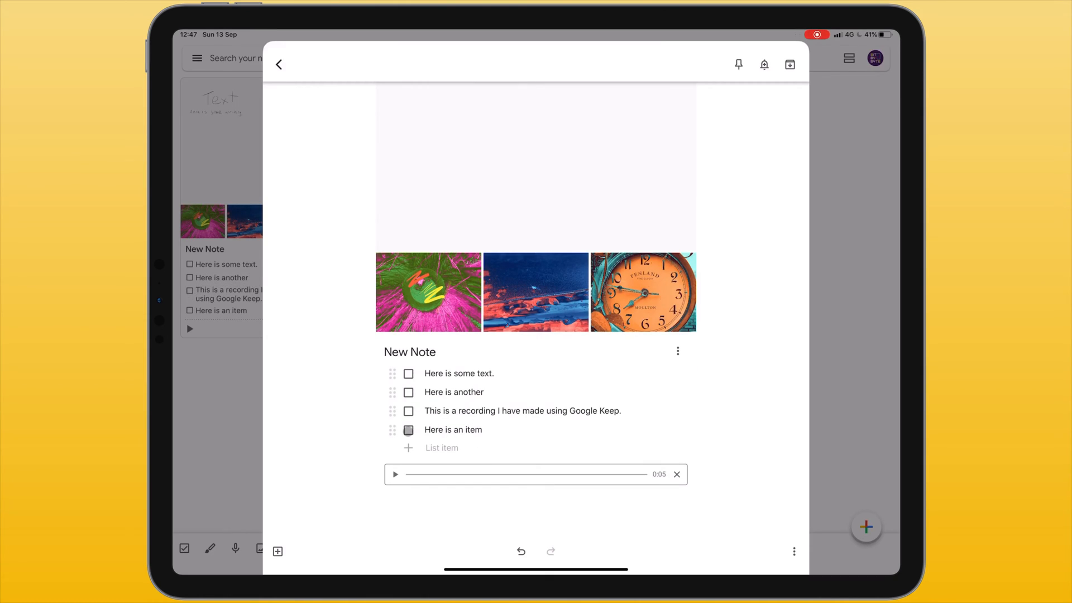
click(408, 429)
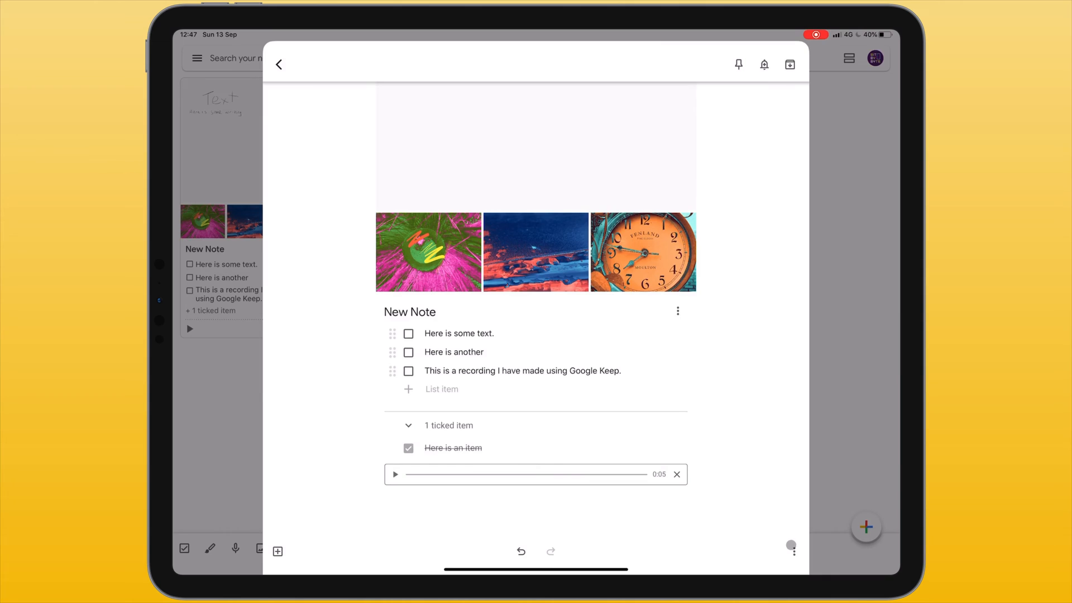
Step: Open the note's more-options menu and its Labels list
click(793, 551)
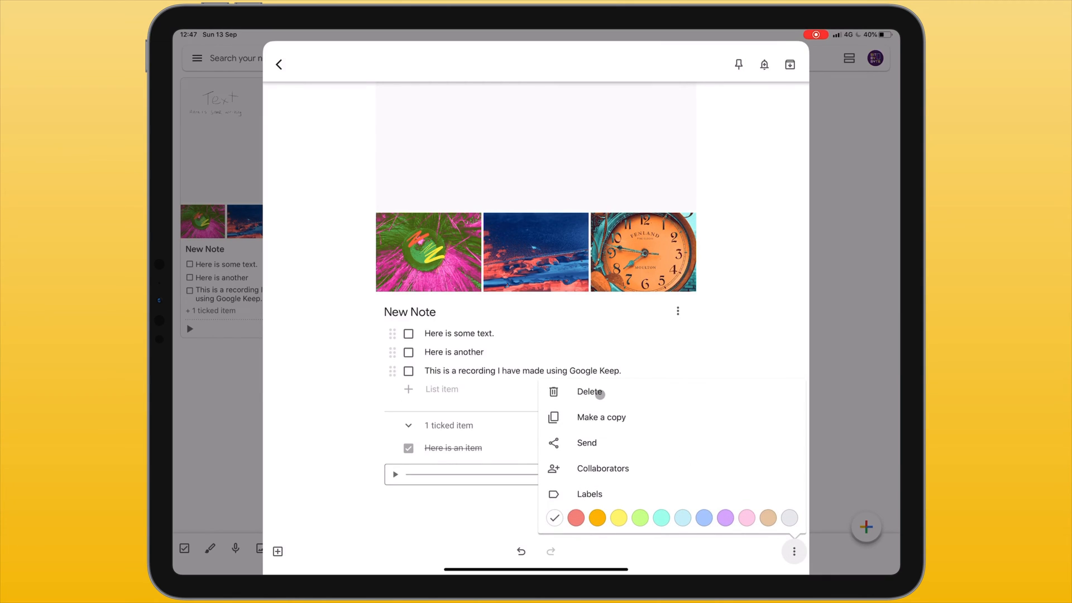
mouse_move(621, 420)
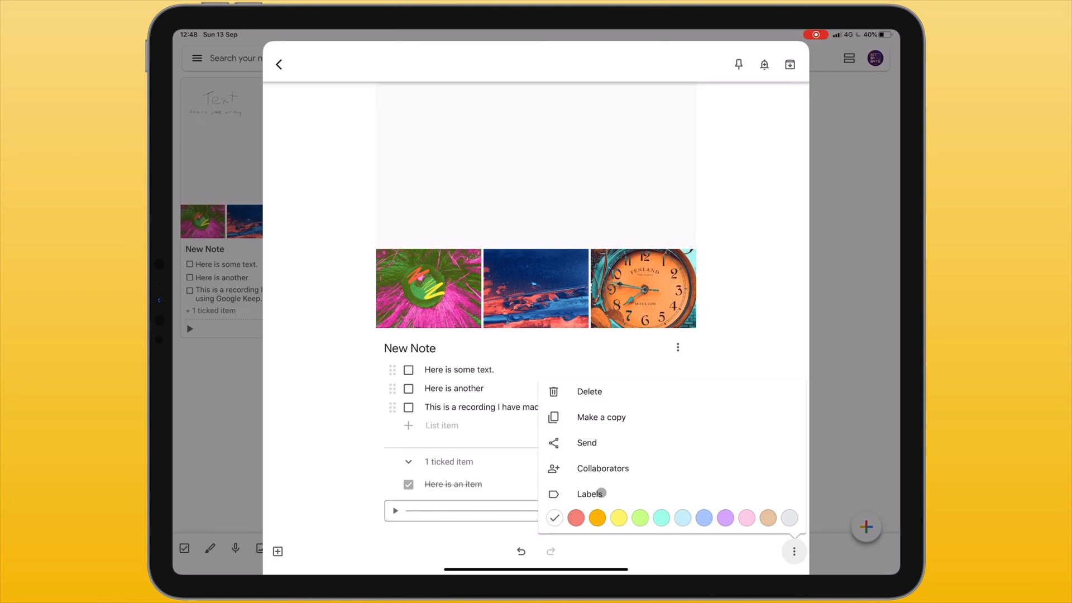
click(591, 493)
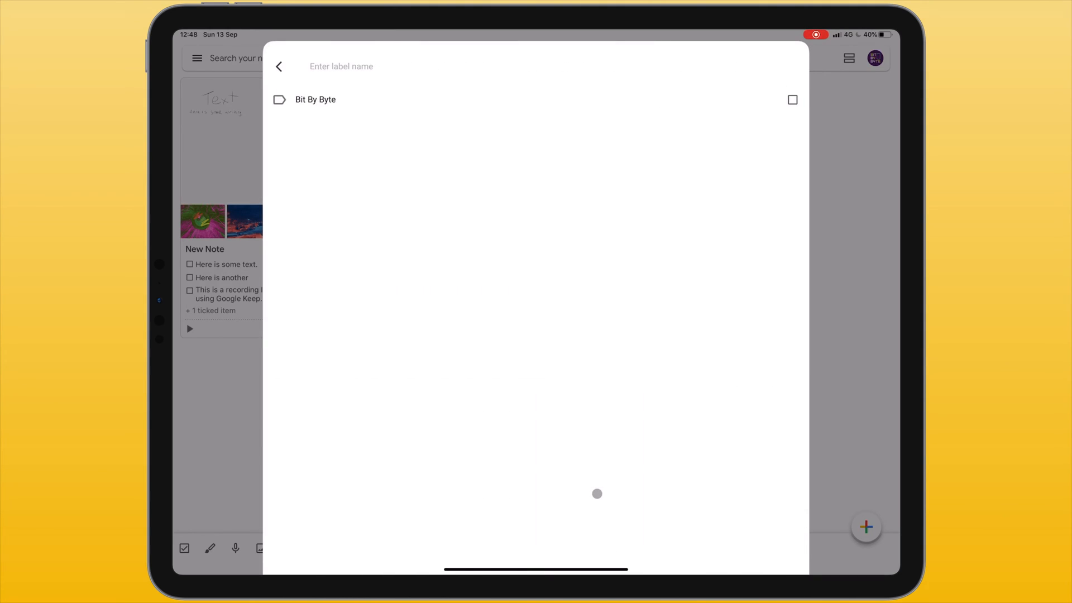
Step: Apply the Bit By Byte label and create a new Technology label
click(793, 99)
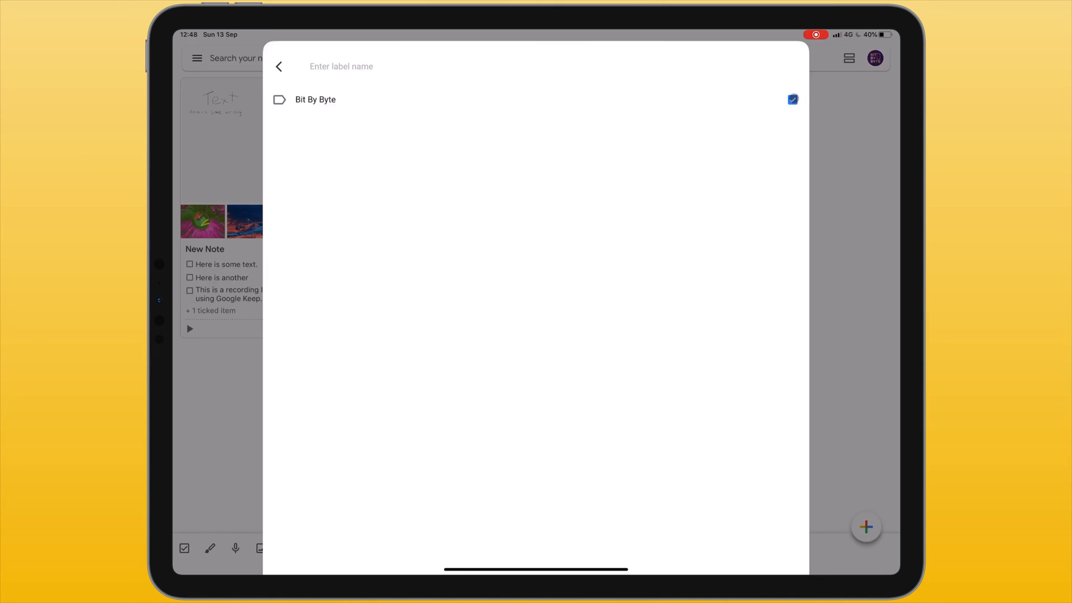
text(Technology)
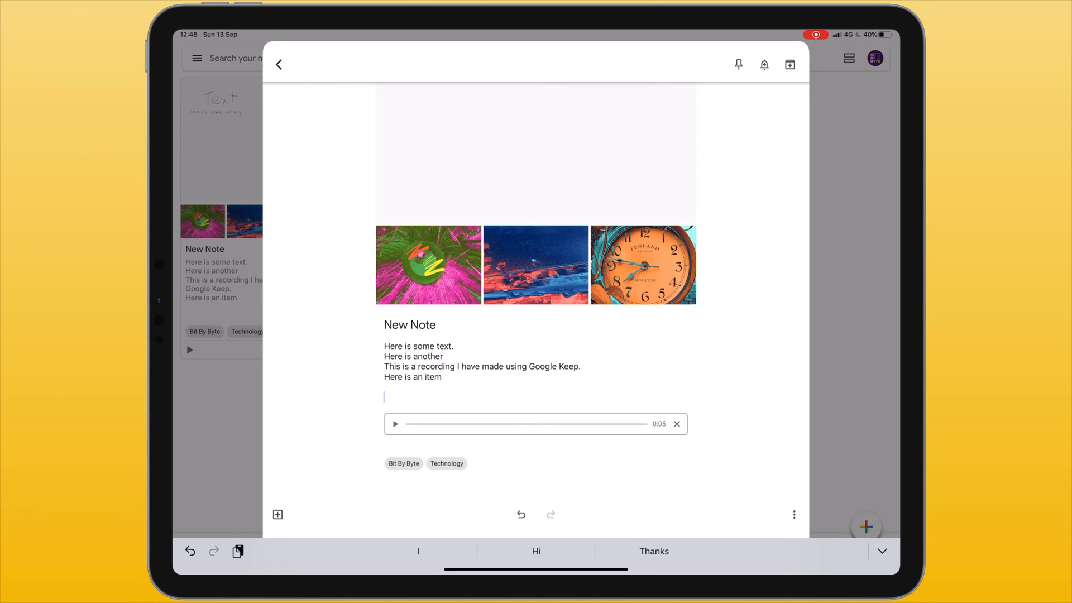
Step: Type the hashtag #New in the note and create the New label from it
text(#)
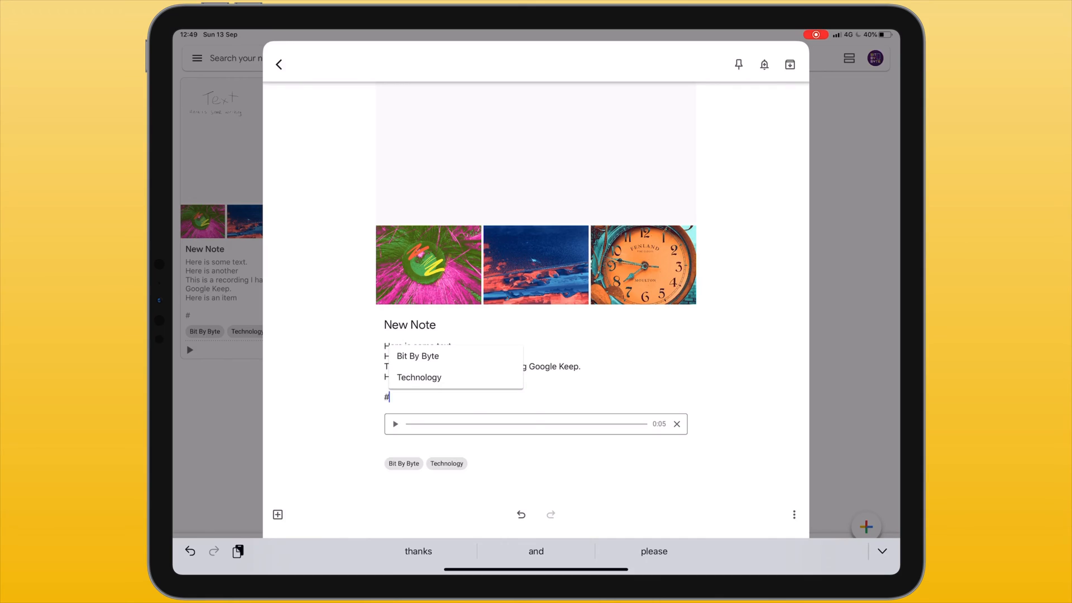
text(New)
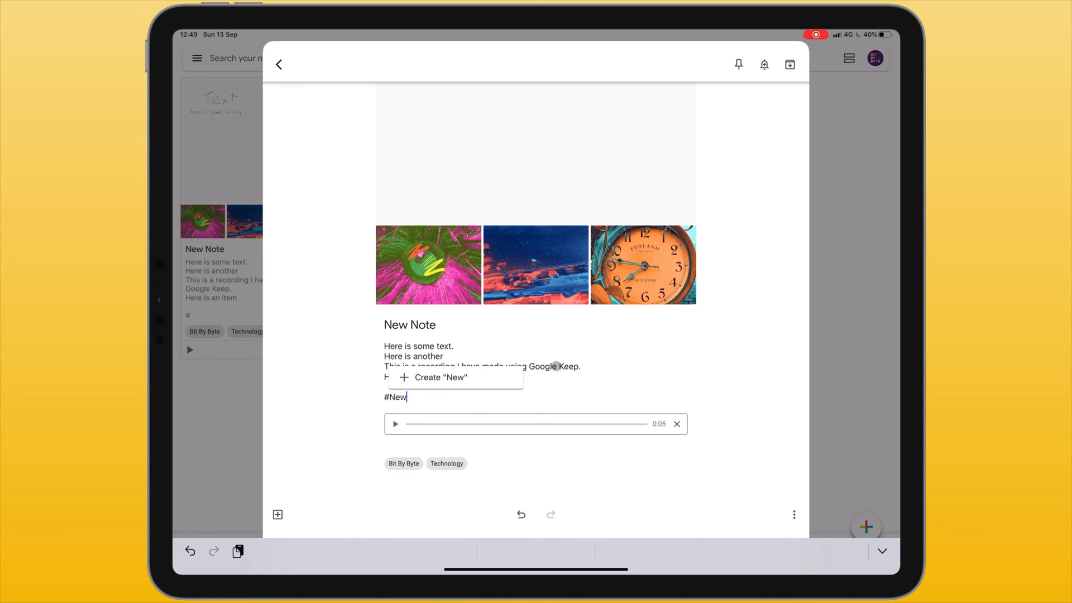
click(441, 377)
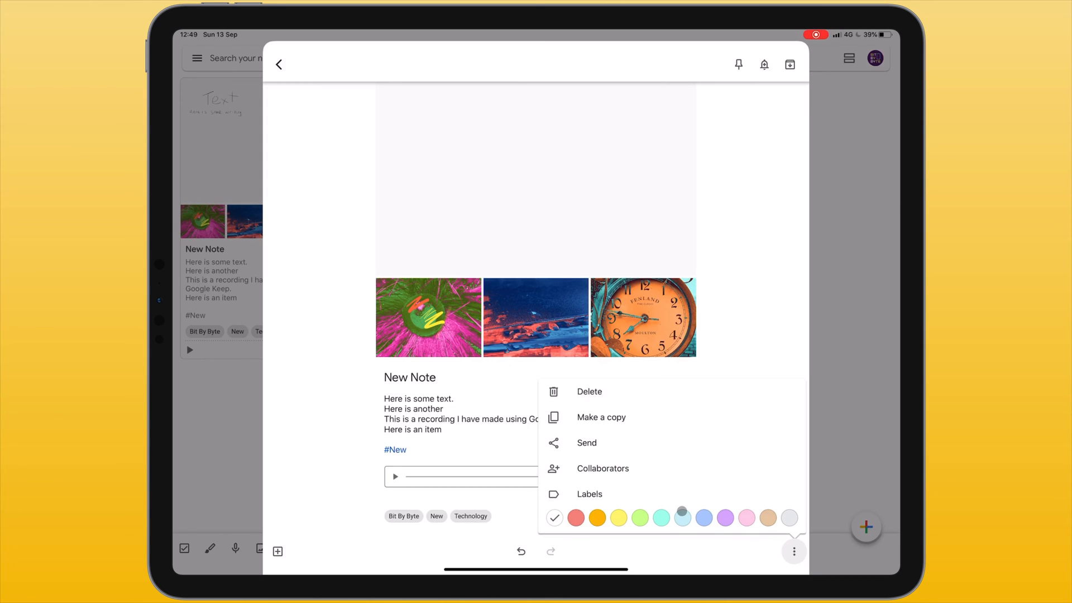
Step: Colour the note light green and pin it above the other notes
click(640, 517)
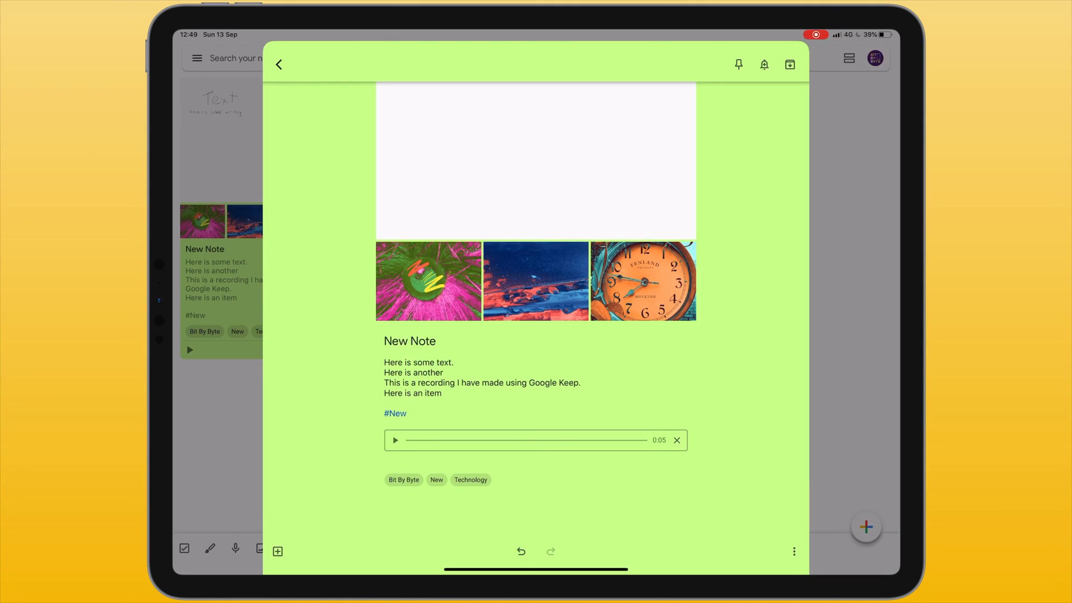
click(738, 64)
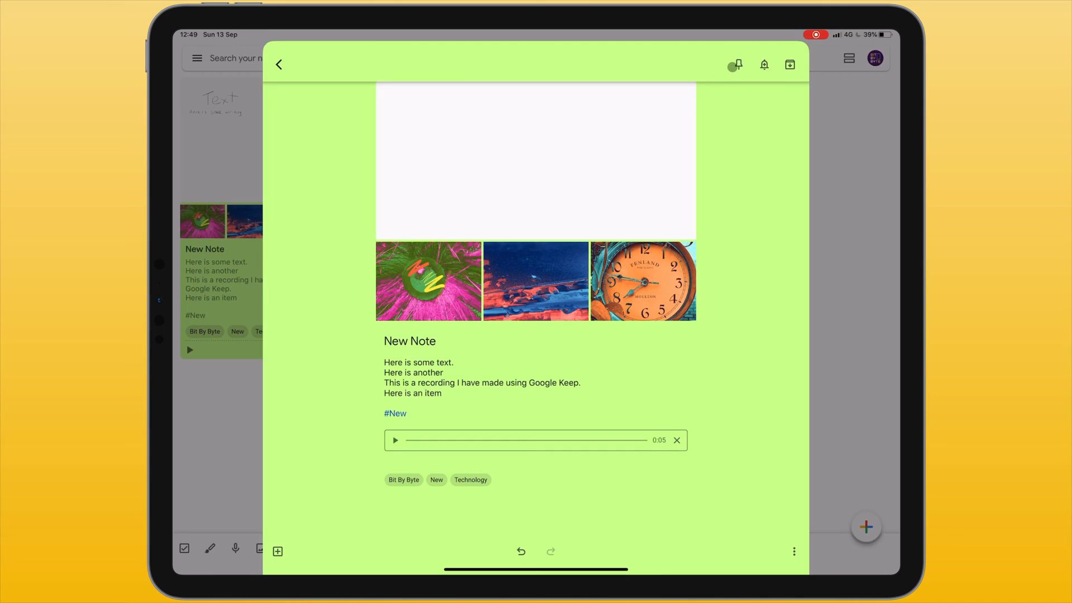
click(737, 64)
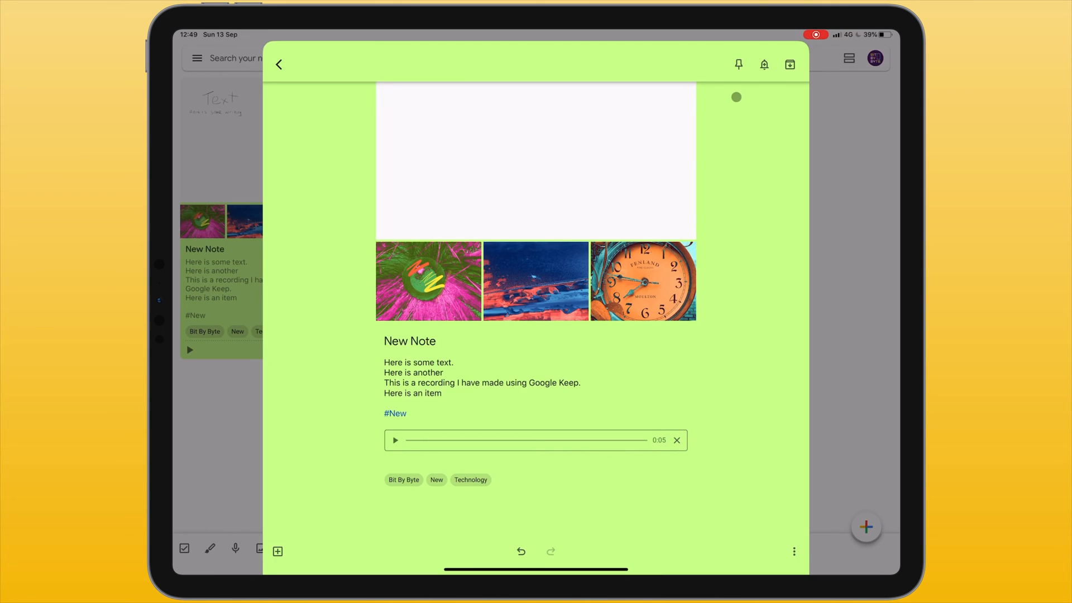
click(739, 65)
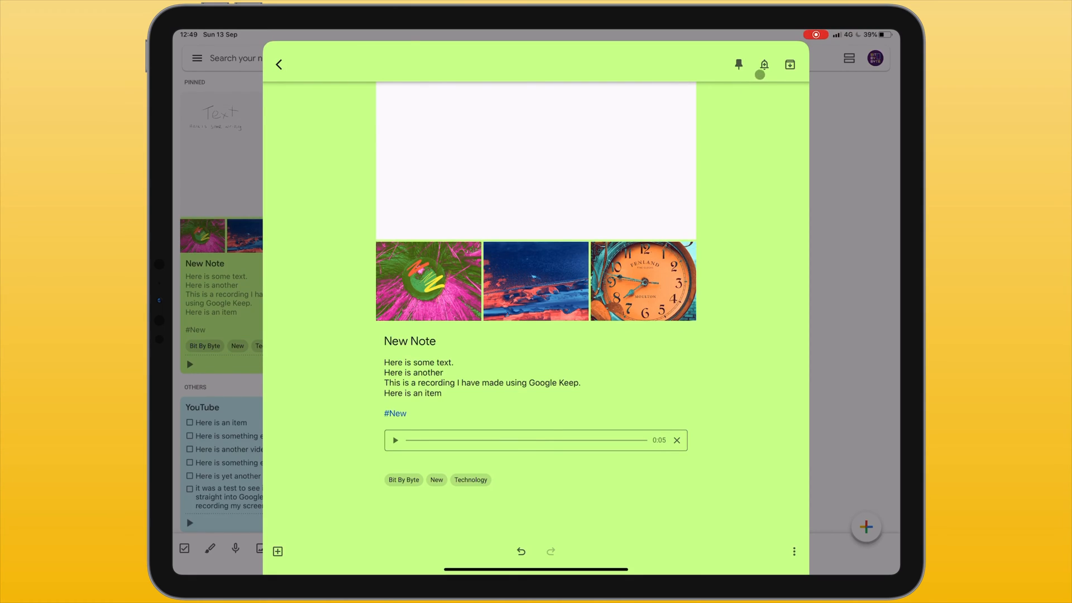
Step: Add a reminder for Sun 13 Sep at 16:00 repeating daily
click(764, 65)
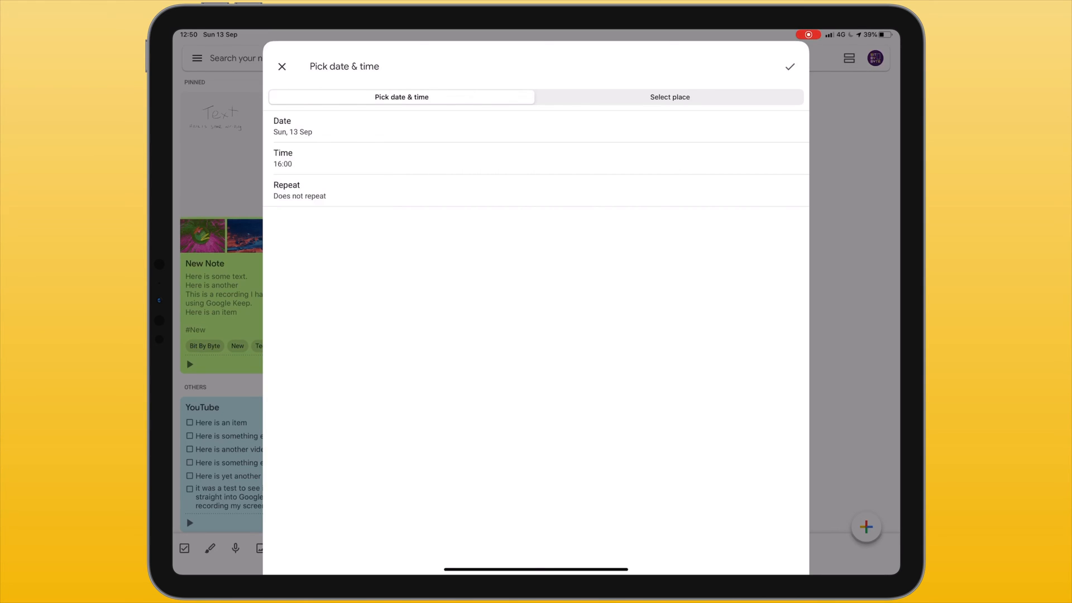
click(294, 126)
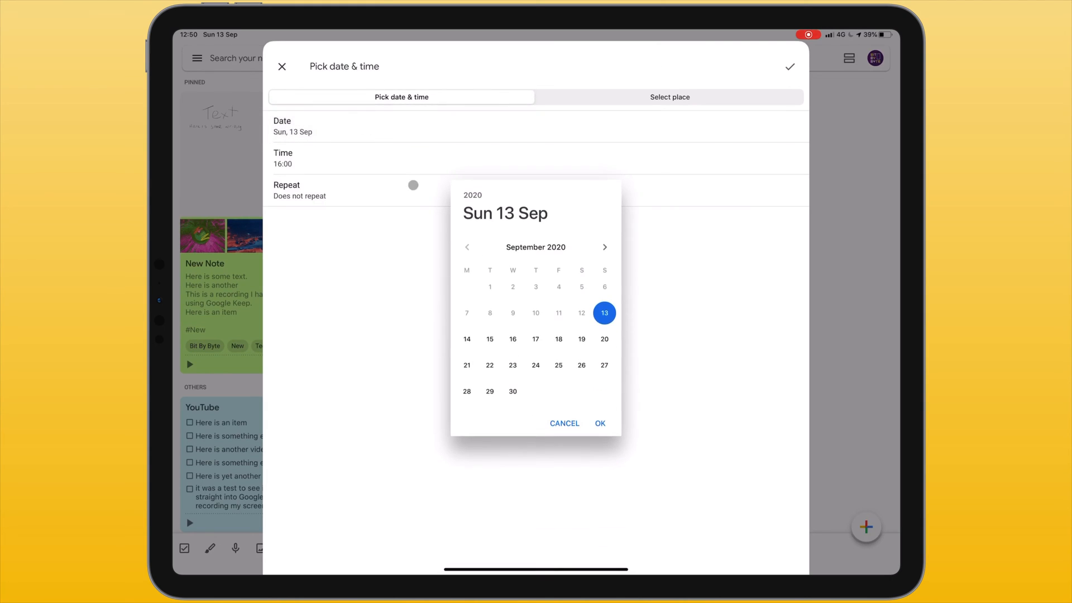
click(600, 424)
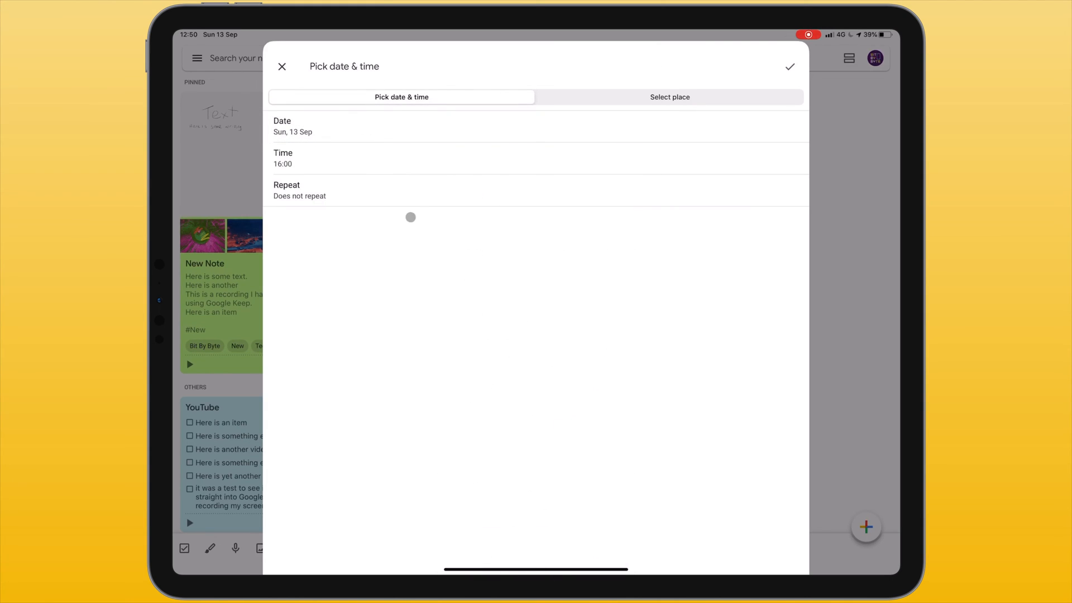
click(300, 190)
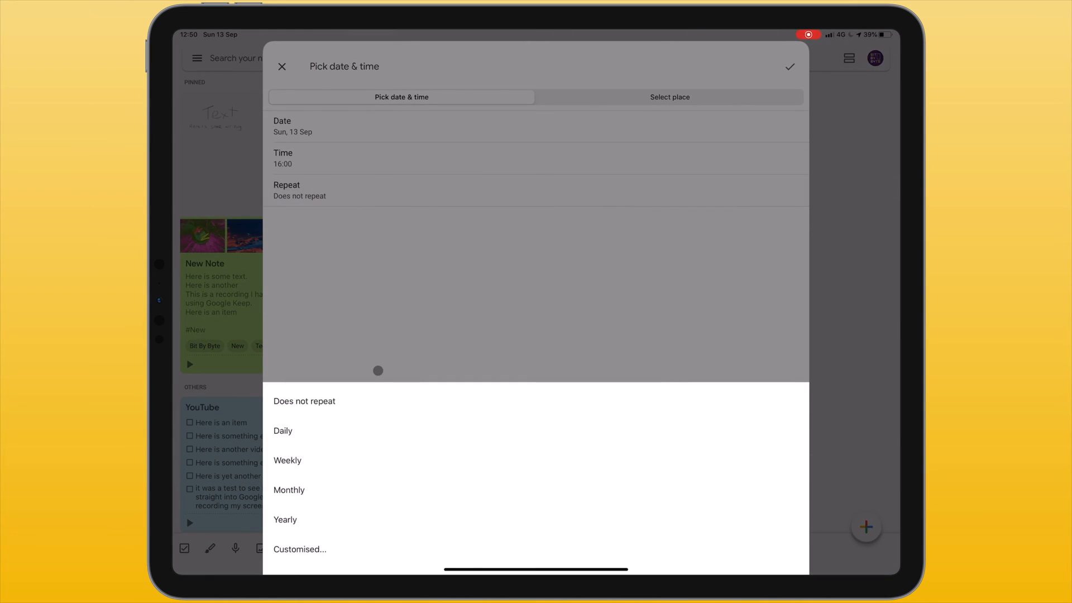
click(282, 430)
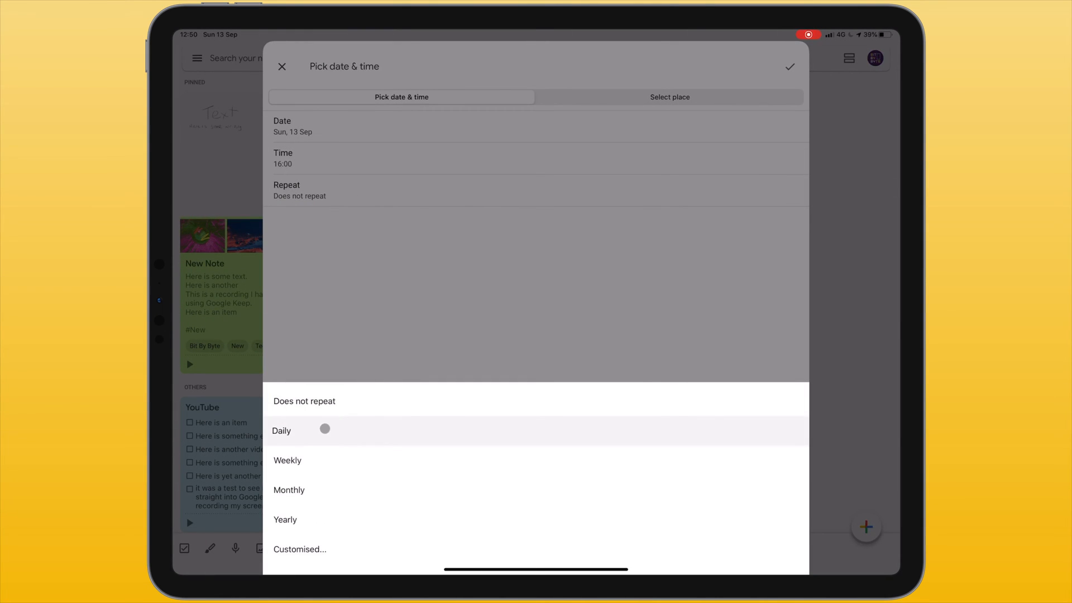
click(288, 490)
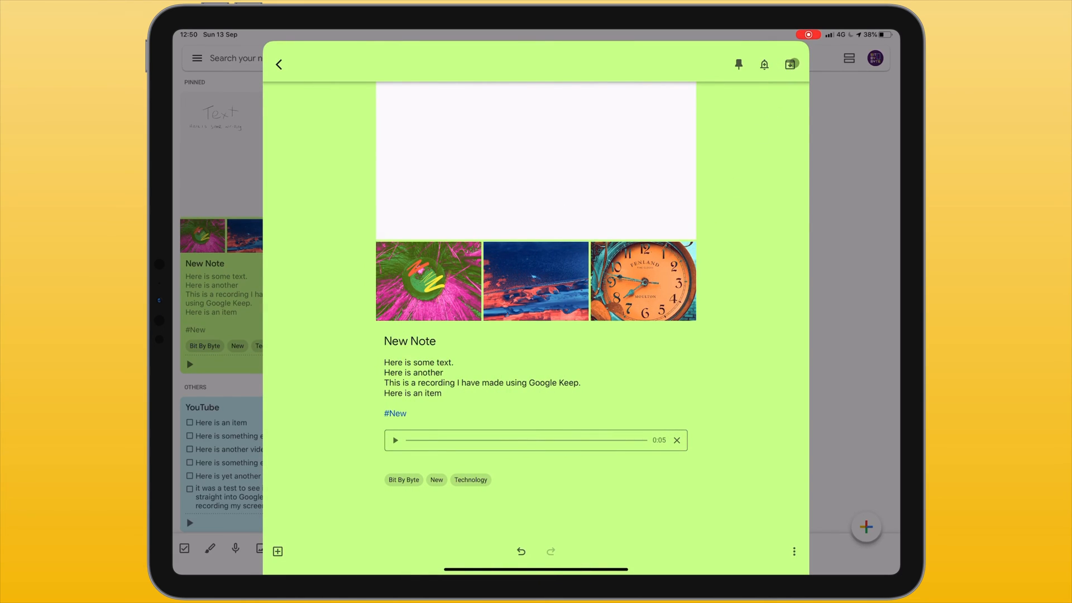
Step: Archive the green New Note, then open it from the Archive and unarchive it
click(790, 64)
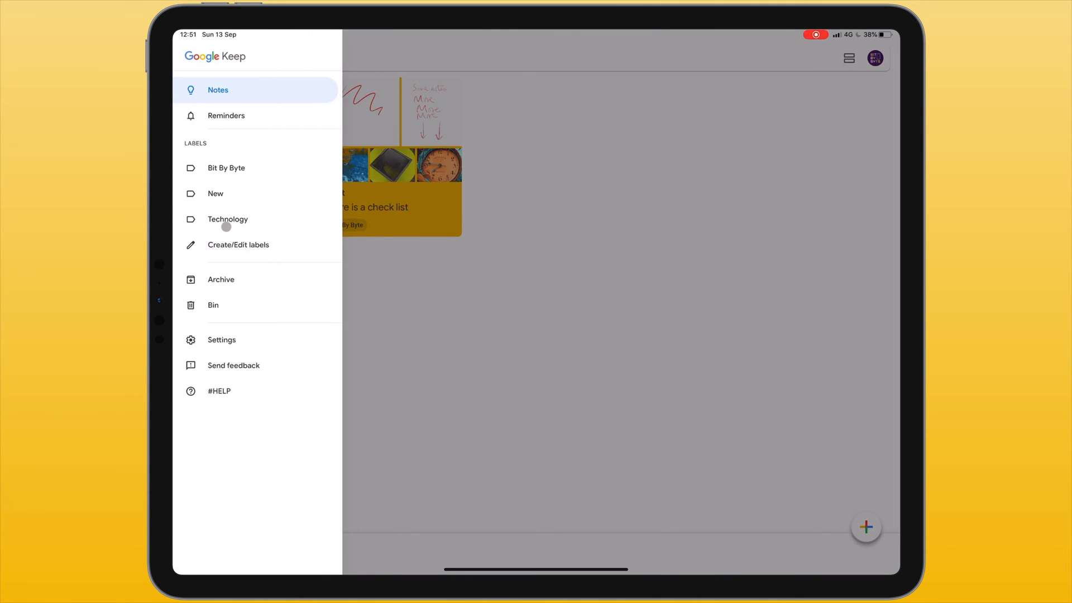
mouse_move(237, 283)
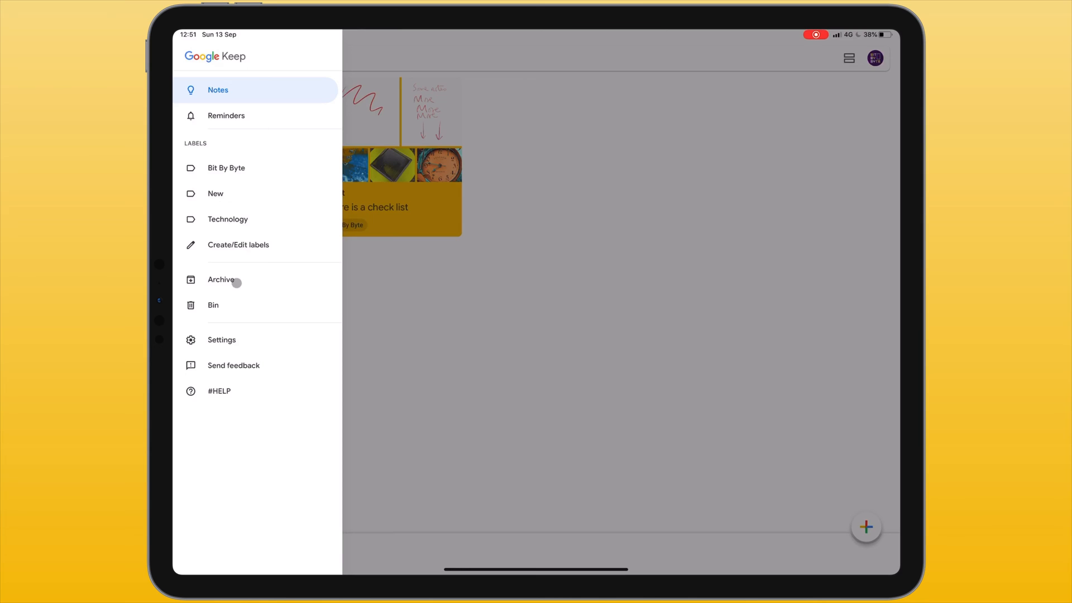
click(221, 279)
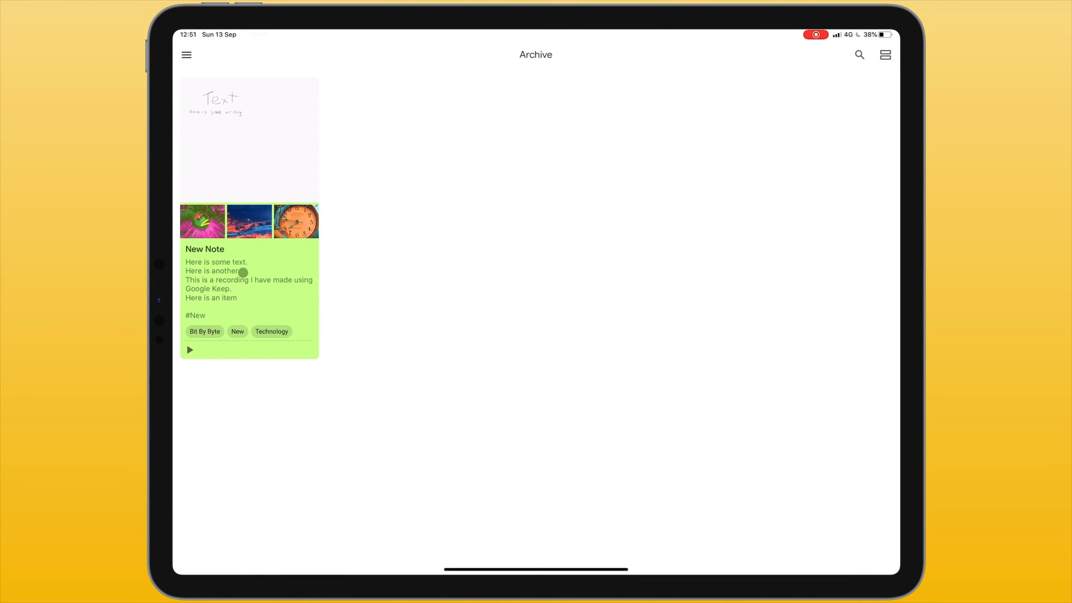
mouse_move(398, 283)
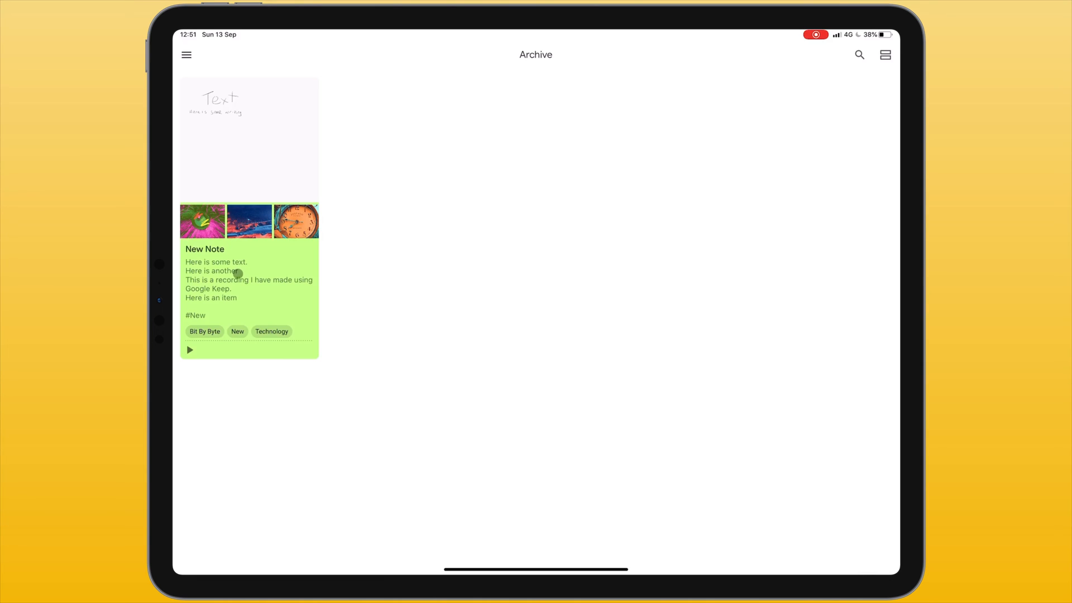
click(249, 280)
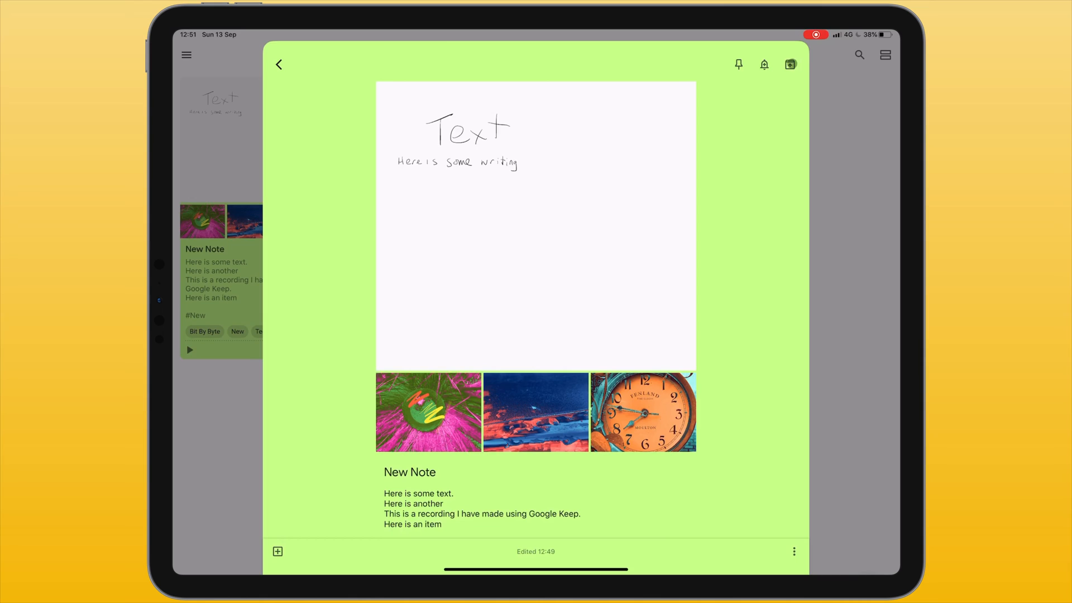
click(791, 65)
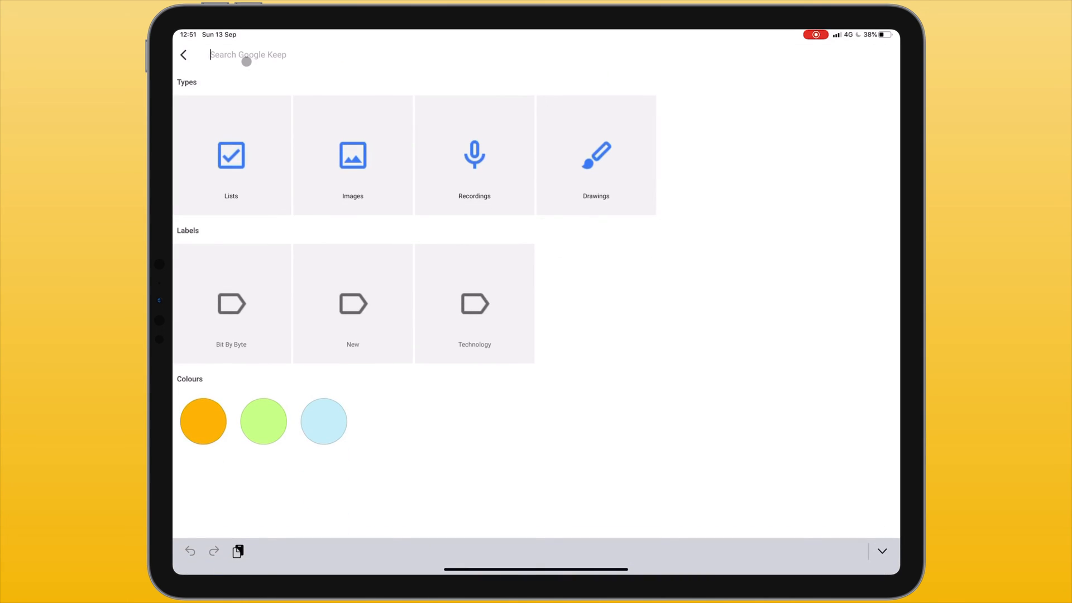
Step: Search the notes for 'video', browse the results, then go back to the main notes board
text(video)
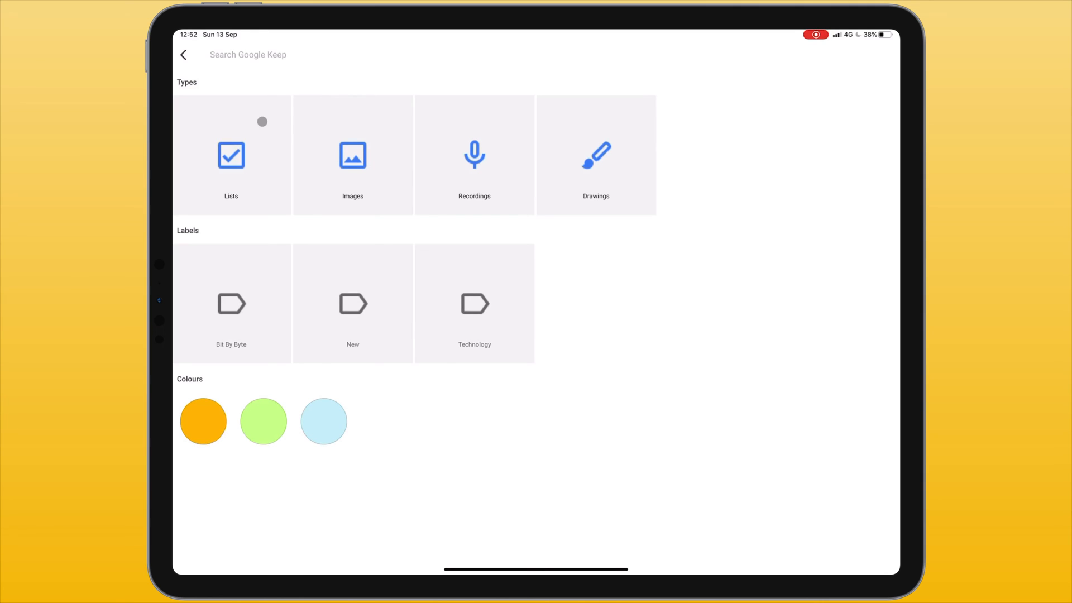
click(353, 156)
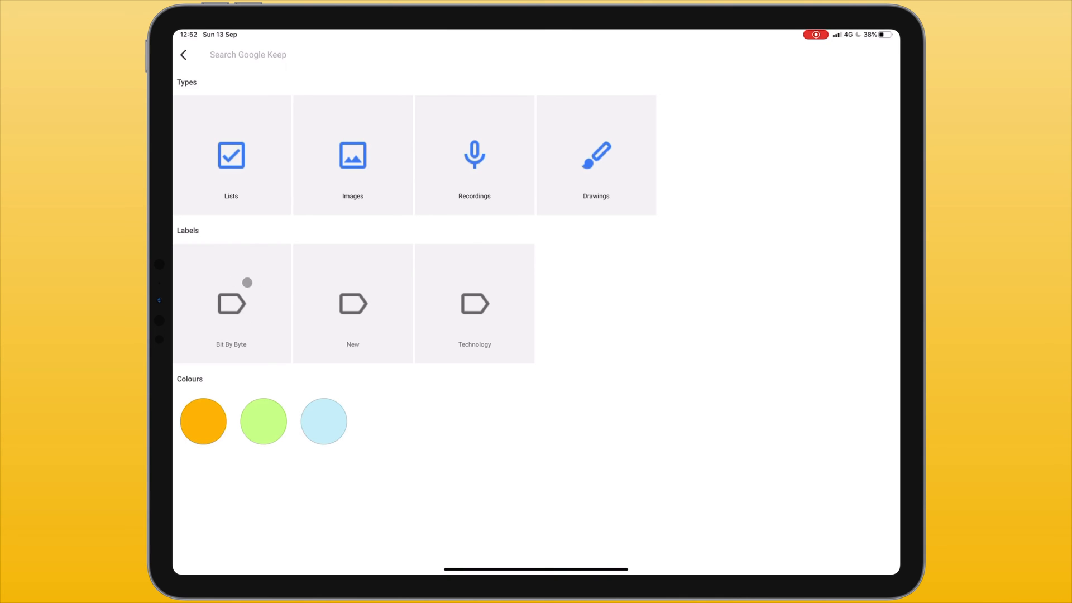
click(322, 421)
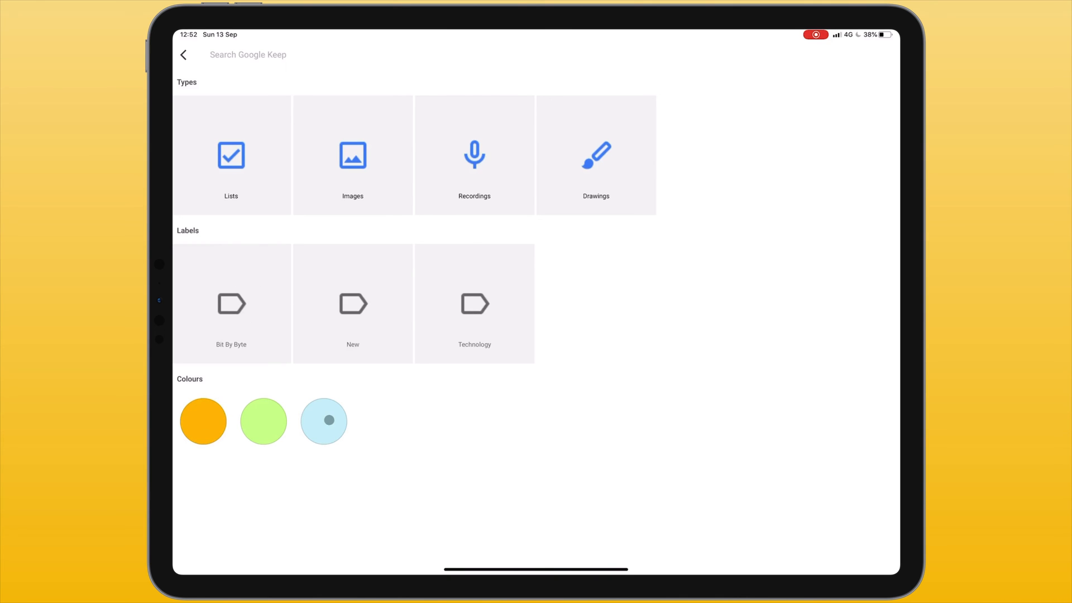
click(263, 421)
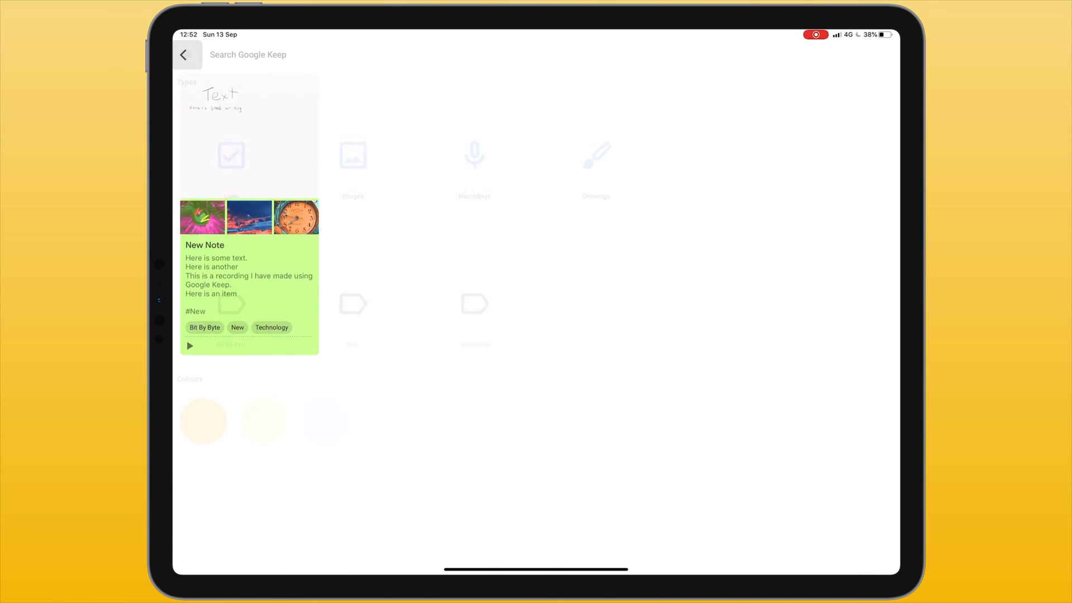
click(184, 54)
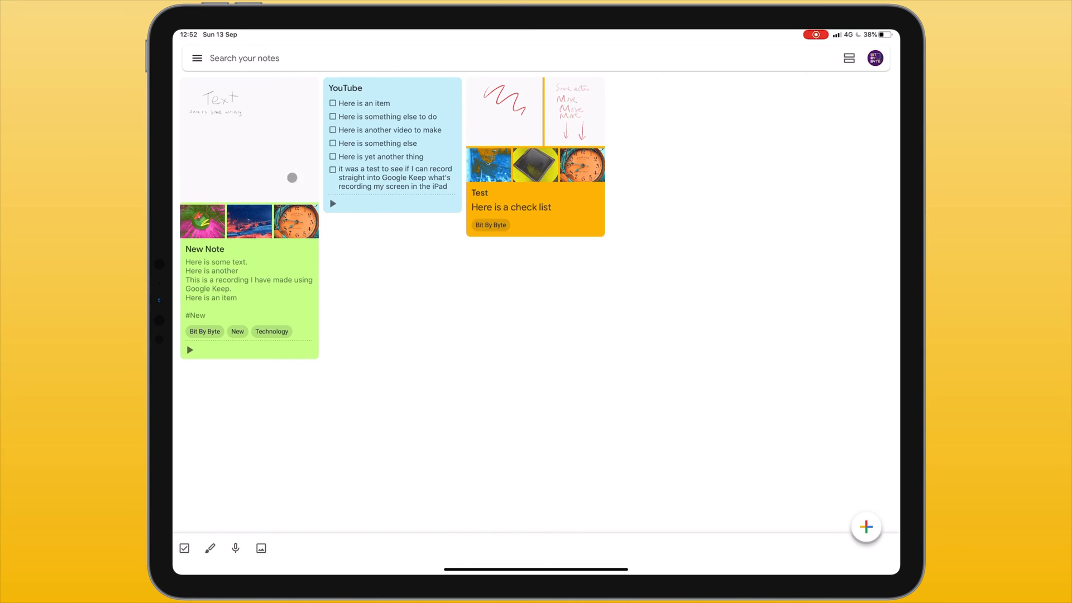
click(197, 58)
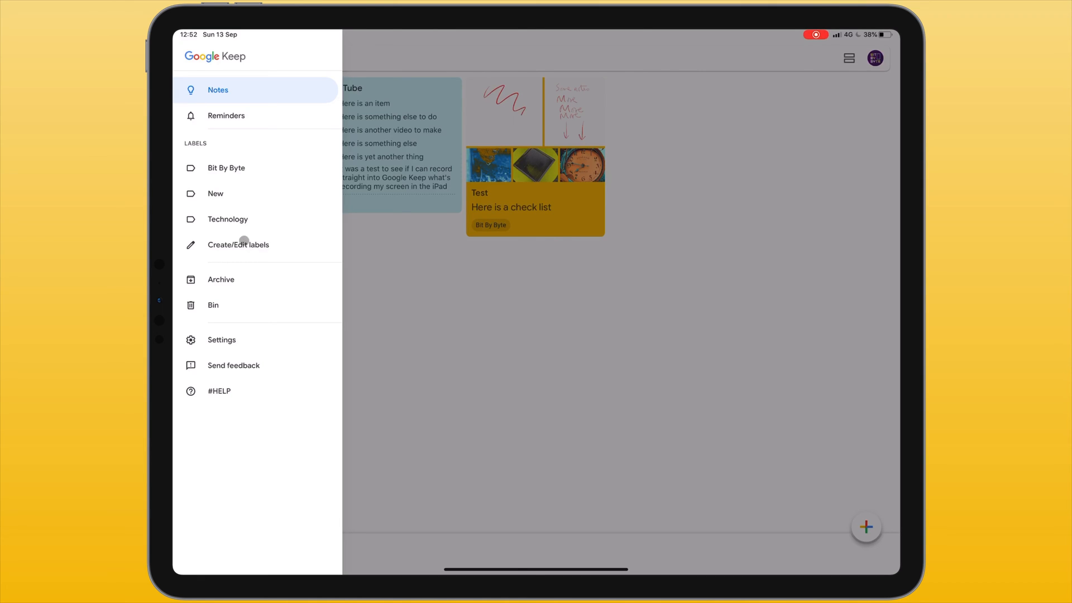
mouse_move(247, 249)
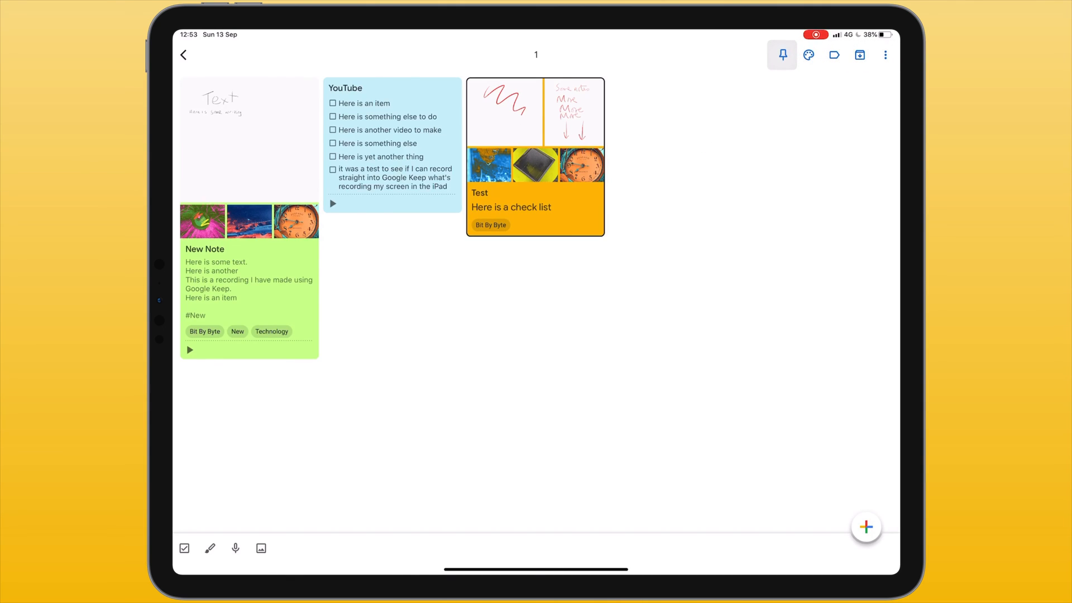
Step: Select the orange Test note, open its more-actions menu, and move it to the front
click(808, 55)
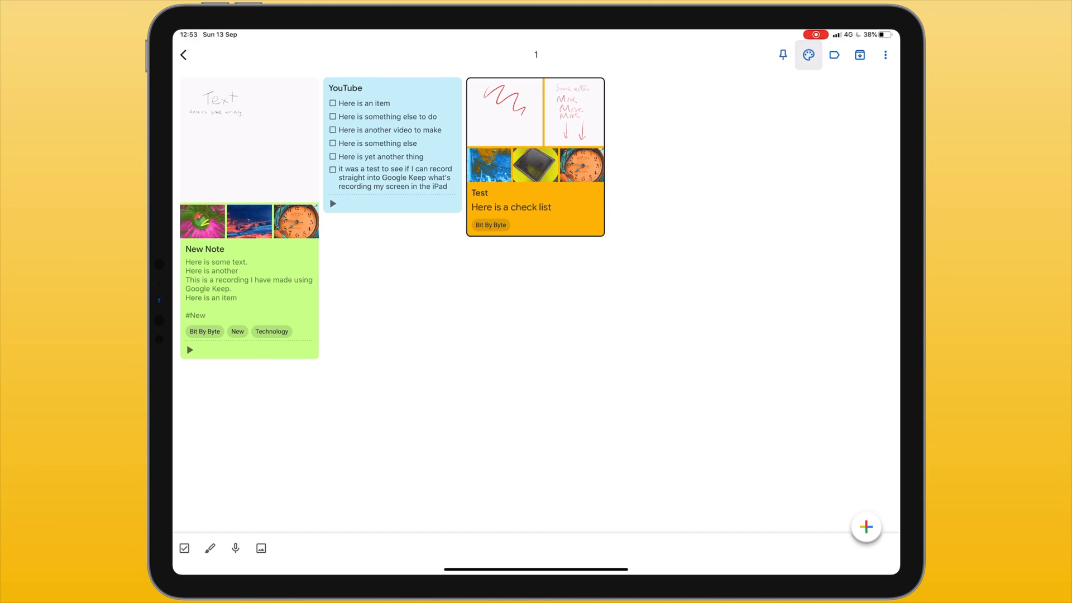
click(859, 55)
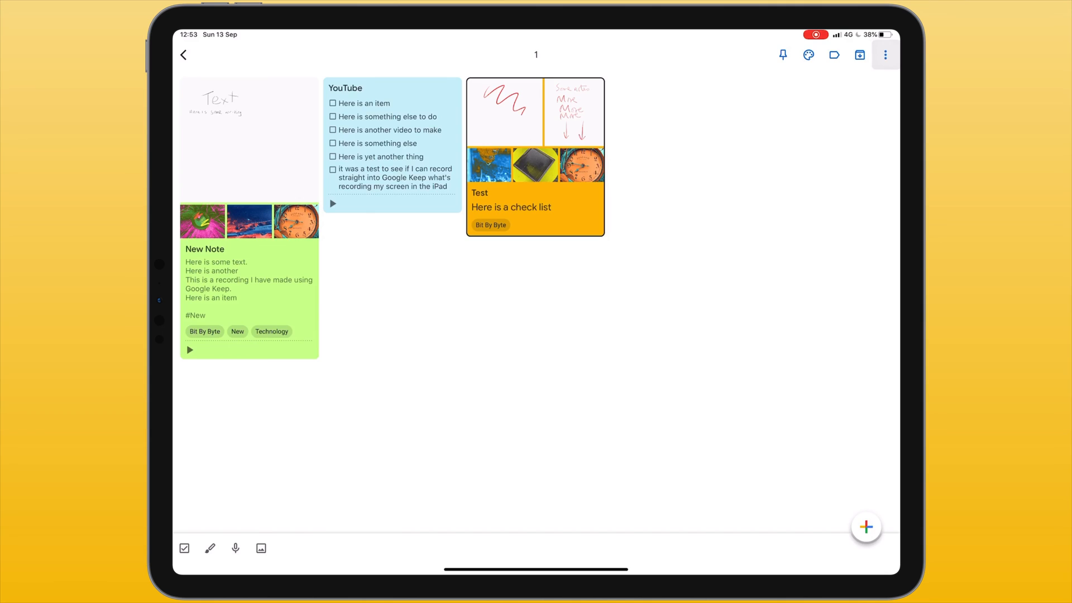
click(885, 55)
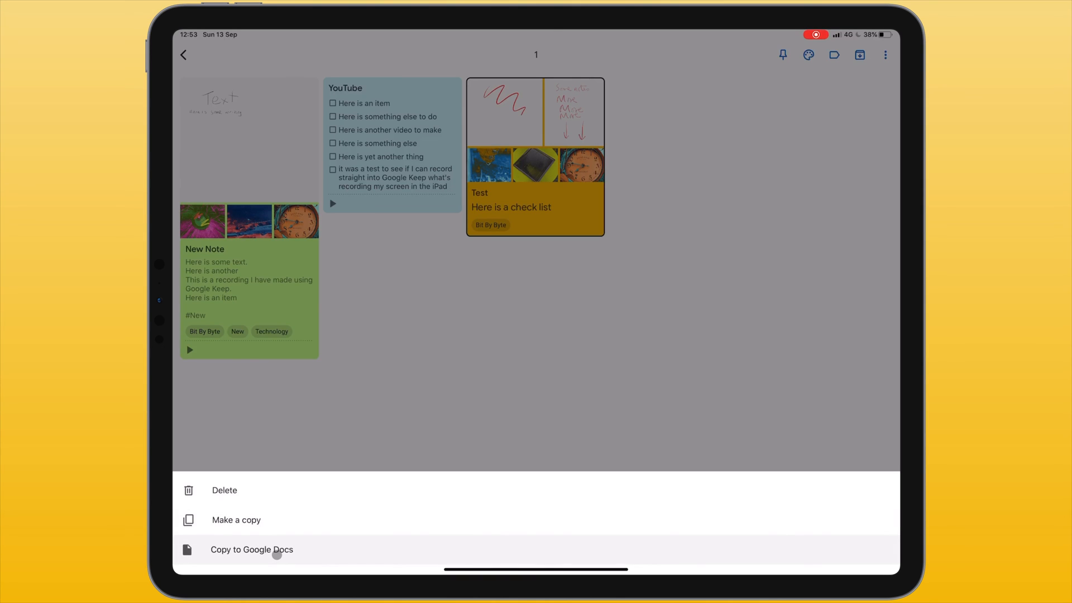
click(252, 549)
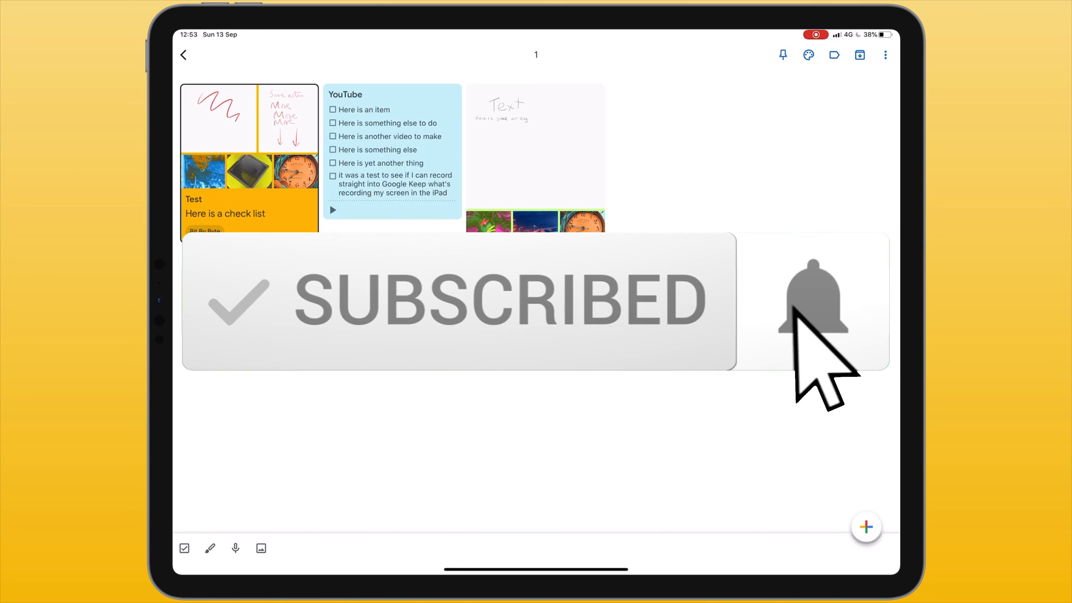
click(813, 301)
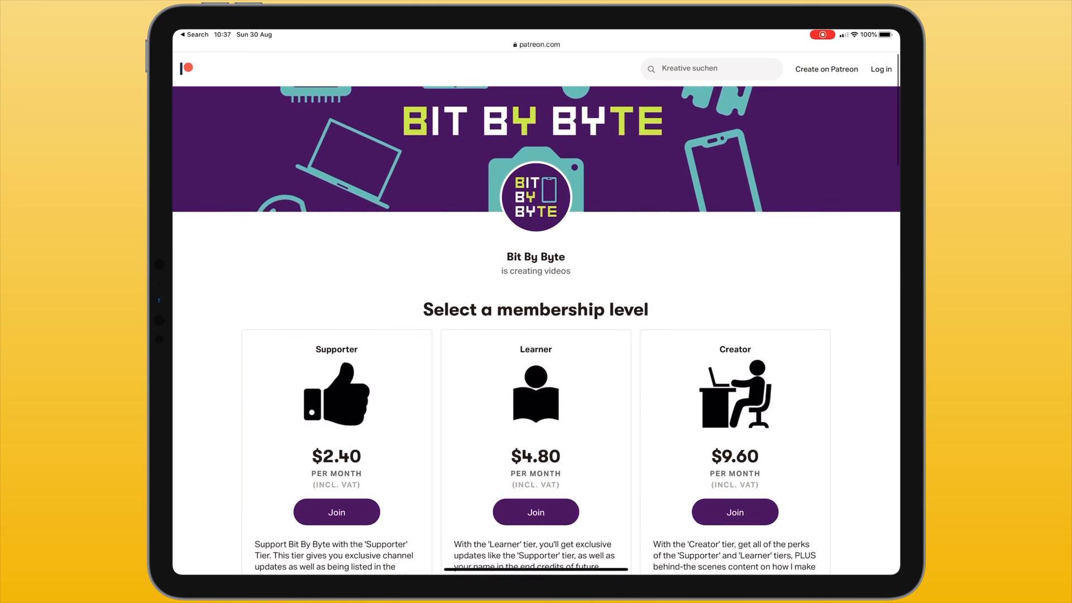
Step: Scroll down to Bit By Byte's membership tiers and their full perk lists
scroll(down, 3)
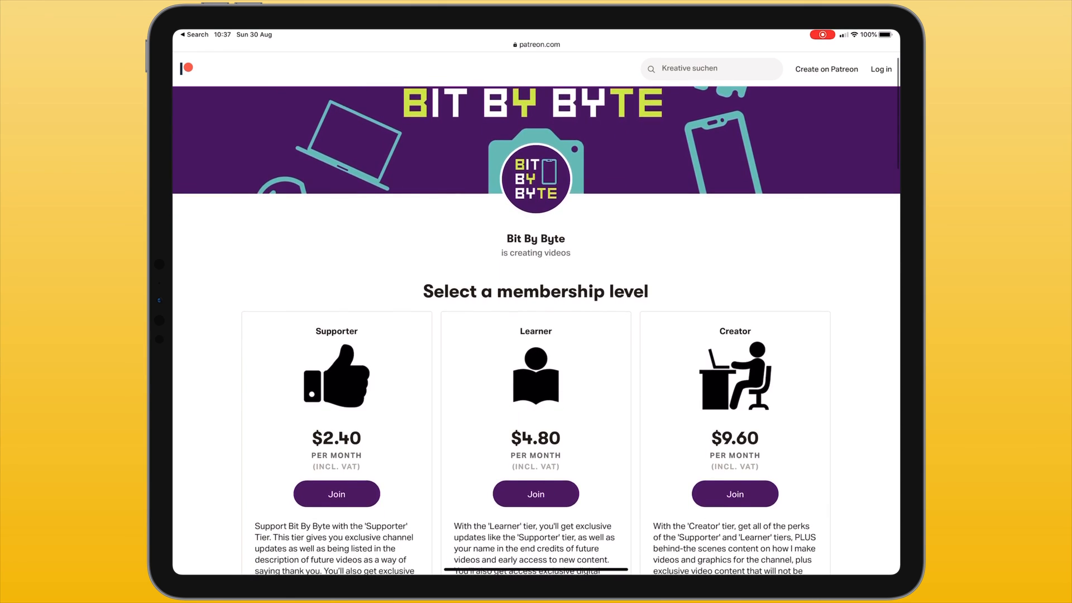
scroll(down, 3)
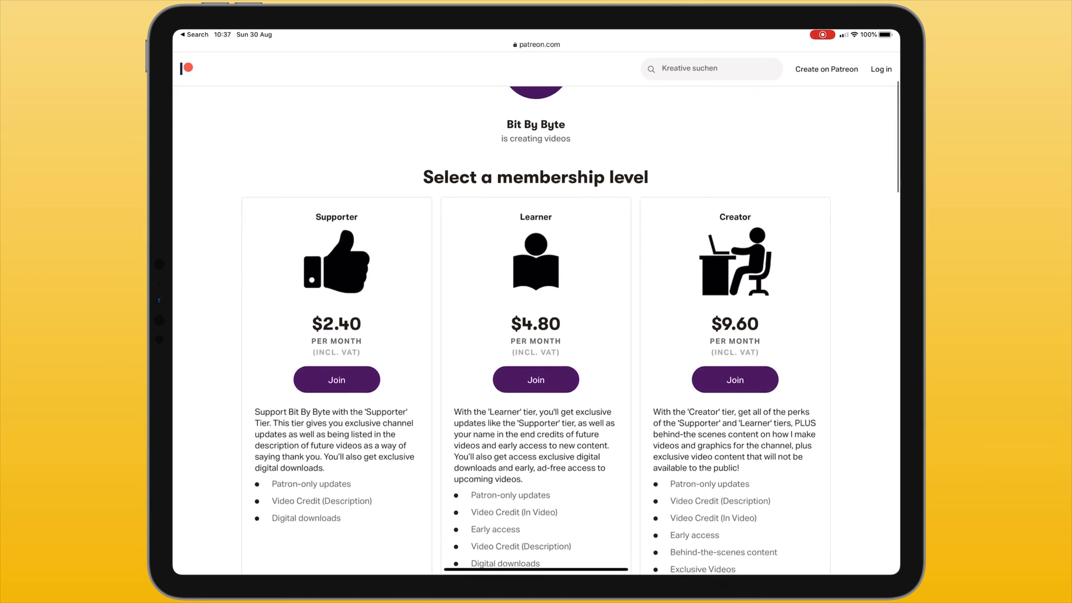
scroll(down, 3)
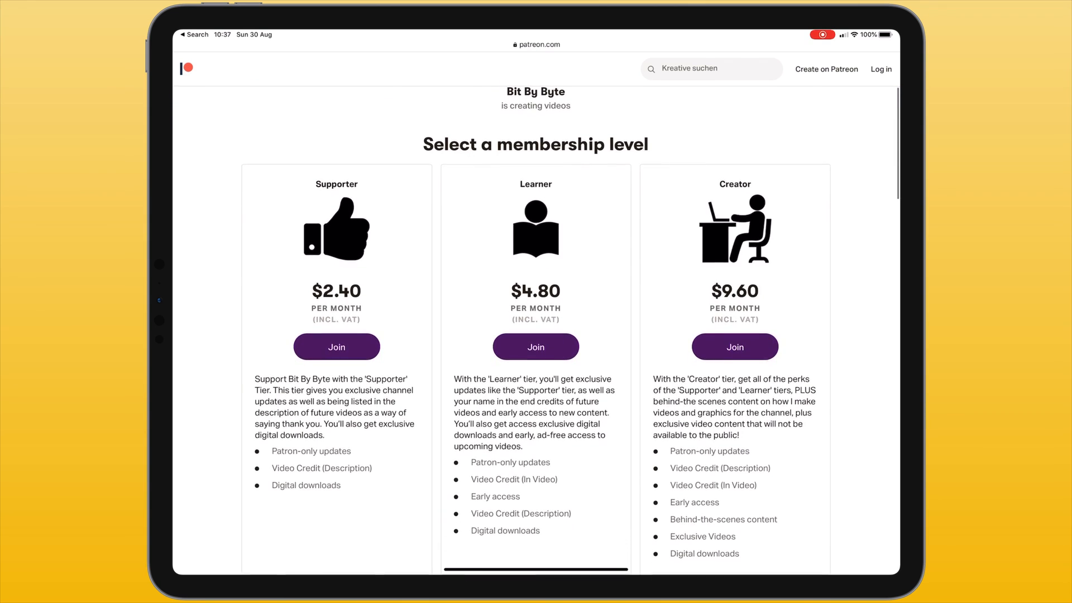
scroll(down, 3)
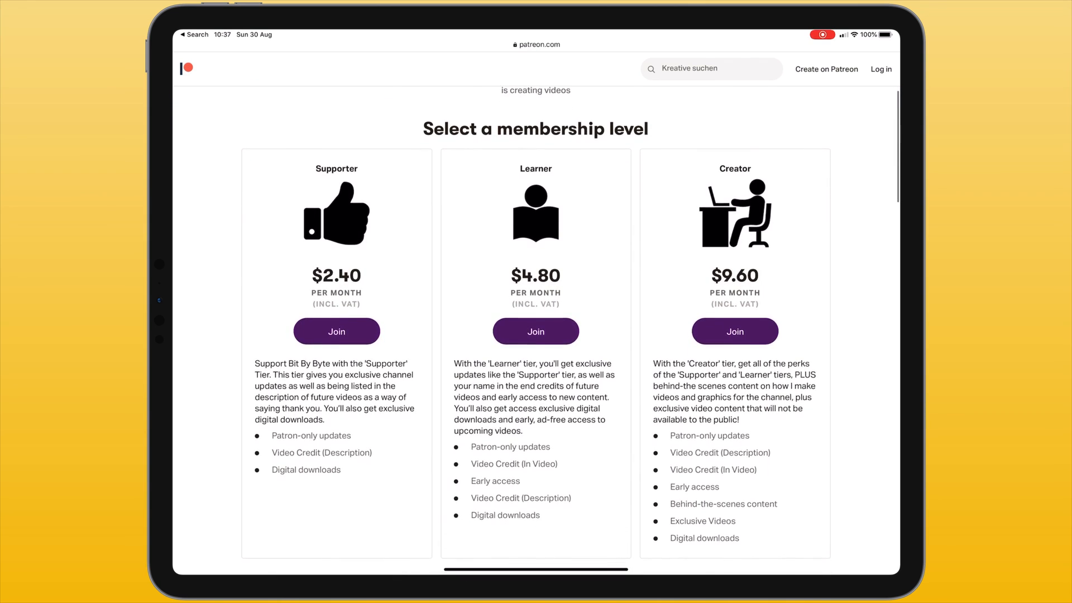
scroll(down, 3)
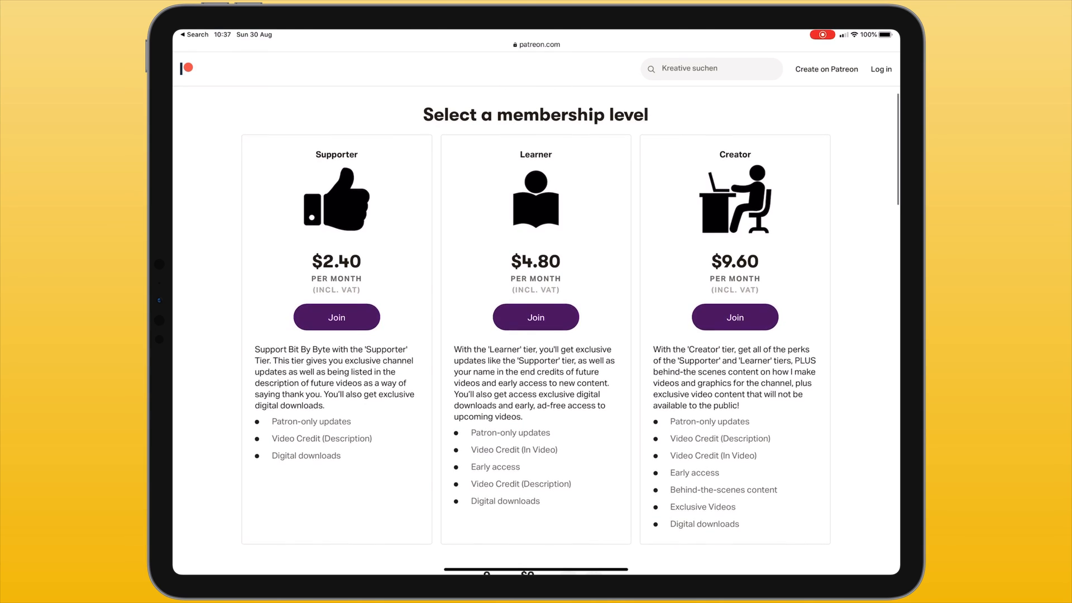